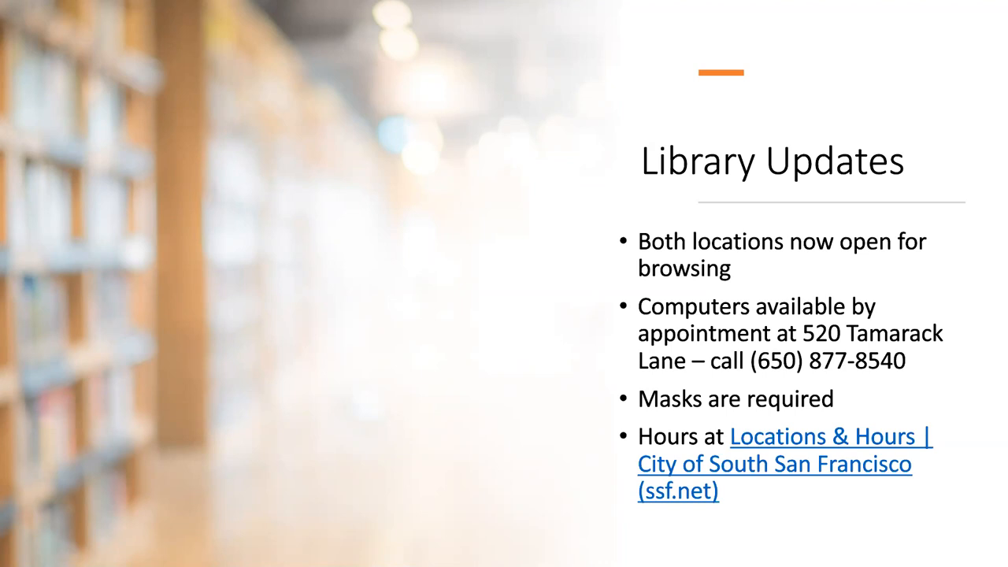
mouse_move(993, 349)
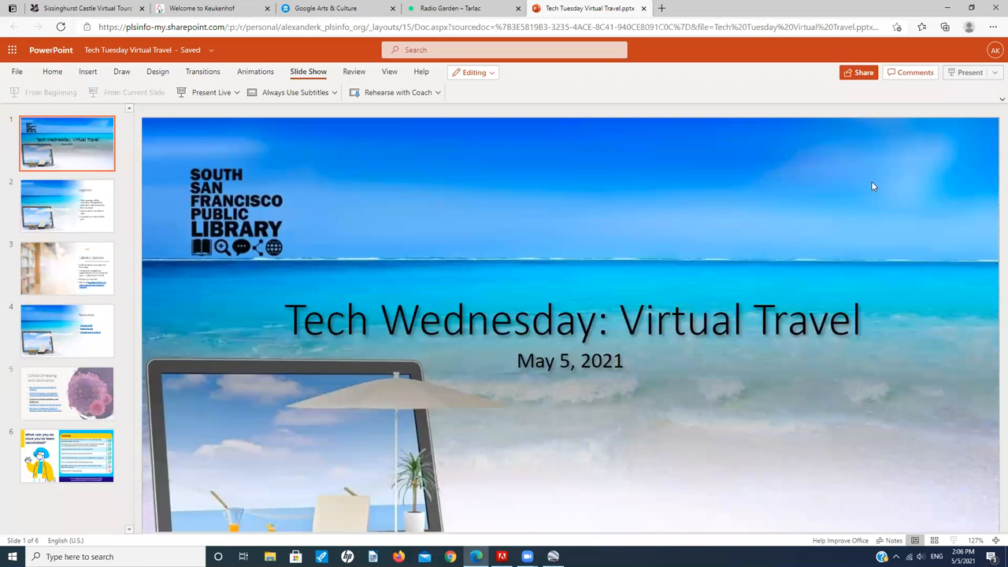
Step: Launch Google Earth Pro from the taskbar so its Start-up Tips appear
click(67, 456)
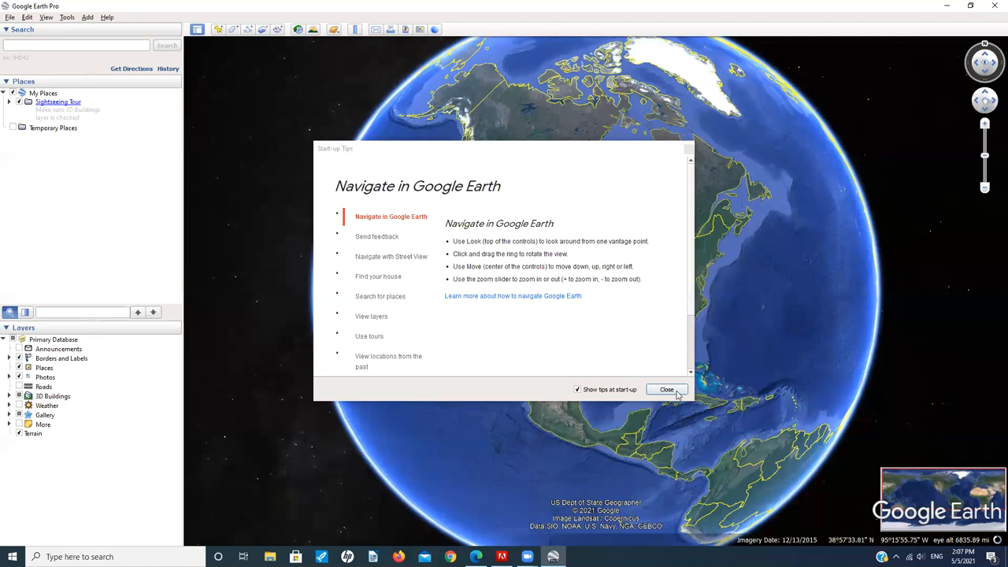
mouse_move(649, 376)
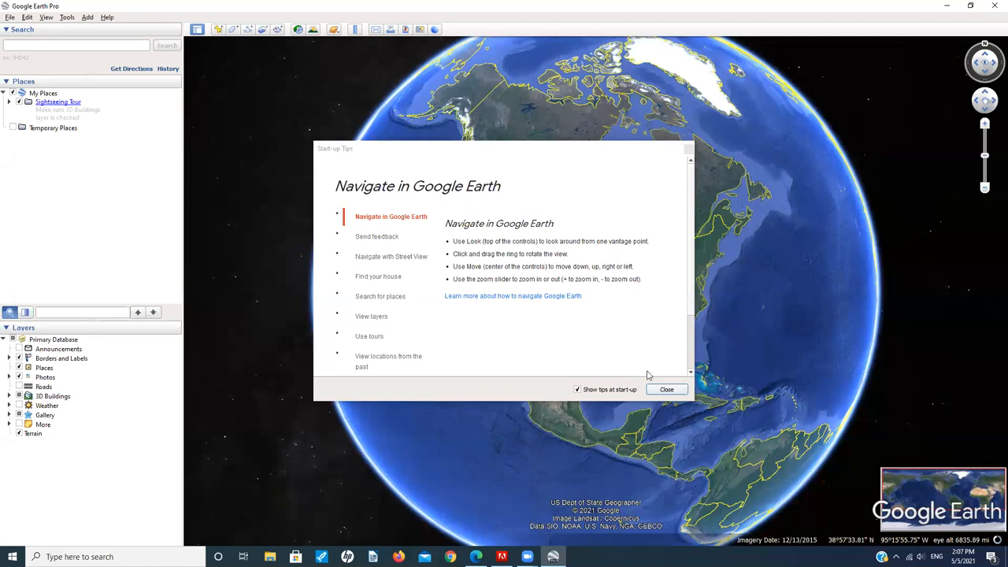
Step: Close the Start-up Tips and drag the globe to center North America
click(666, 390)
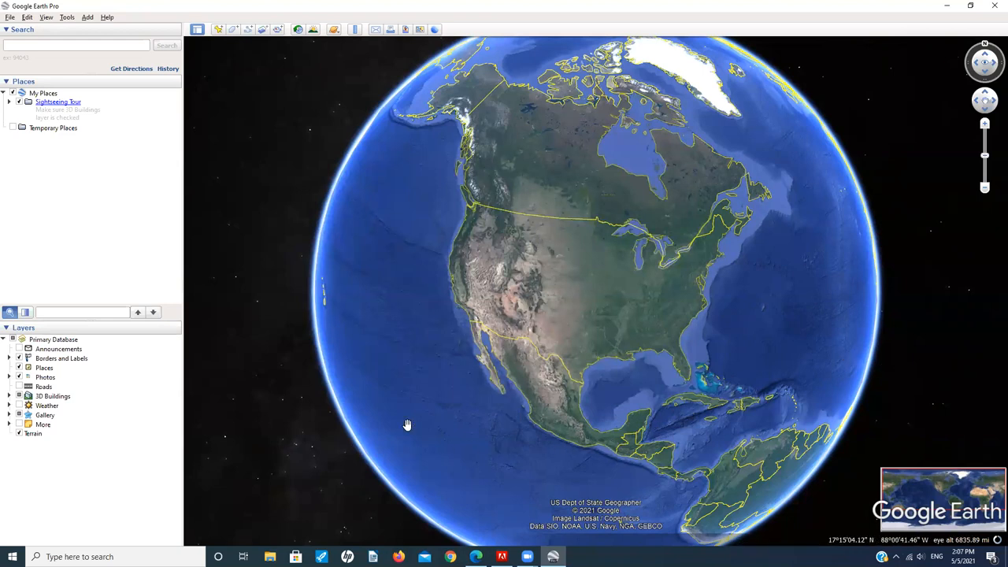
drag(408, 425, 615, 327)
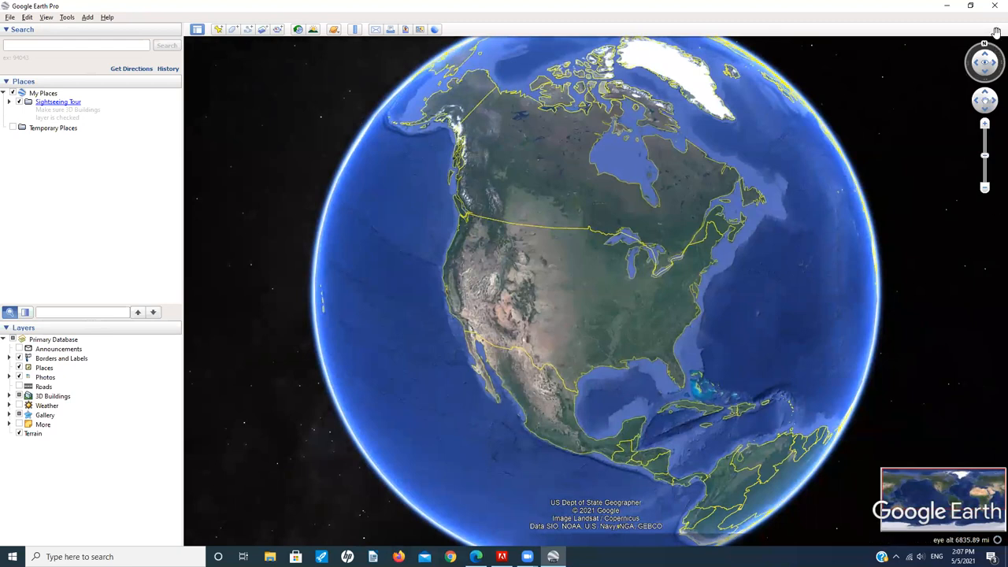
mouse_move(540, 342)
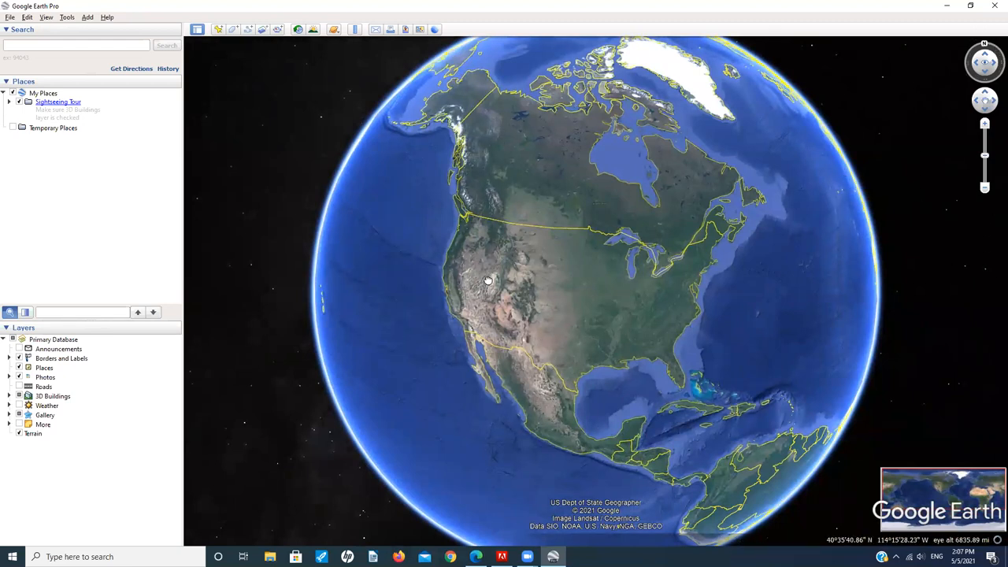
drag(488, 281, 644, 282)
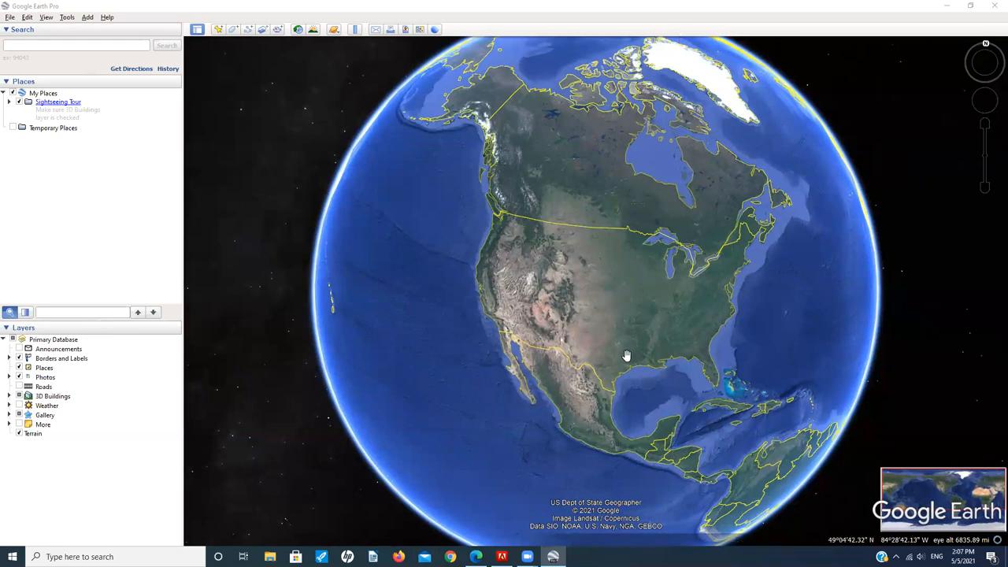
mouse_move(683, 394)
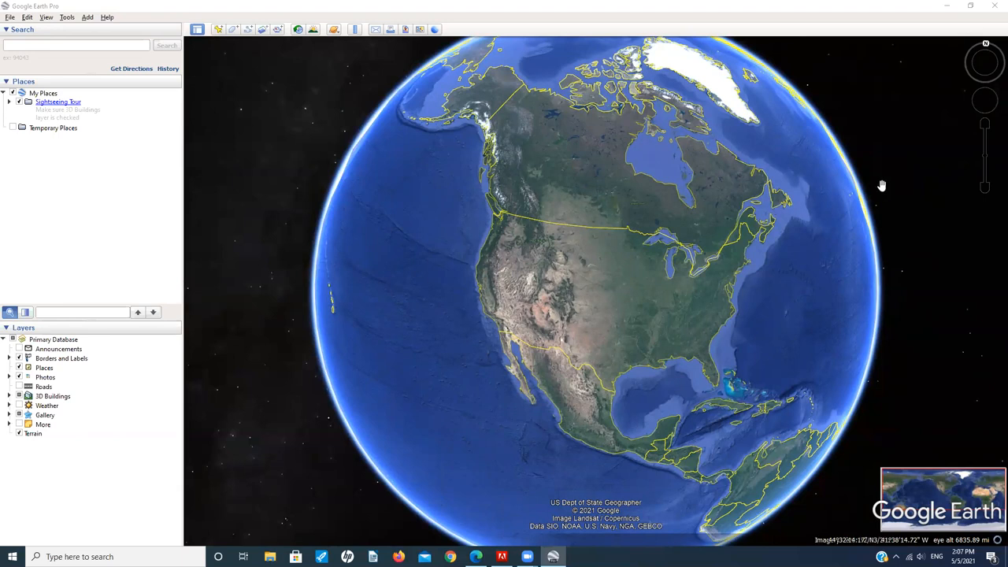
mouse_move(659, 59)
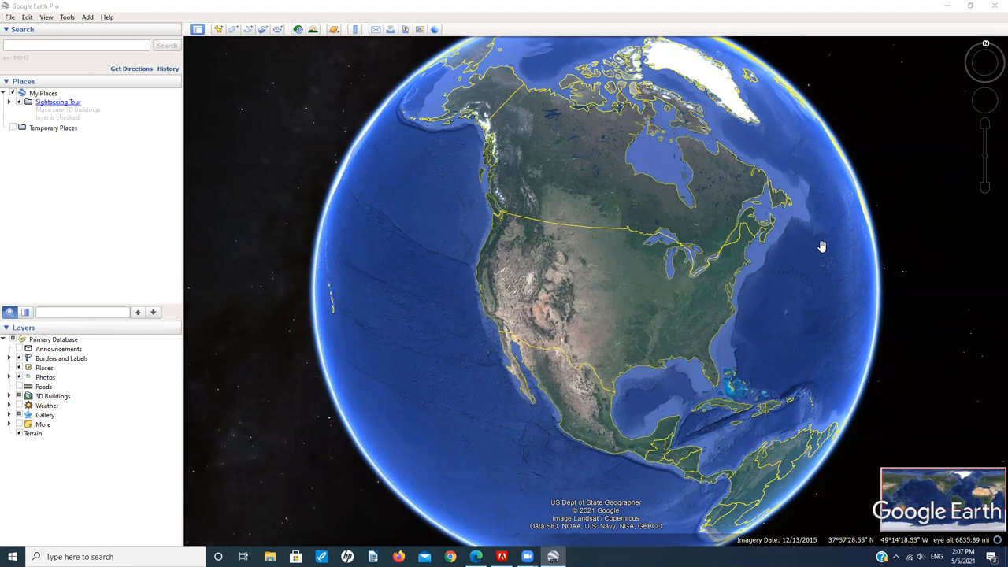
mouse_move(806, 249)
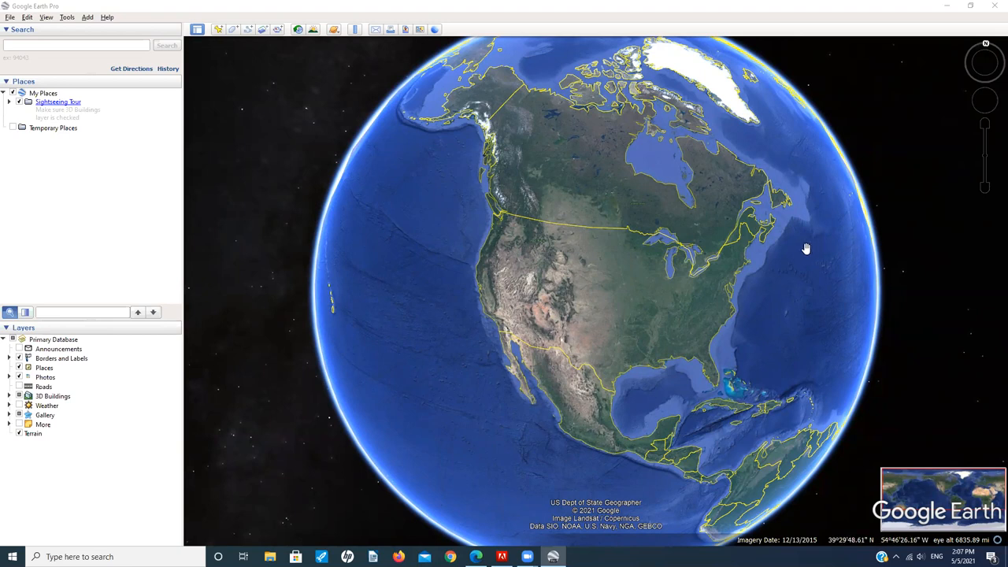
mouse_move(780, 312)
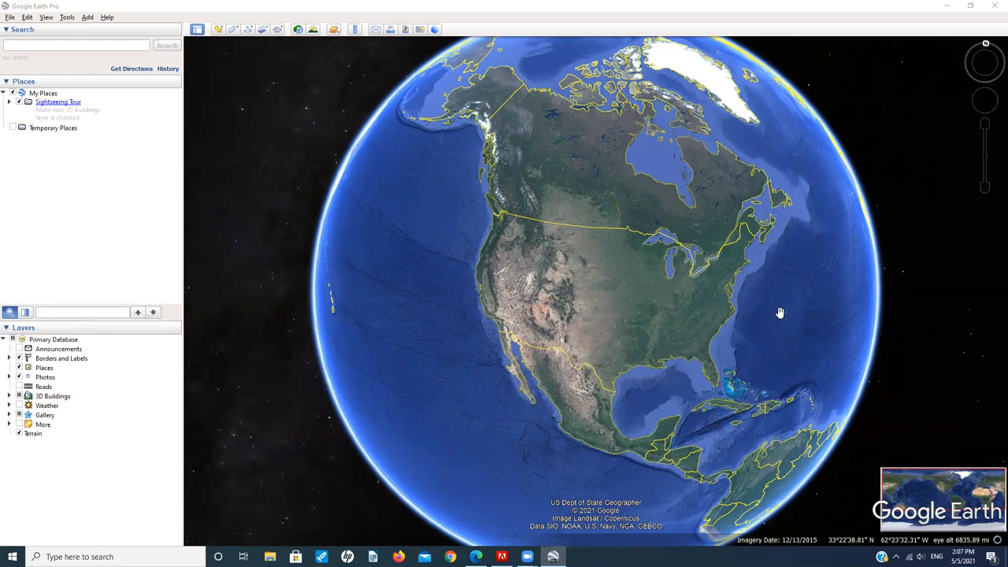
mouse_move(734, 278)
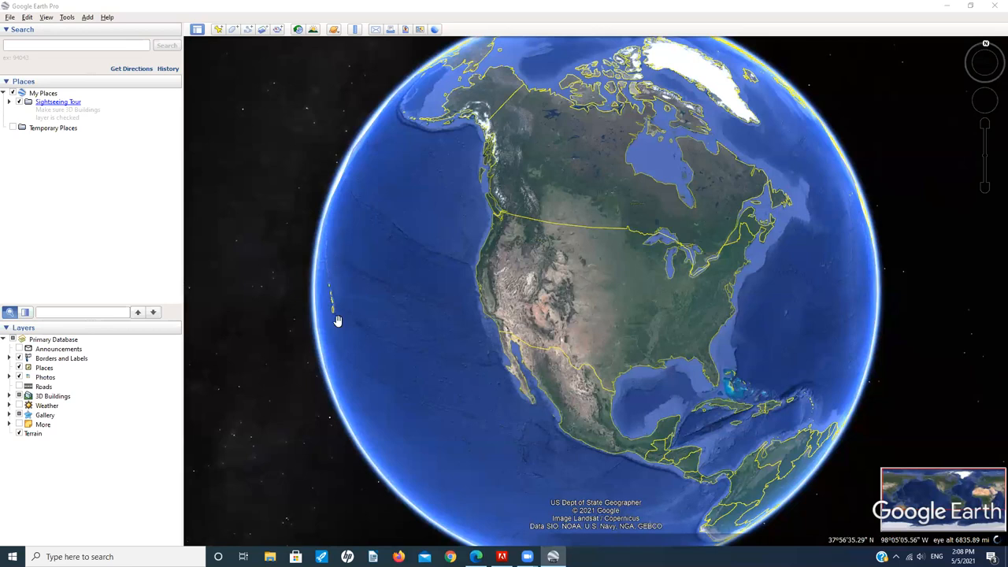
mouse_move(650, 307)
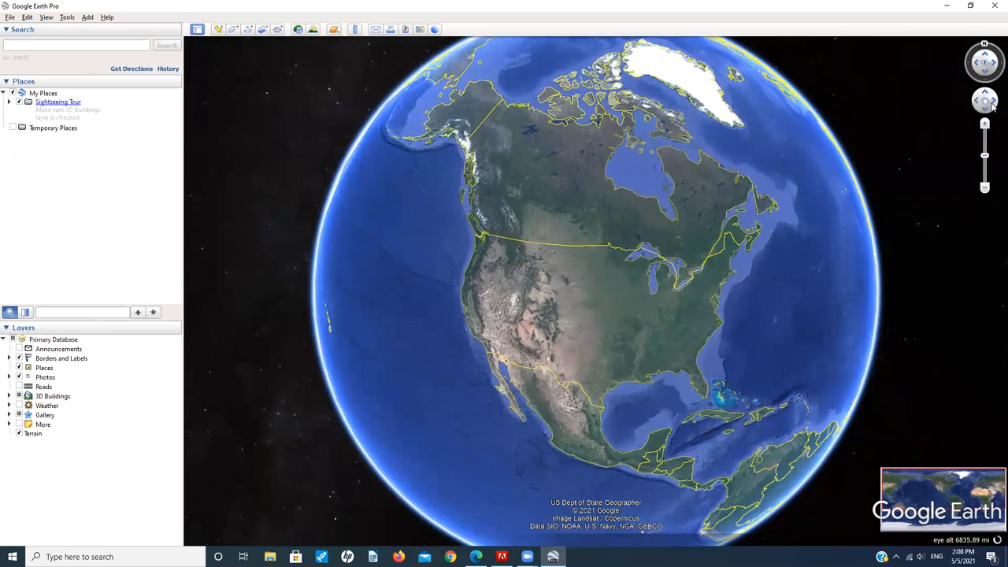
mouse_move(986, 100)
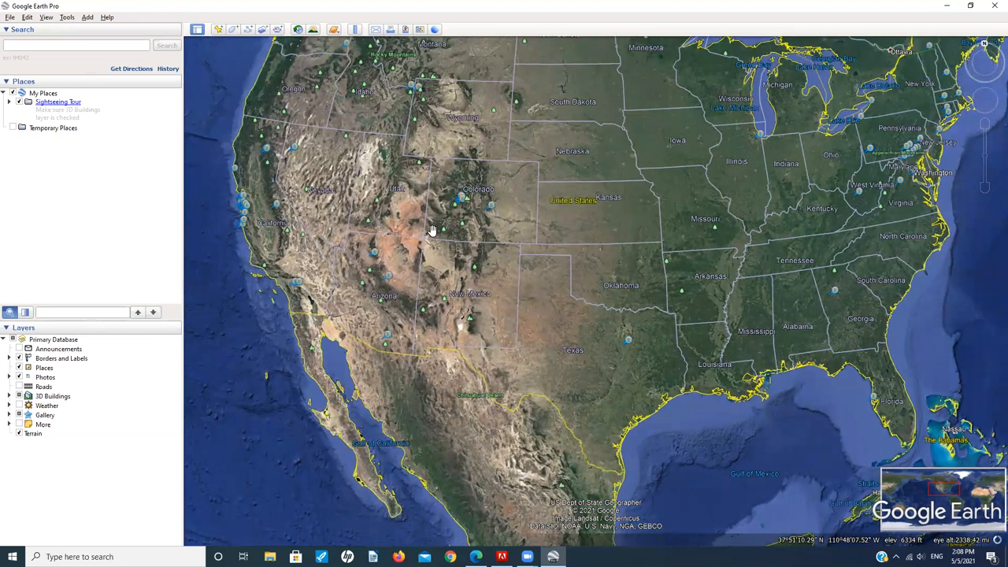
Step: Drag the view over toward Utah
drag(431, 229, 388, 252)
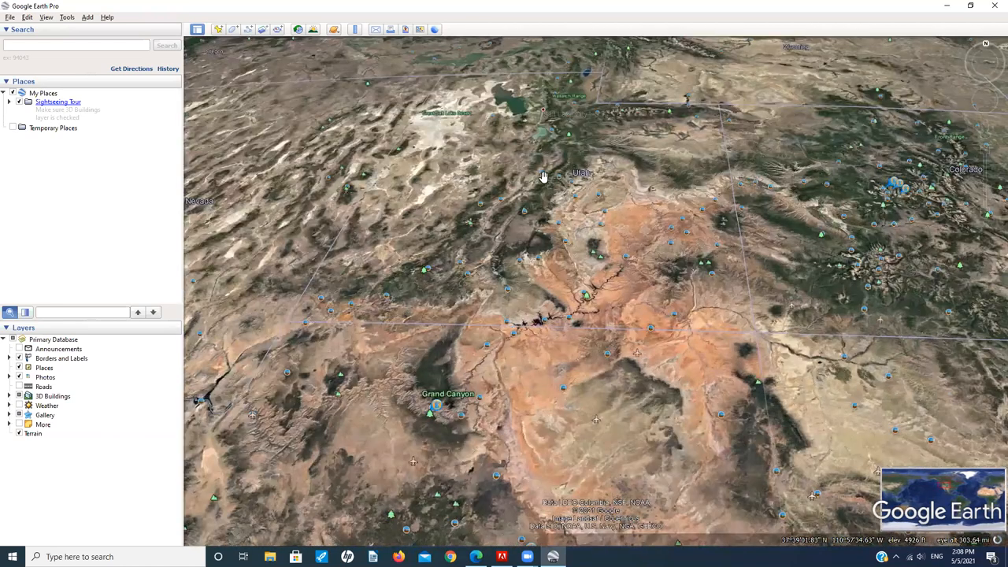
mouse_move(552, 345)
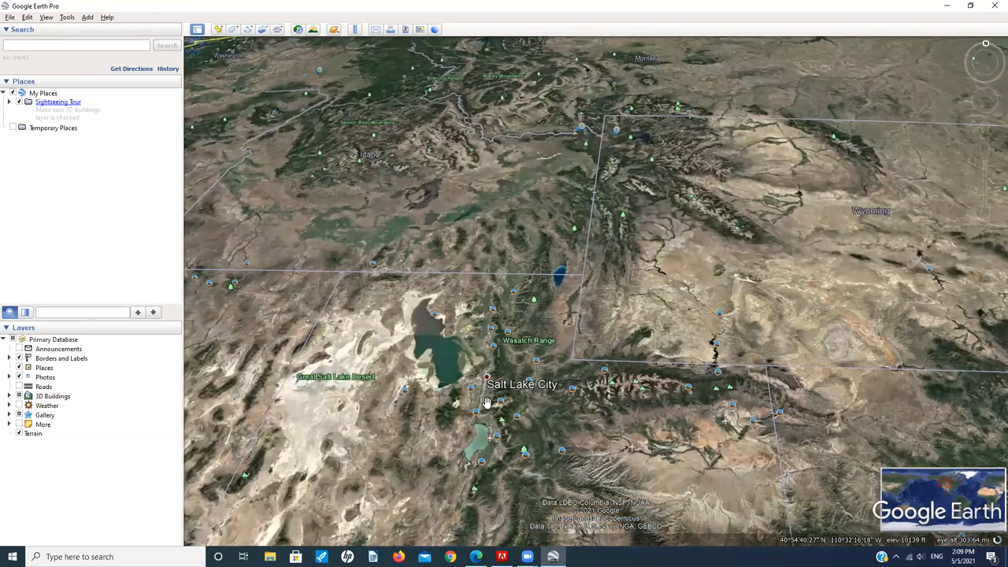
mouse_move(471, 431)
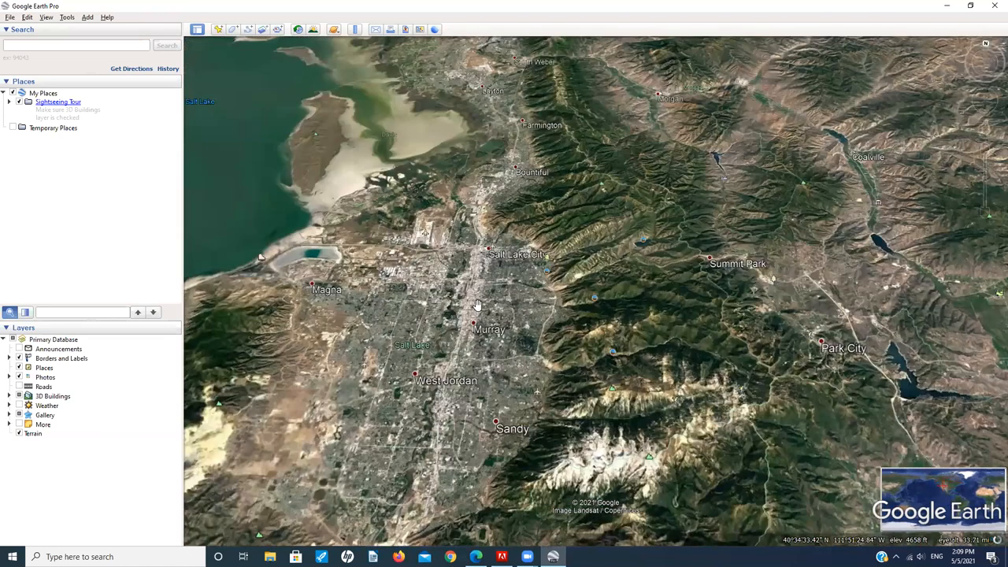
mouse_move(637, 340)
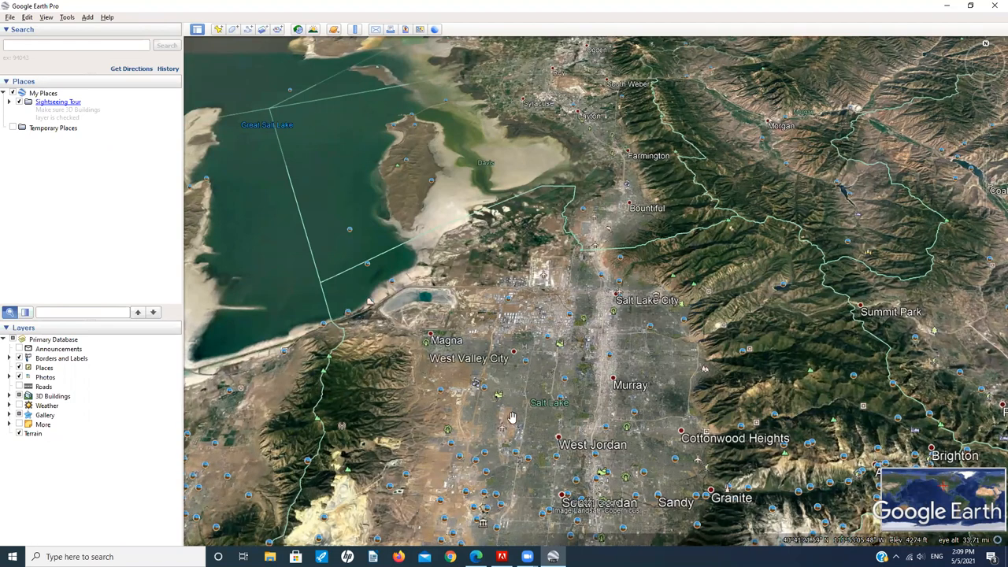
mouse_move(461, 270)
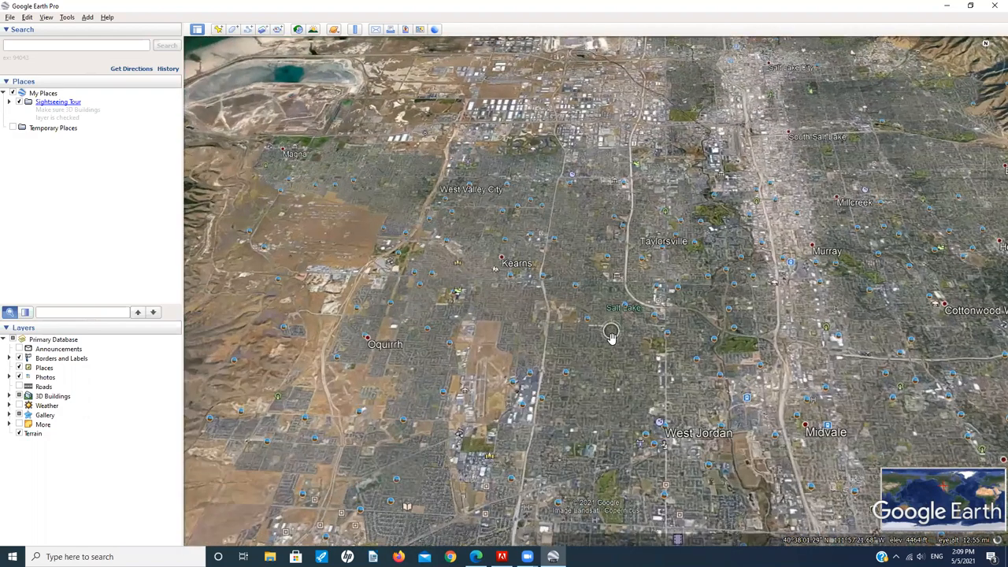
mouse_move(670, 350)
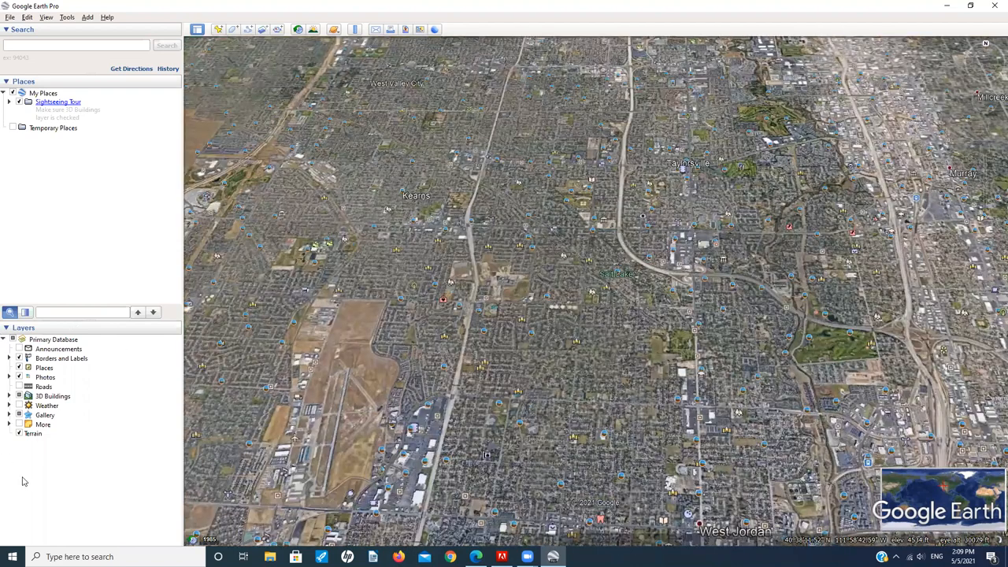
mouse_move(172, 336)
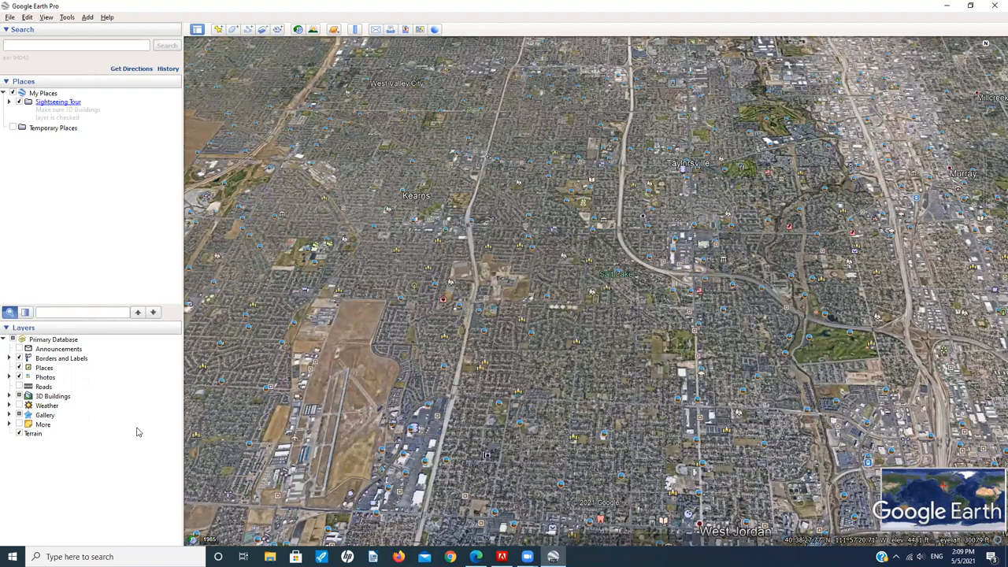
mouse_move(159, 369)
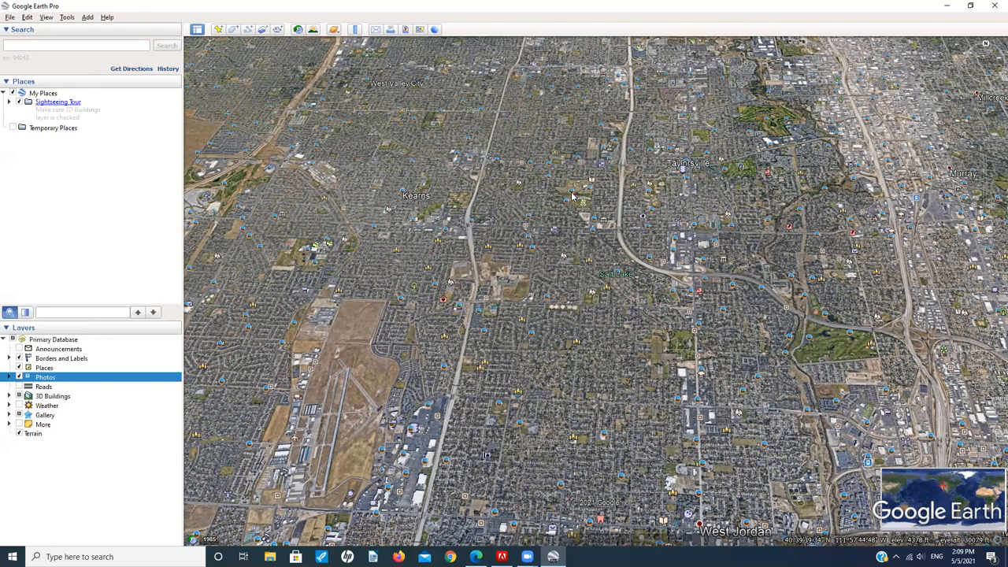
Step: Open the Valley Regional Park photo near Kearns, then close it
click(572, 194)
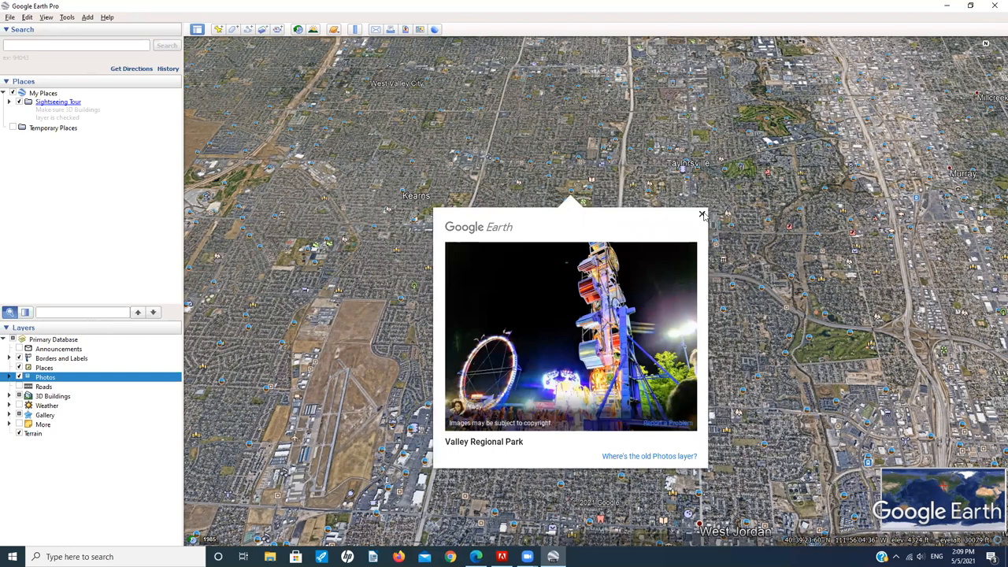
click(702, 214)
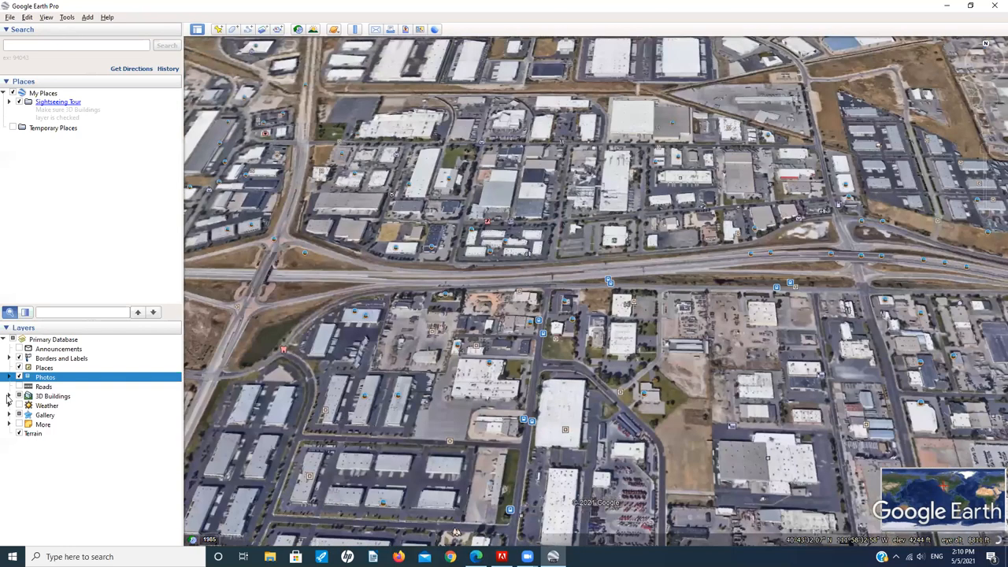
Step: Expand the 3D Buildings layer to list Photorealistic, Gray and Trees
click(9, 397)
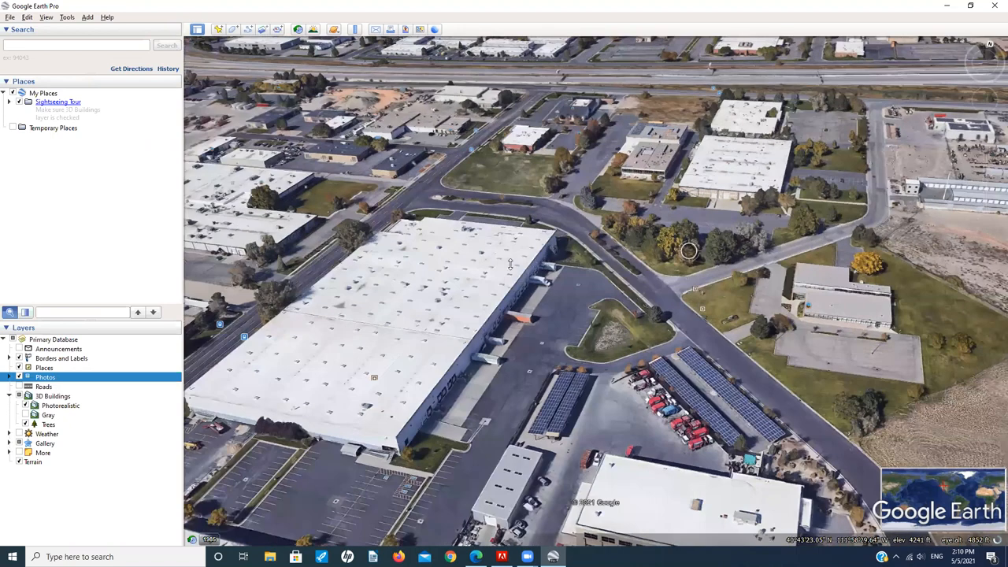
mouse_move(378, 208)
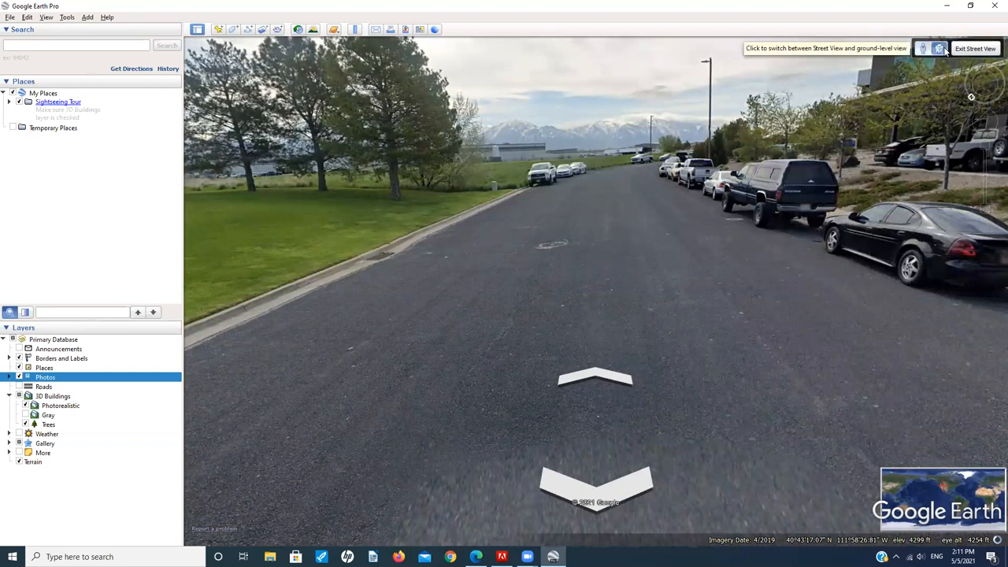
Step: Exit Street View back to the close tilted aerial view
click(939, 48)
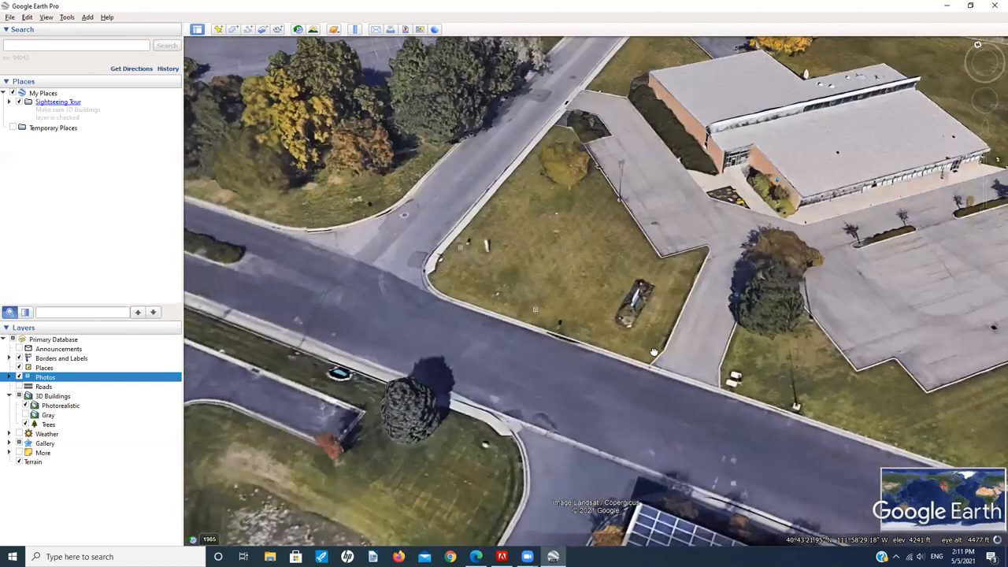
Step: Pan and zoom out over the neighbourhood, then expand the More layer's sub-options
drag(654, 352, 564, 374)
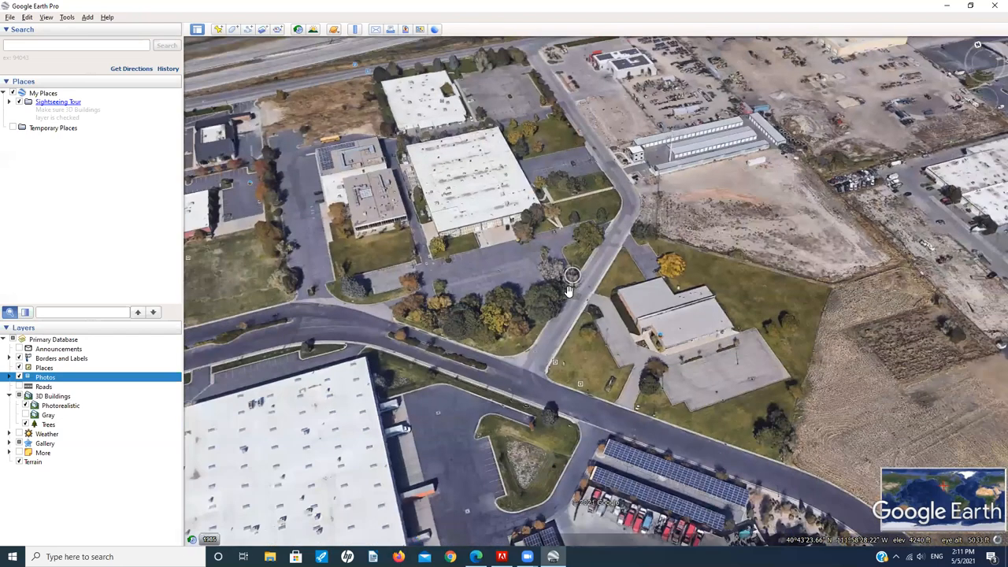
scroll(down, 3)
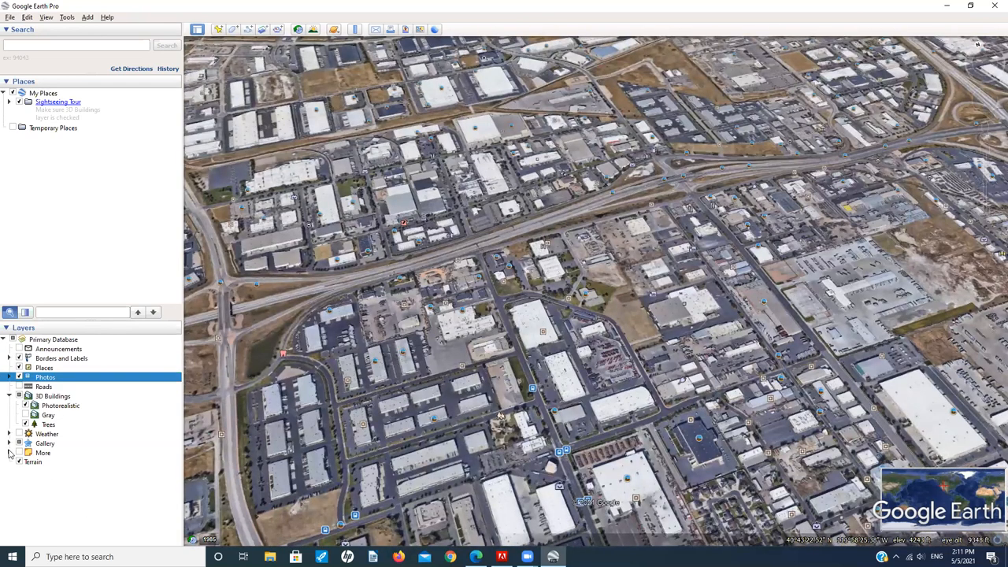
click(9, 453)
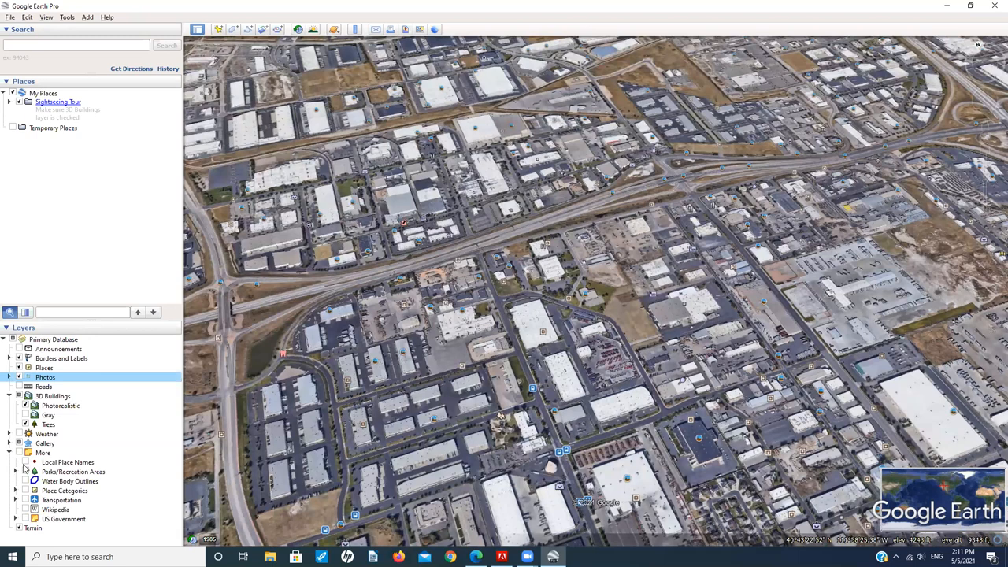
mouse_move(351, 305)
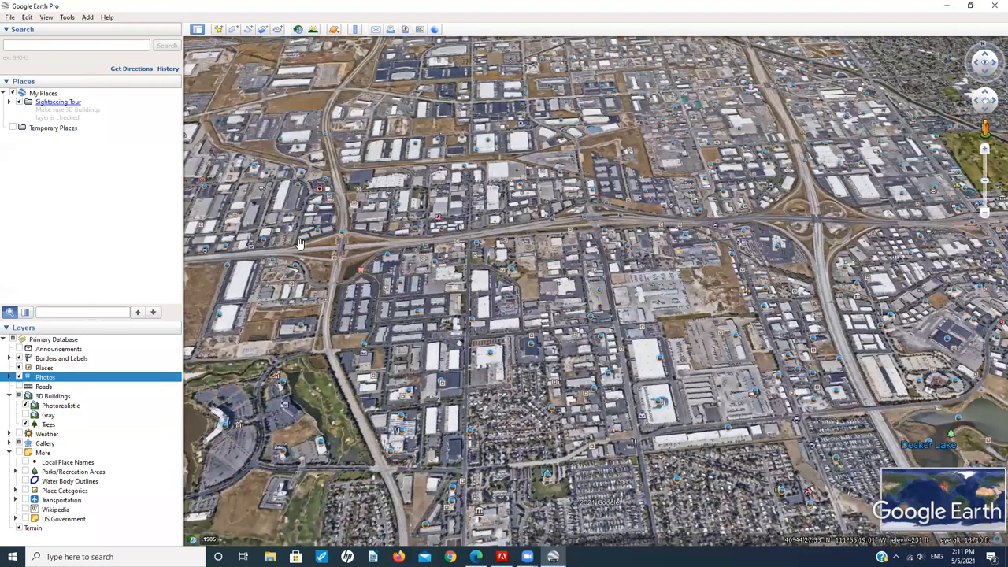
mouse_move(377, 380)
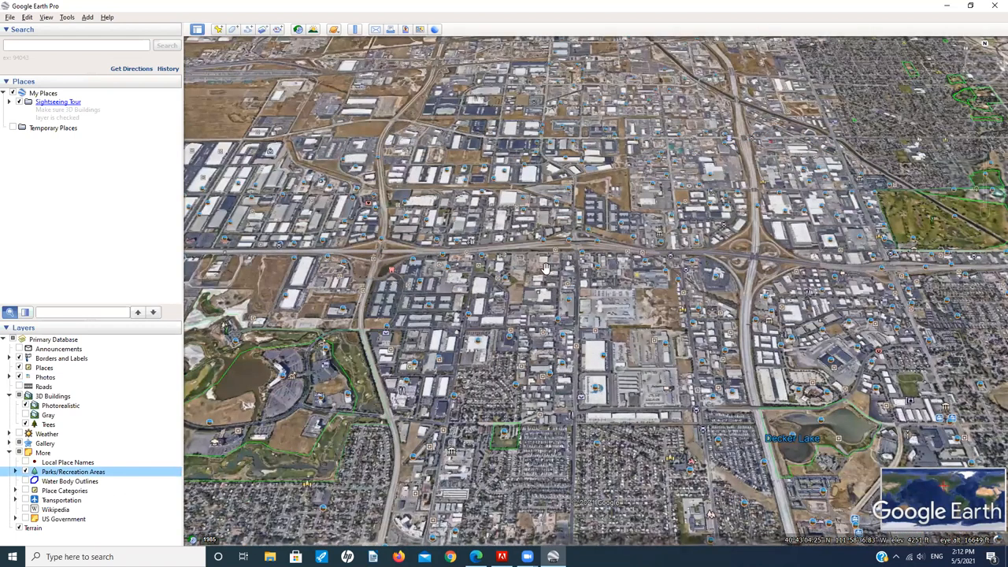
mouse_move(481, 260)
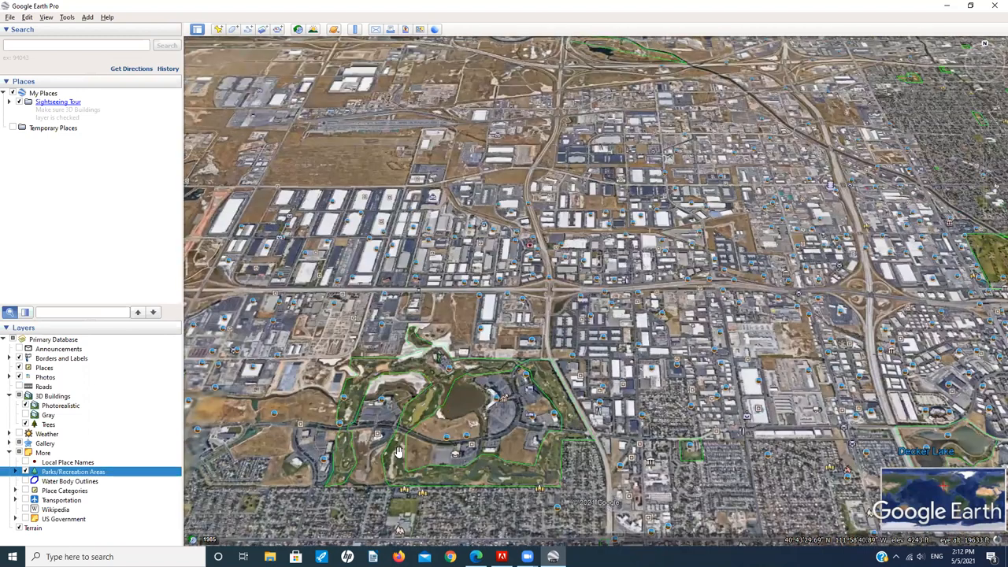
mouse_move(160, 223)
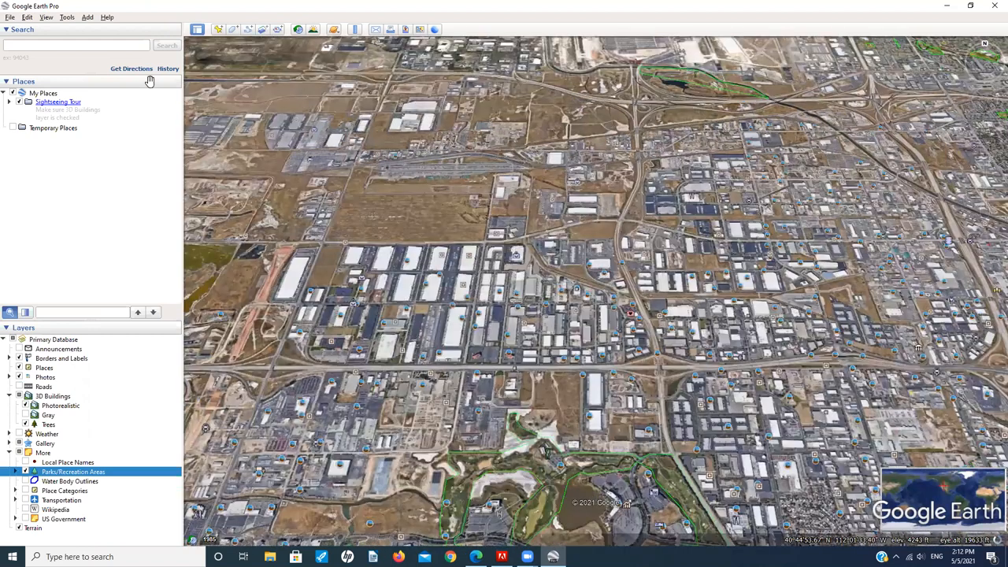
mouse_move(90, 46)
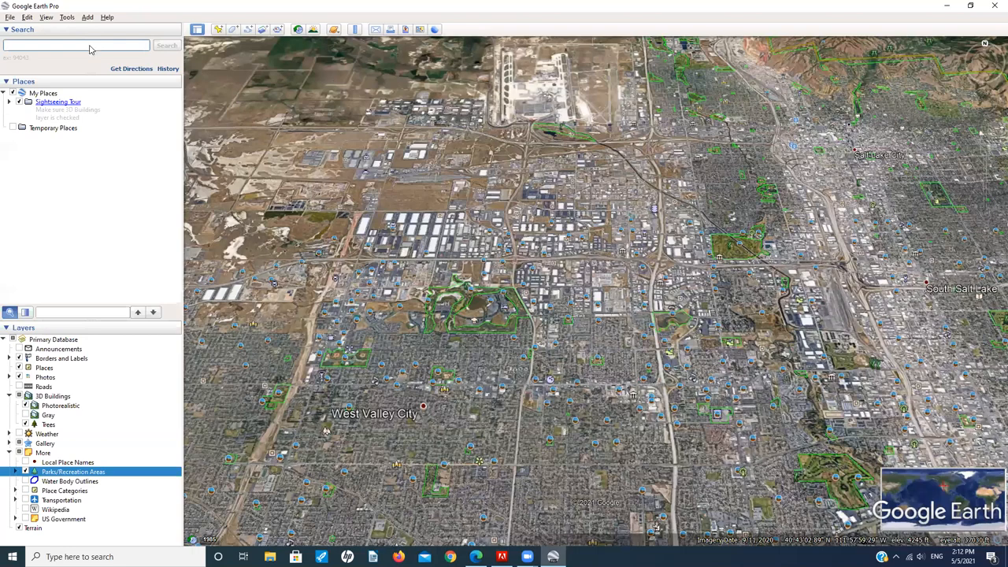
mouse_move(72, 59)
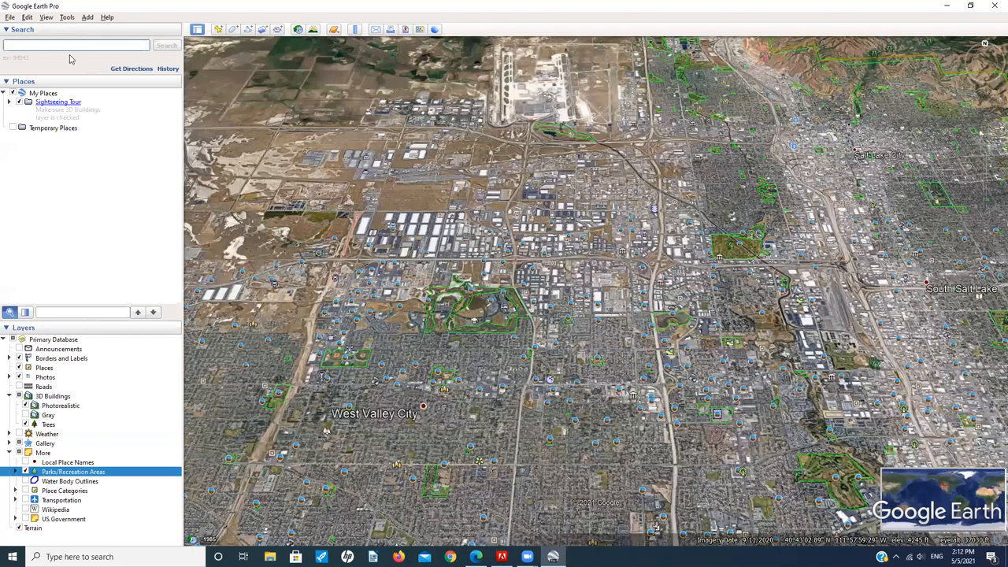
Step: Search for 'San Francisco, CA' and zoom toward the Golden Gate Bridge
text(San Francisco, CA)
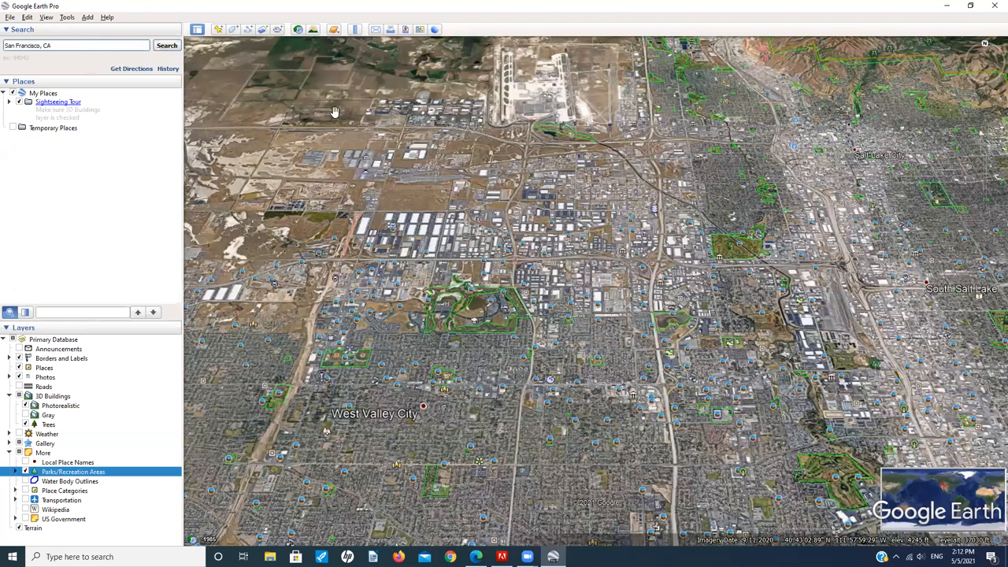
mouse_move(527, 252)
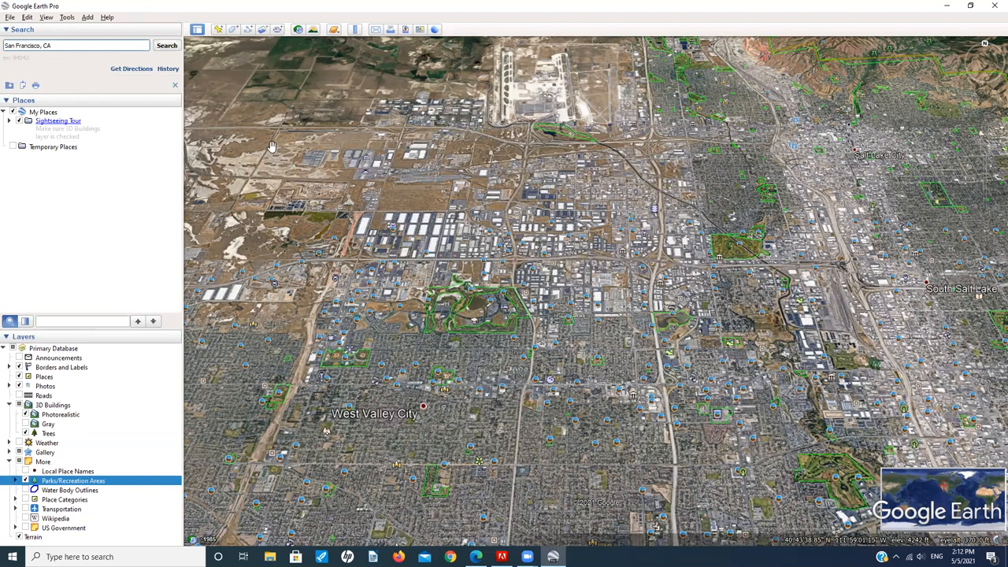
mouse_move(211, 57)
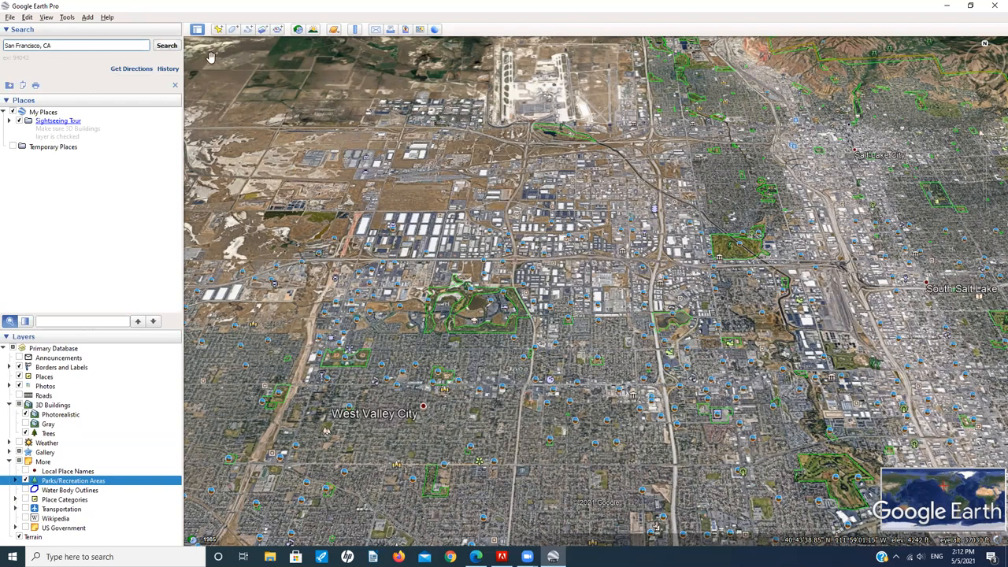
click(166, 45)
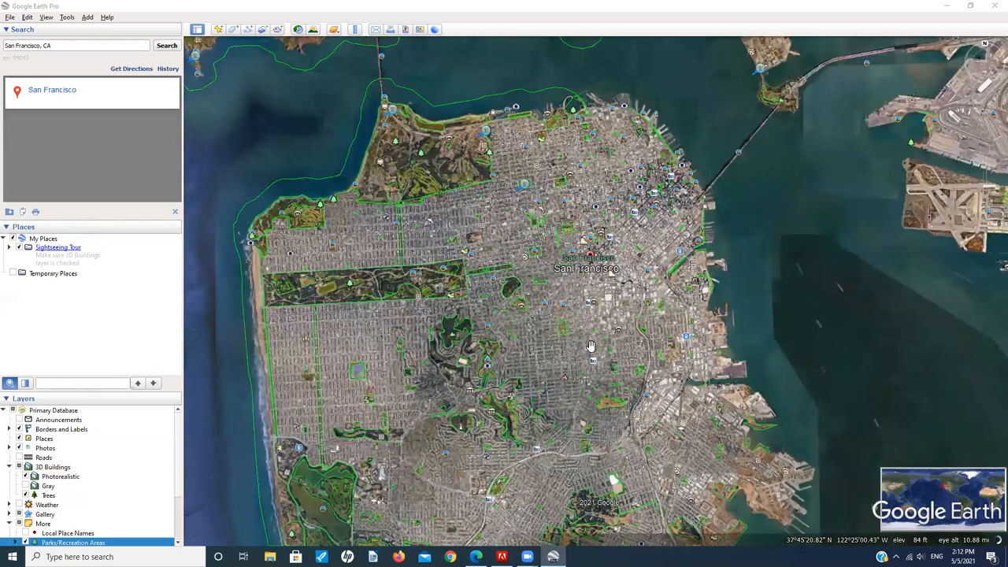
mouse_move(591, 257)
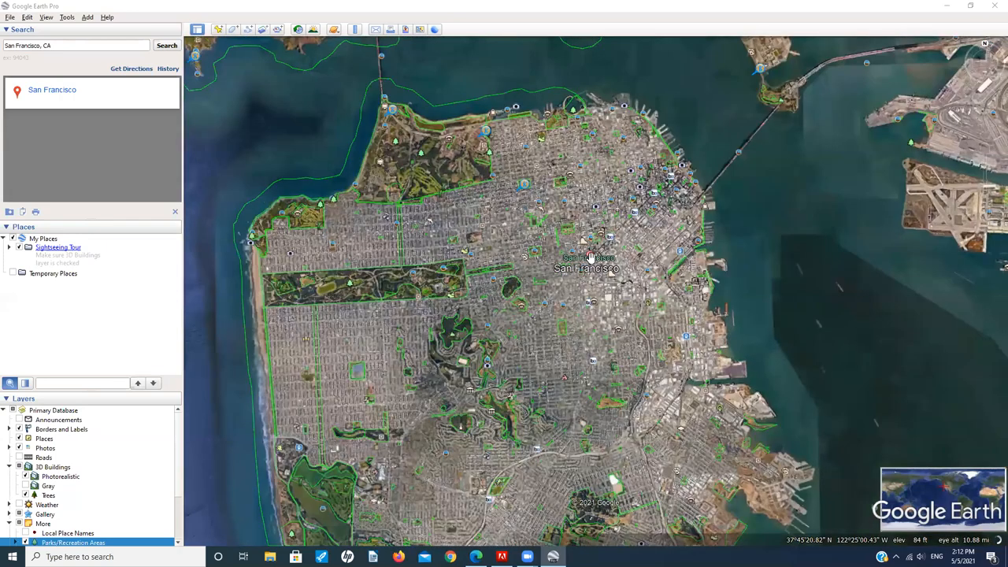
mouse_move(623, 282)
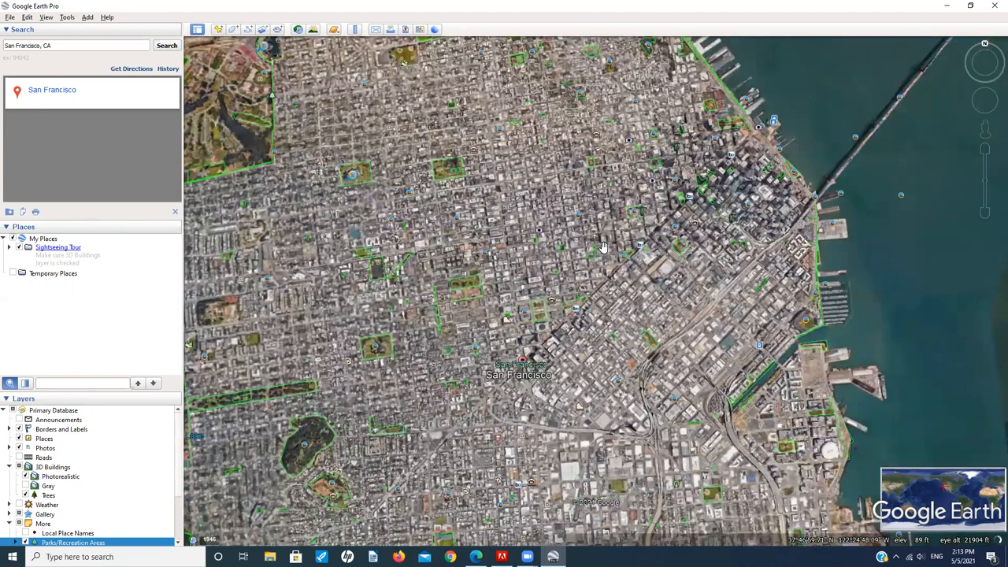
mouse_move(585, 253)
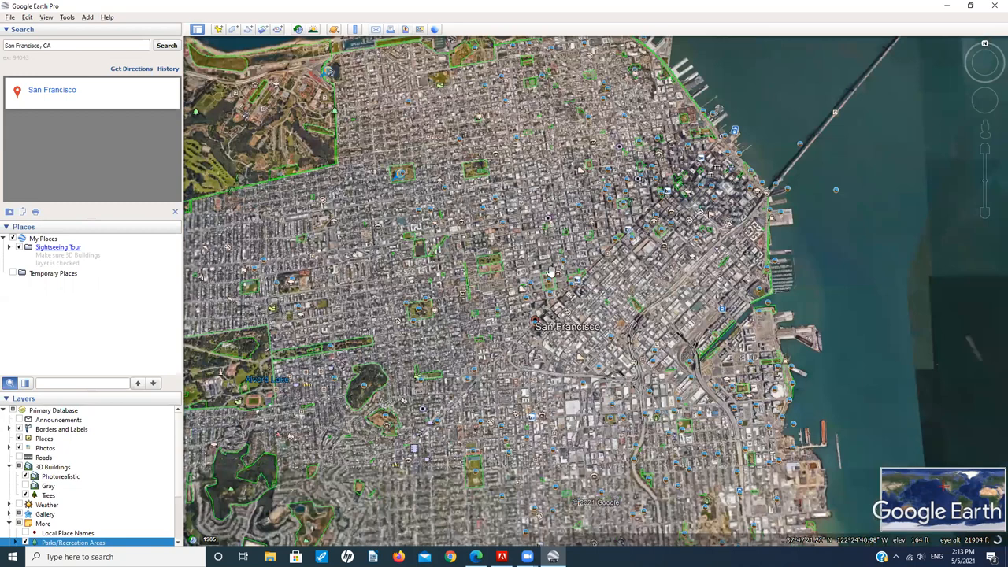
scroll(down, 3)
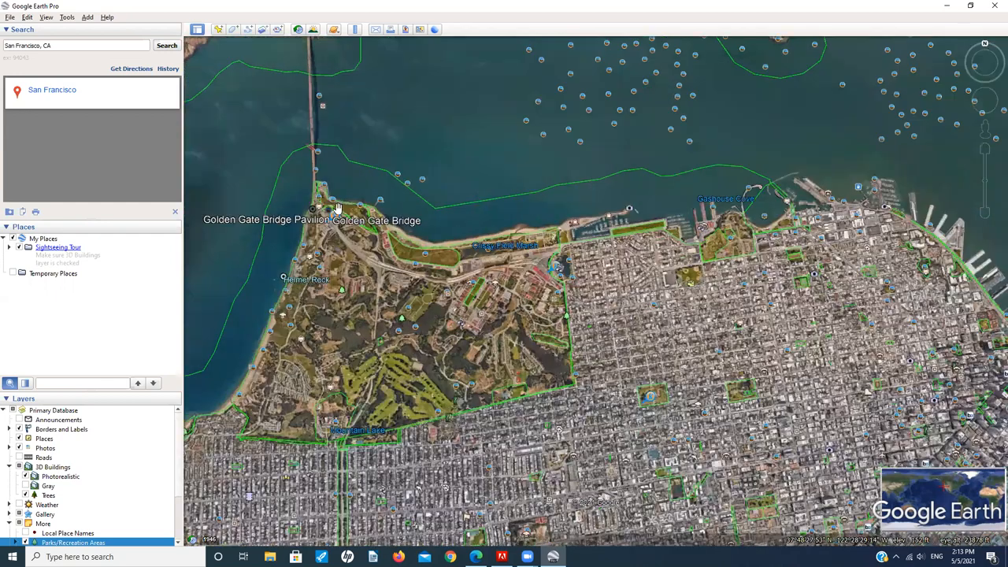
mouse_move(606, 61)
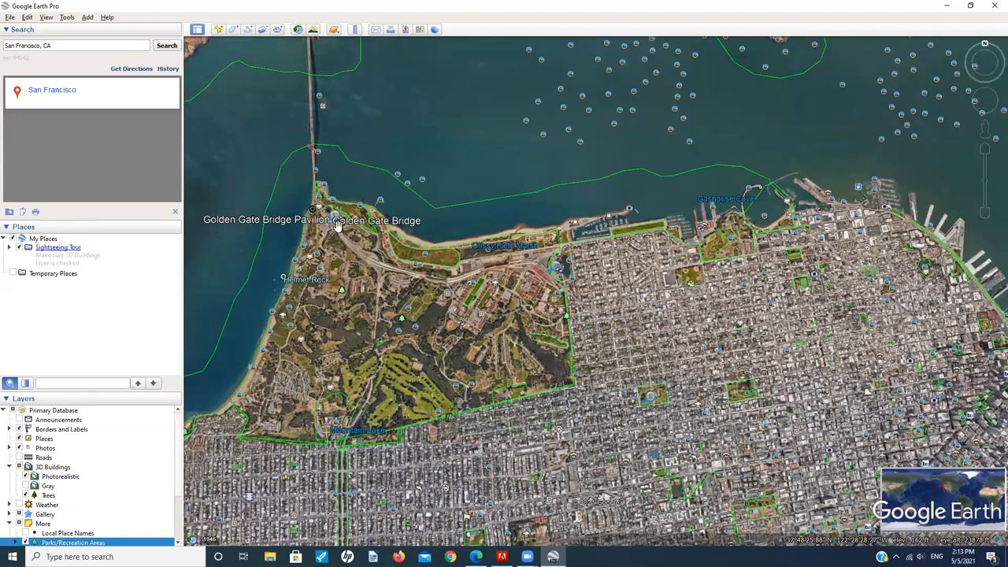
Step: Open the Golden Gate Bridge gigapan details and fly into the panorama
click(45, 513)
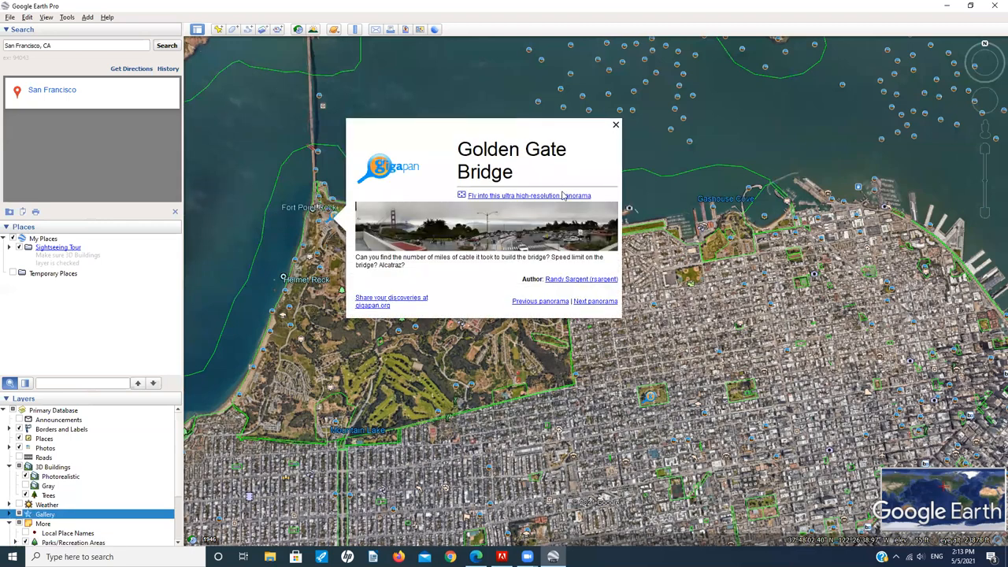
mouse_move(526, 190)
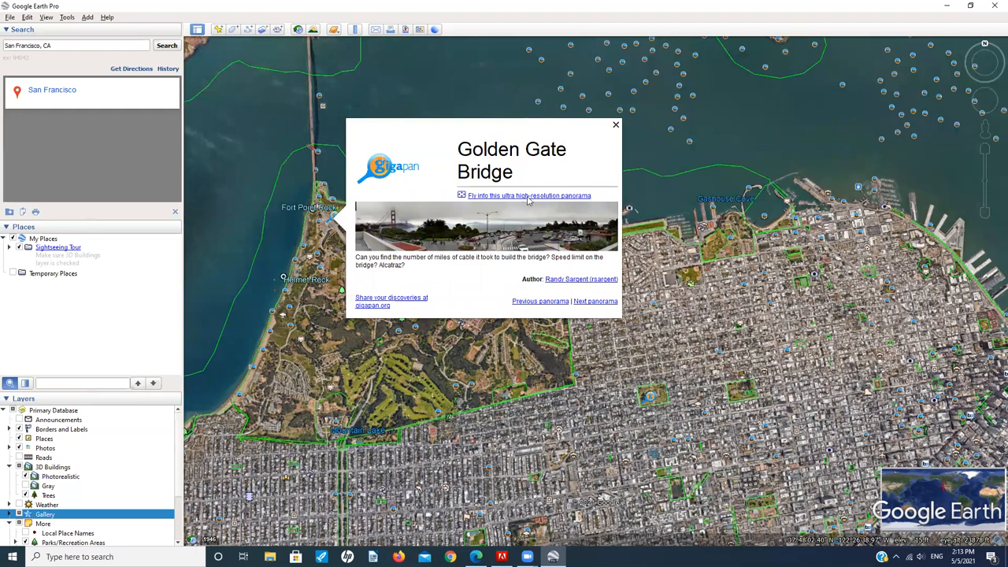
click(617, 124)
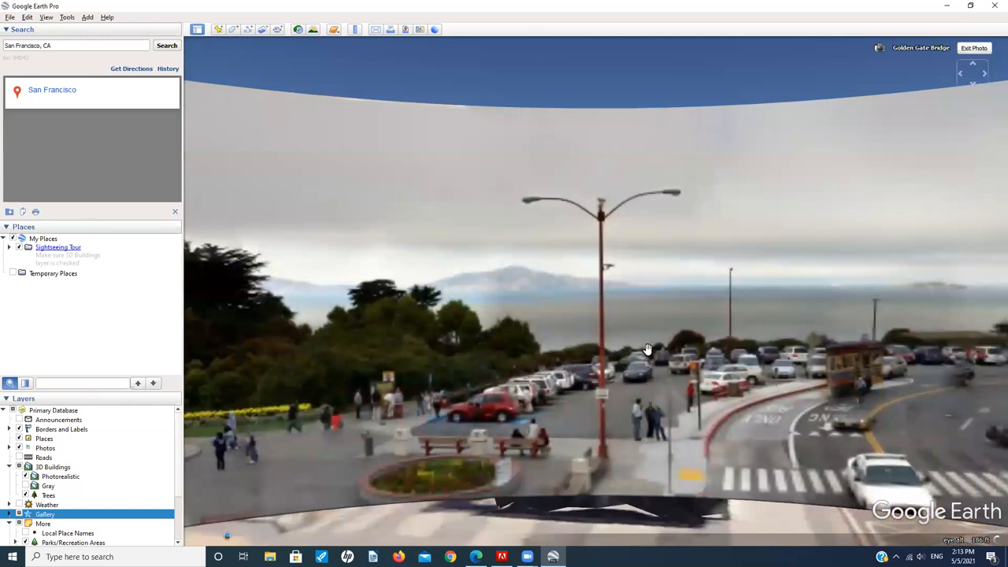
mouse_move(764, 299)
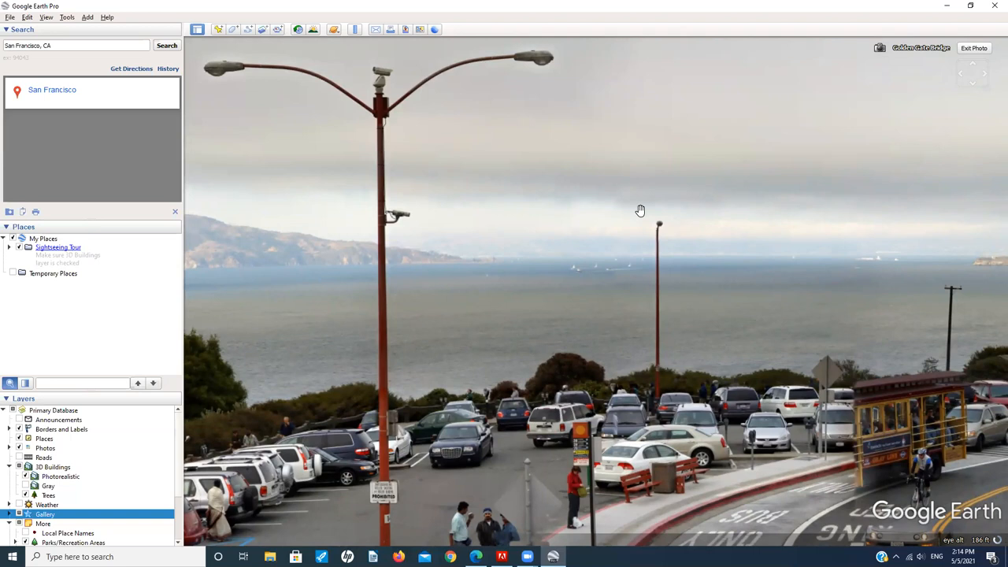
mouse_move(559, 209)
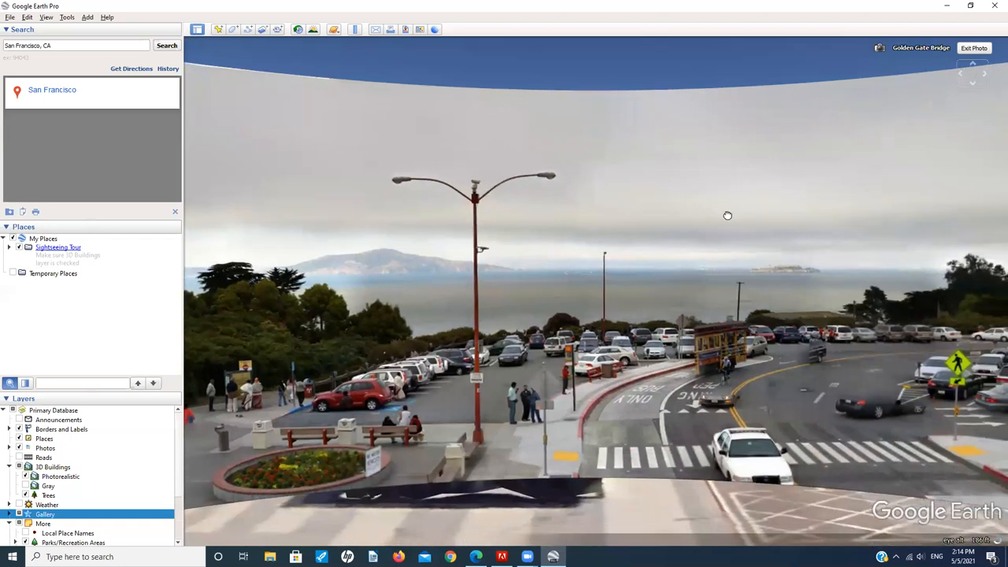
Step: Pan the Golden Gate panorama to face Alcatraz across the bay
drag(727, 216, 657, 342)
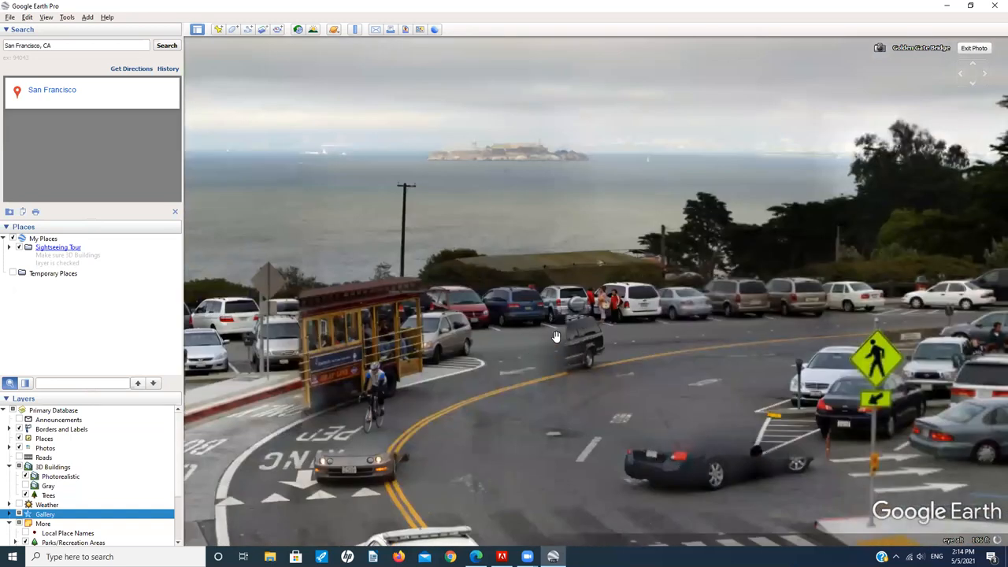
mouse_move(744, 353)
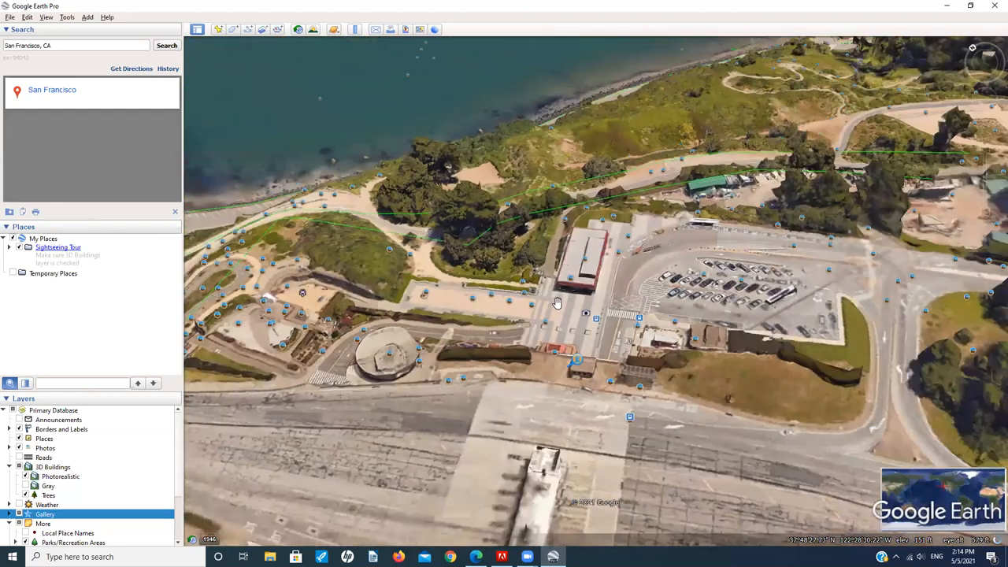
mouse_move(196, 333)
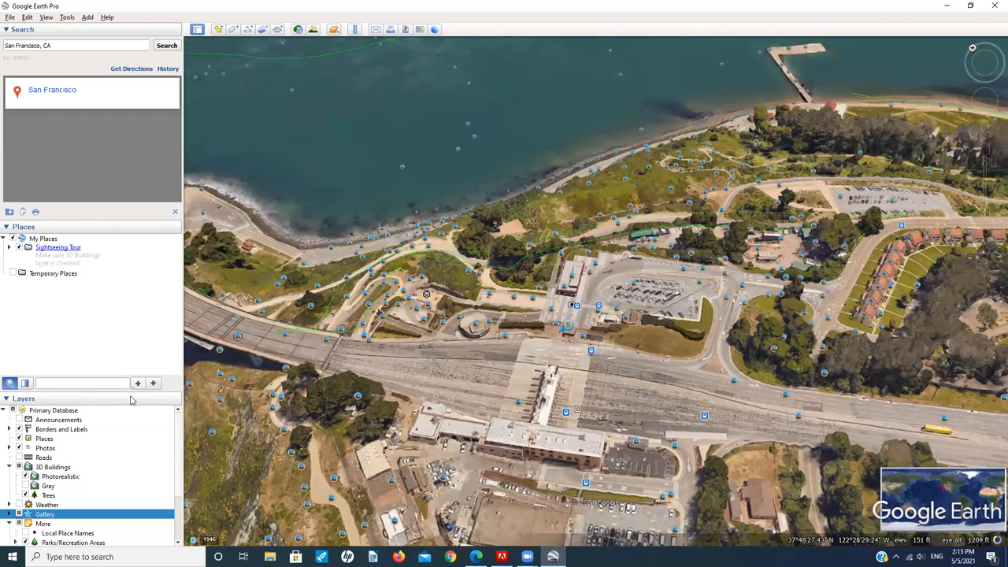
mouse_move(43, 458)
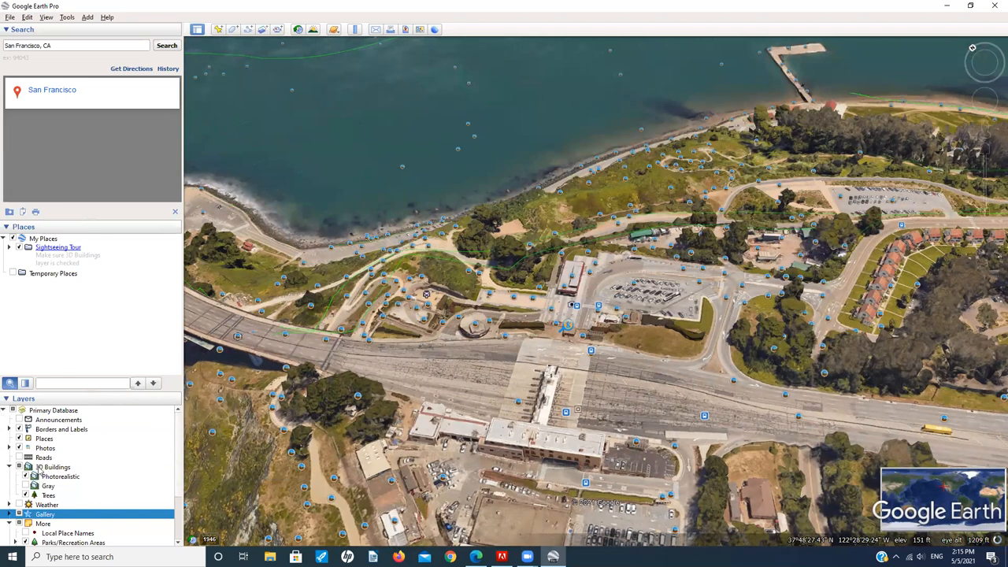
mouse_move(43, 458)
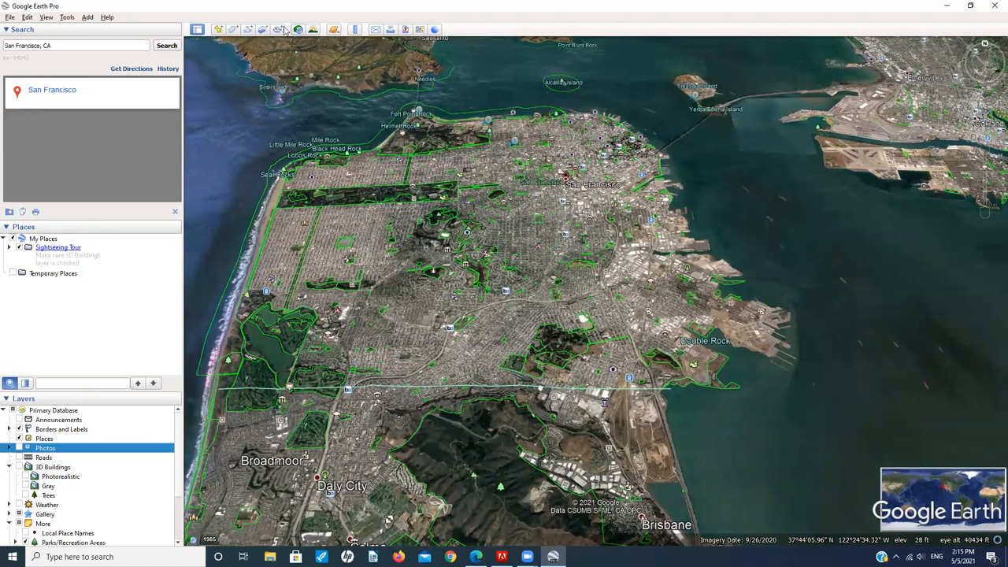
Step: Turn on sun lighting and show San Francisco's 1938–2020 historical imagery timeline
click(46, 17)
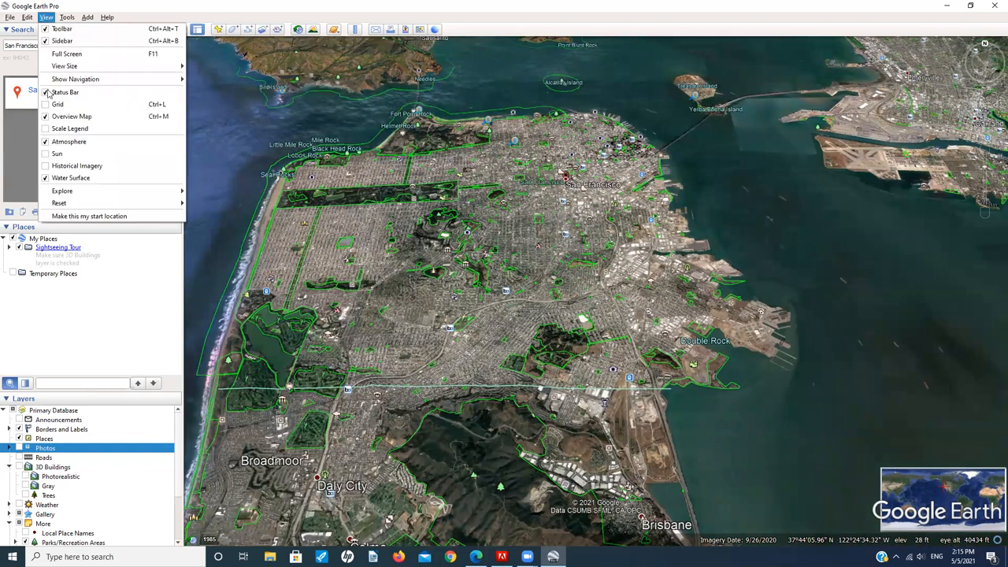
mouse_move(57, 154)
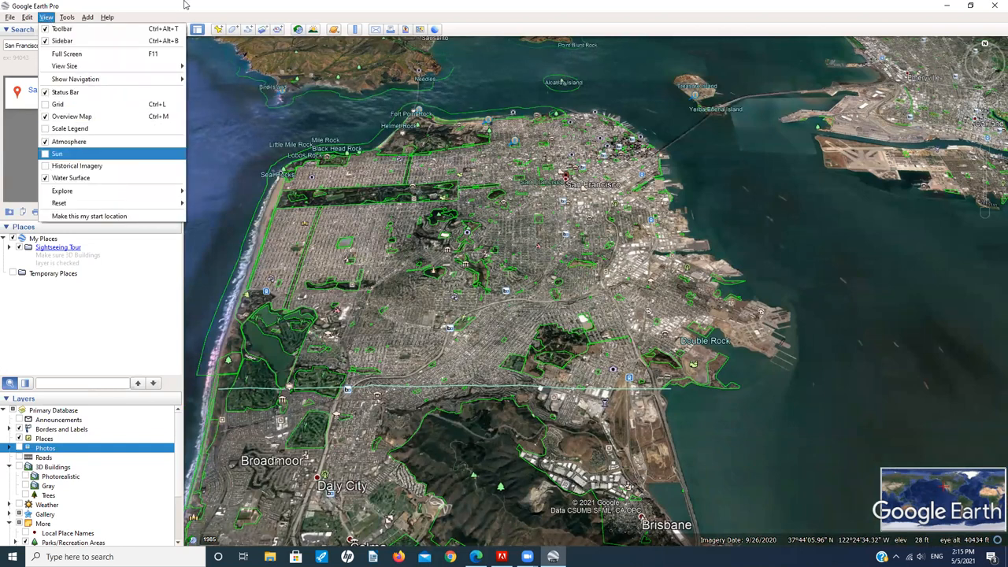
click(57, 154)
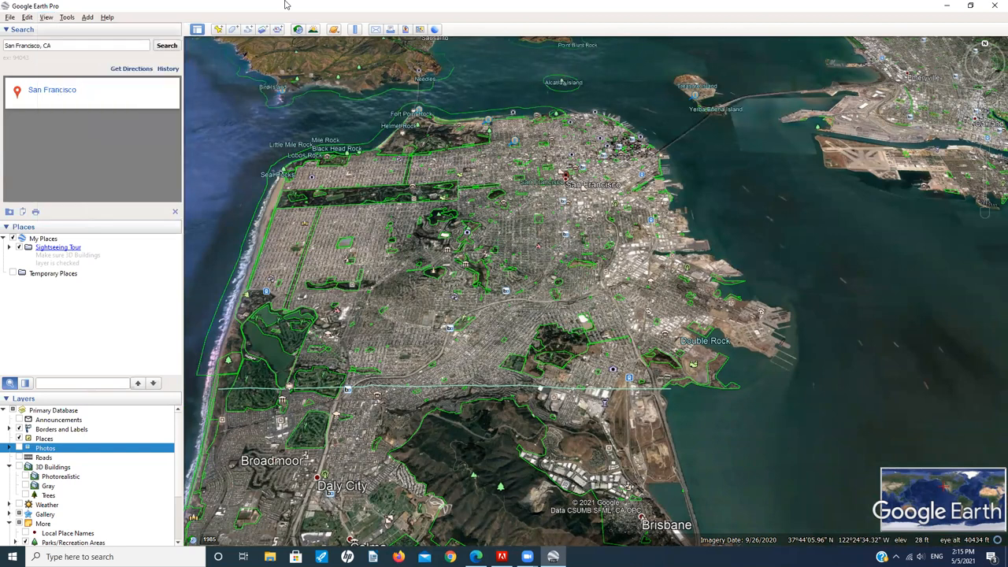
click(298, 29)
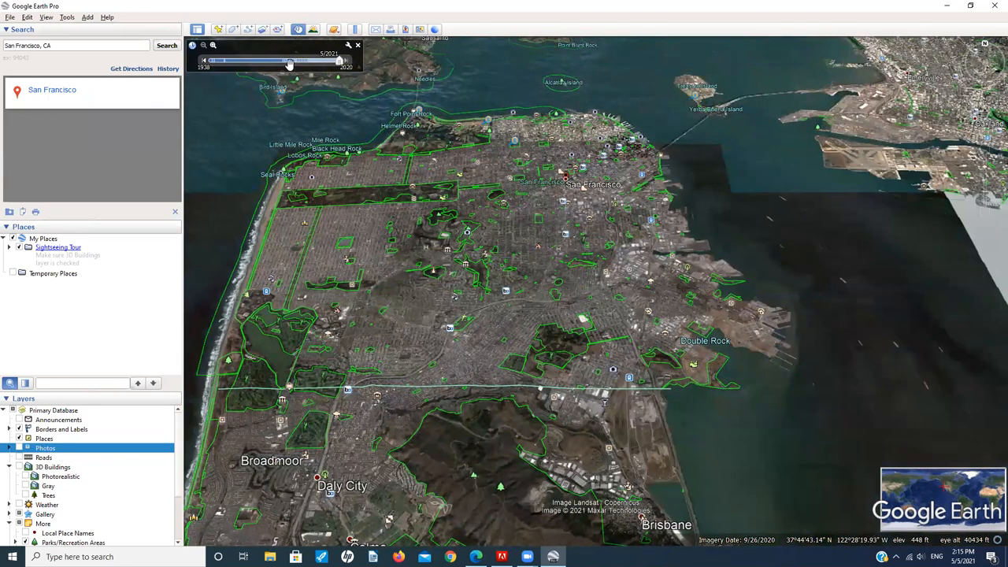
Step: Tilt the view across San Francisco and slide the timeline back to 1987 imagery
drag(289, 60, 327, 60)
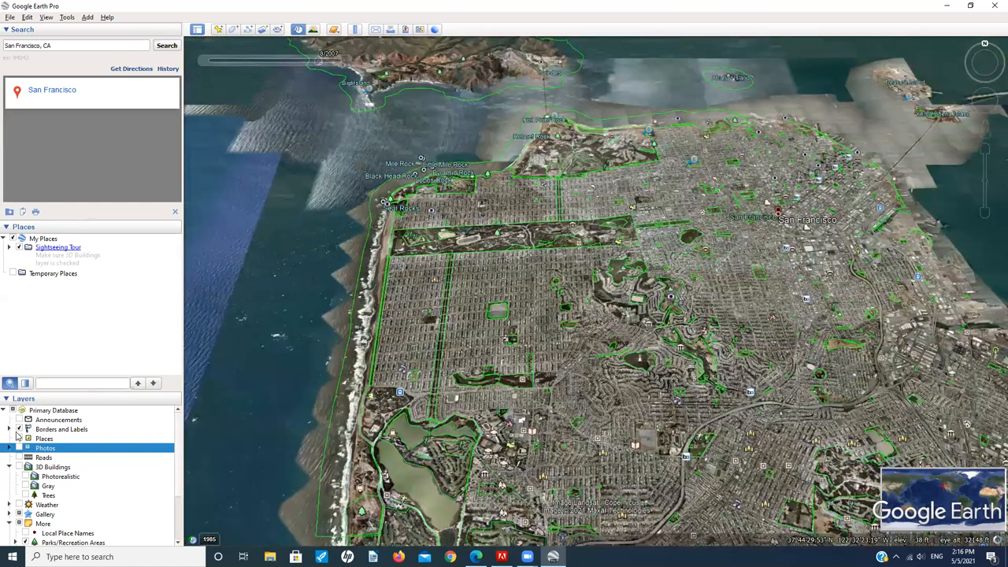
mouse_move(210, 438)
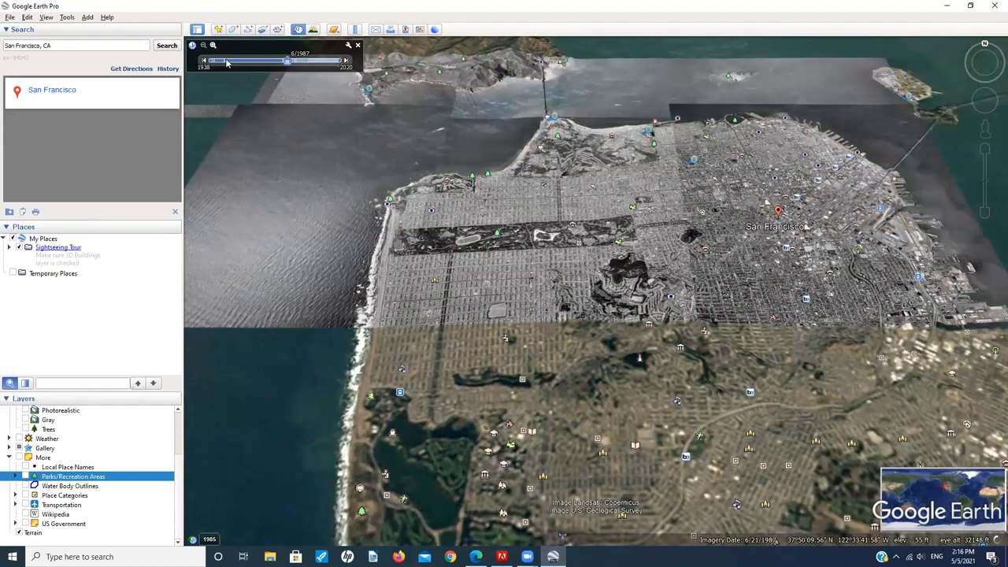
drag(229, 60, 212, 59)
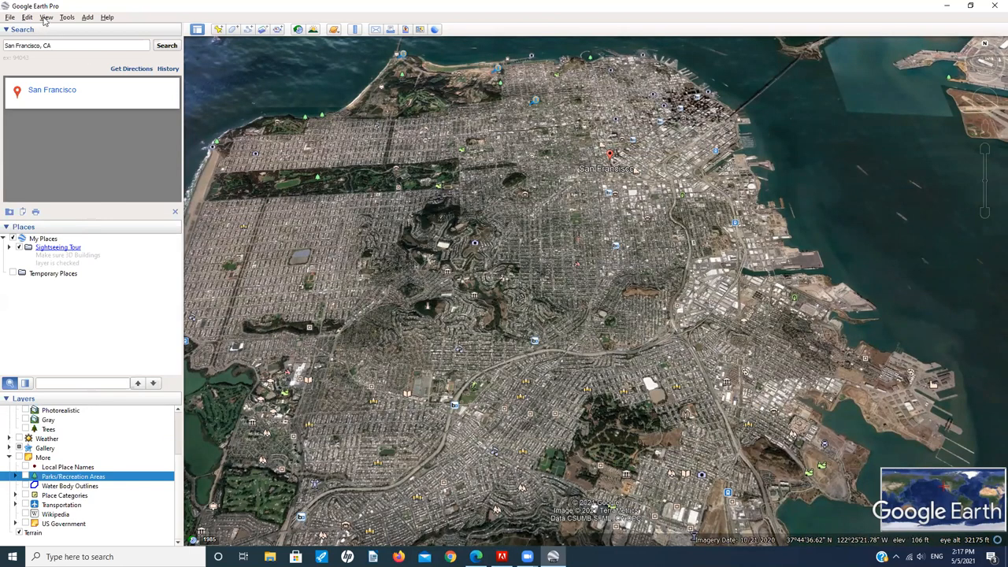
Step: Show the Tools menu with ruler, movie maker and flight simulator entries
click(67, 17)
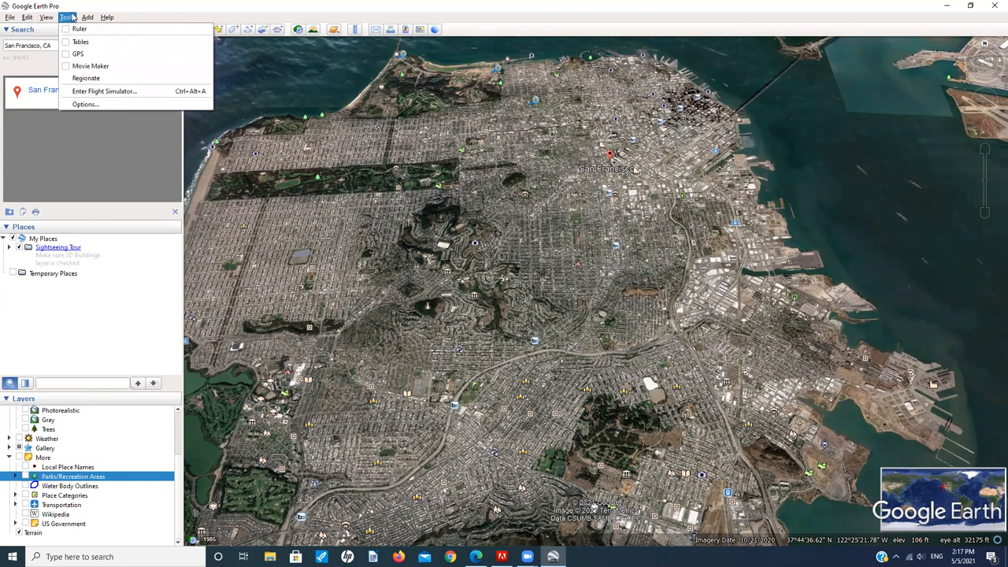
mouse_move(85, 78)
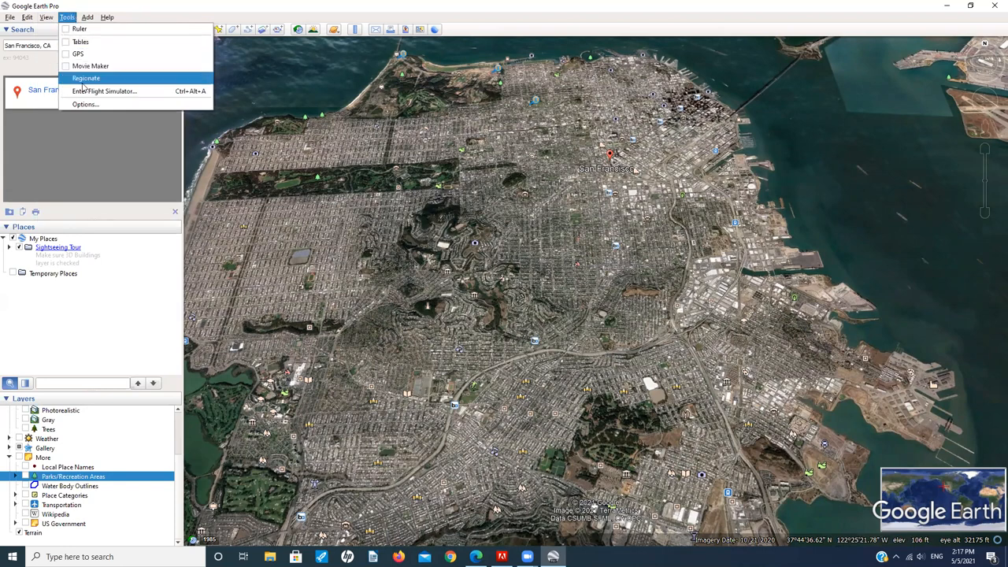
mouse_move(83, 93)
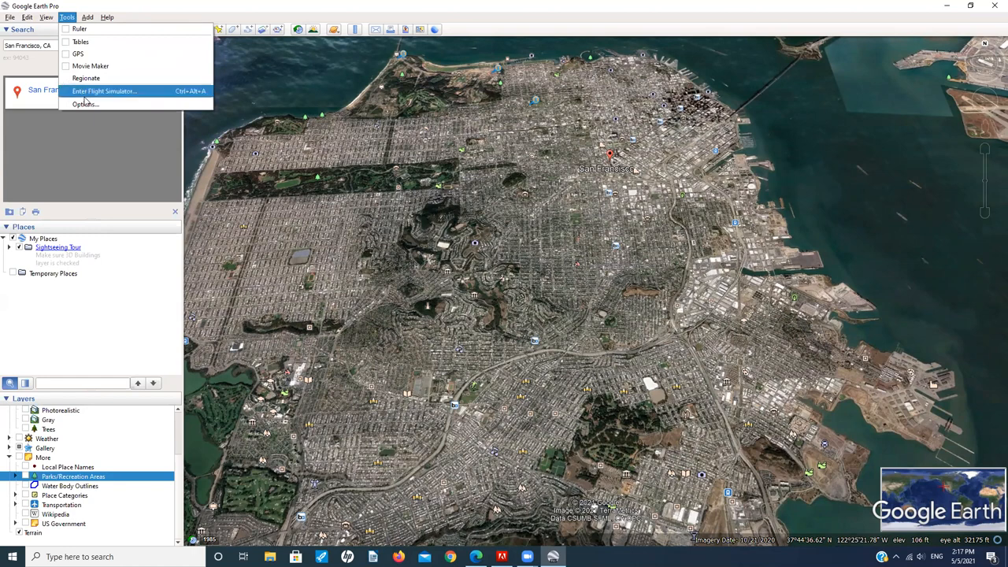
mouse_move(128, 97)
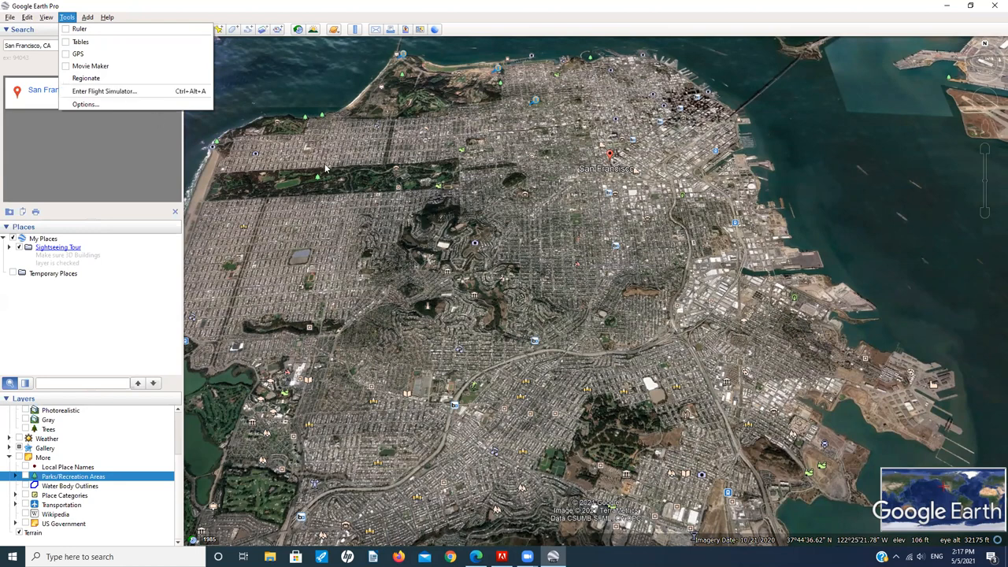
mouse_move(422, 231)
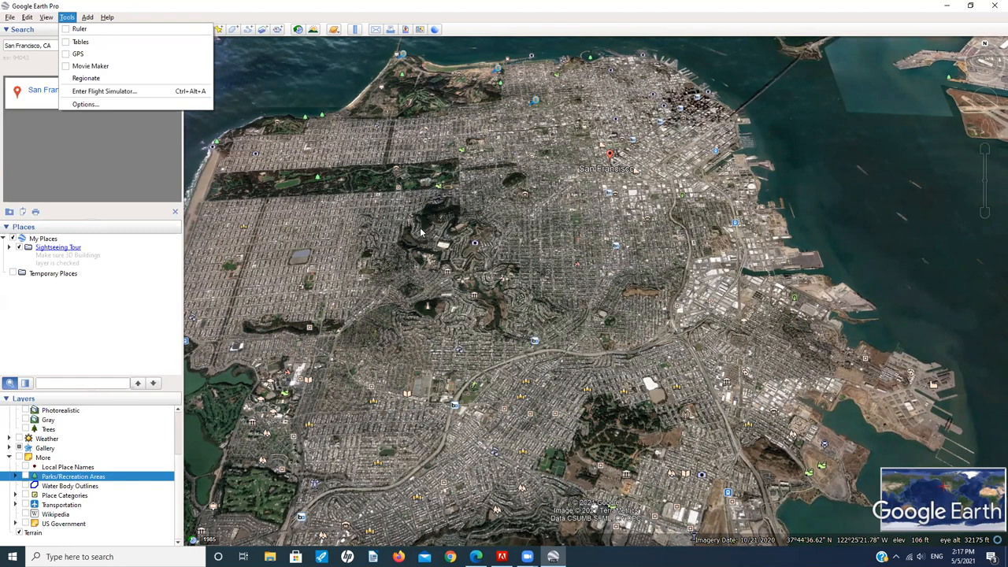
mouse_move(398, 233)
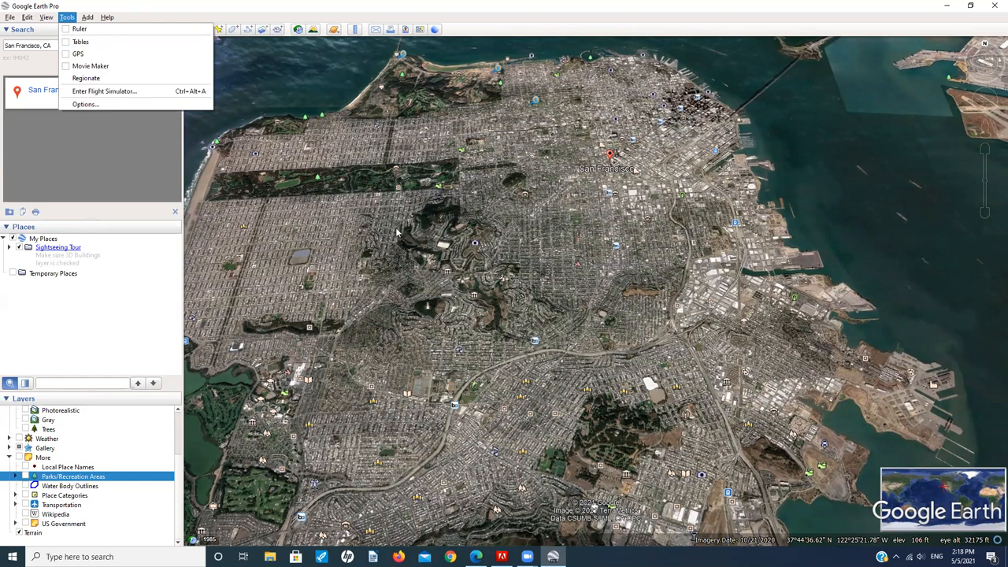
mouse_move(325, 219)
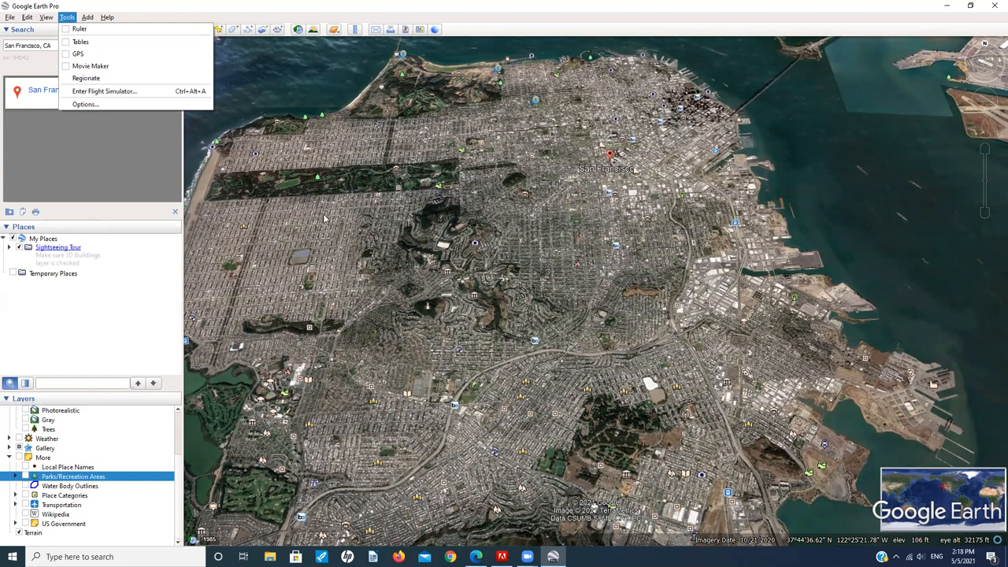
Step: Start the flight simulator with the F-16 at the Kathmandu airport runway
click(103, 91)
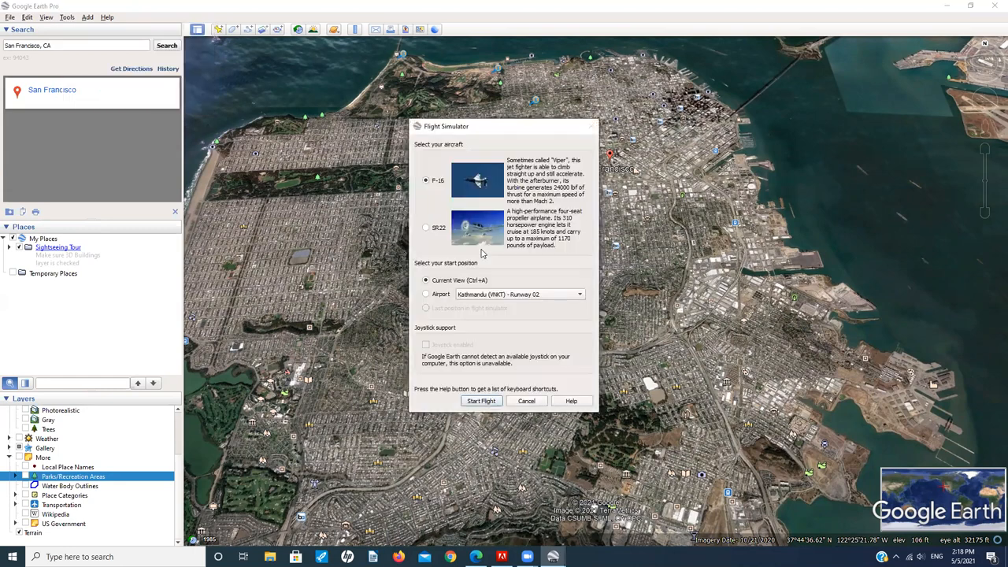
mouse_move(487, 346)
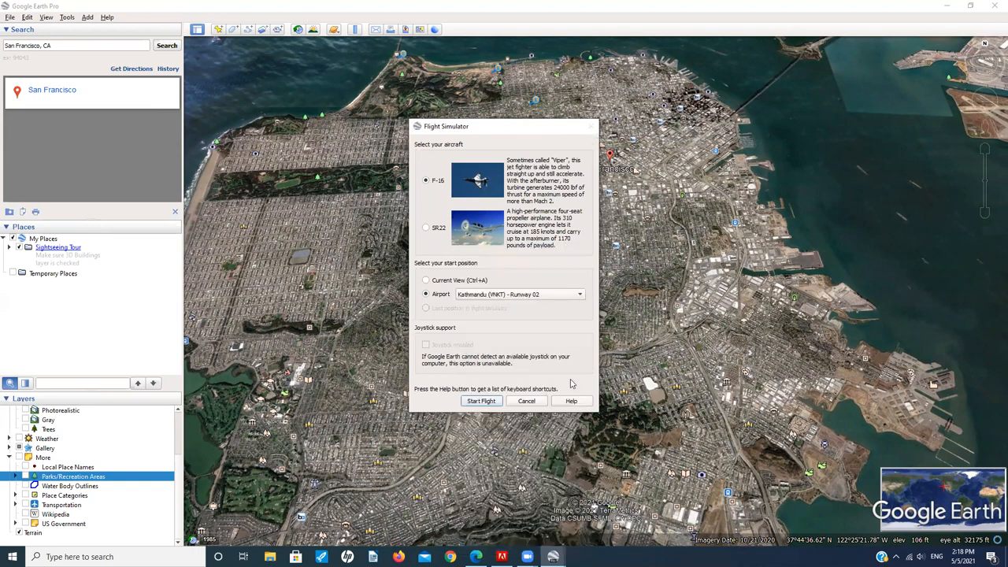
click(526, 401)
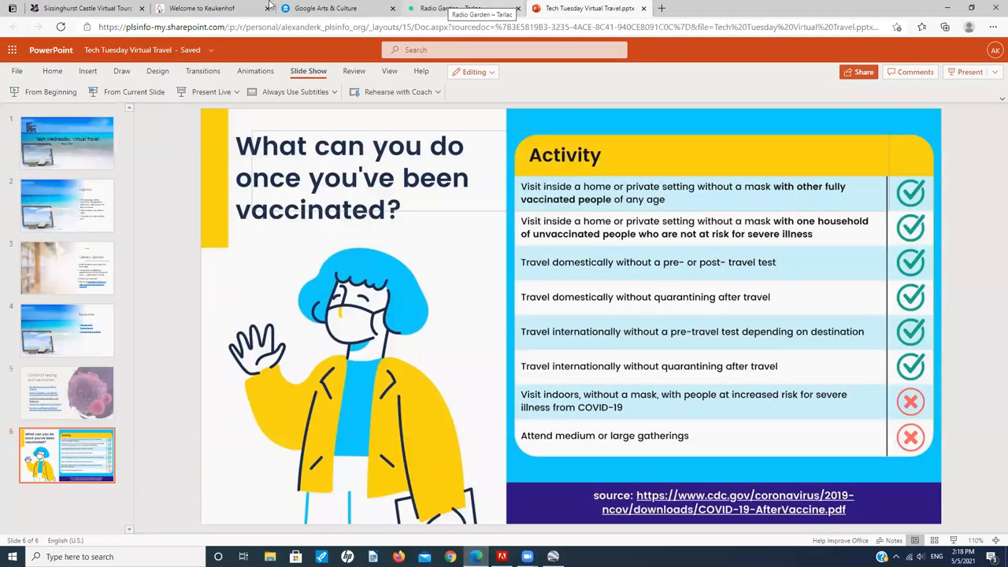
Step: Switch to the Radio Garden tab playing Radio Maria 99.7 FM from Tarlac
click(451, 8)
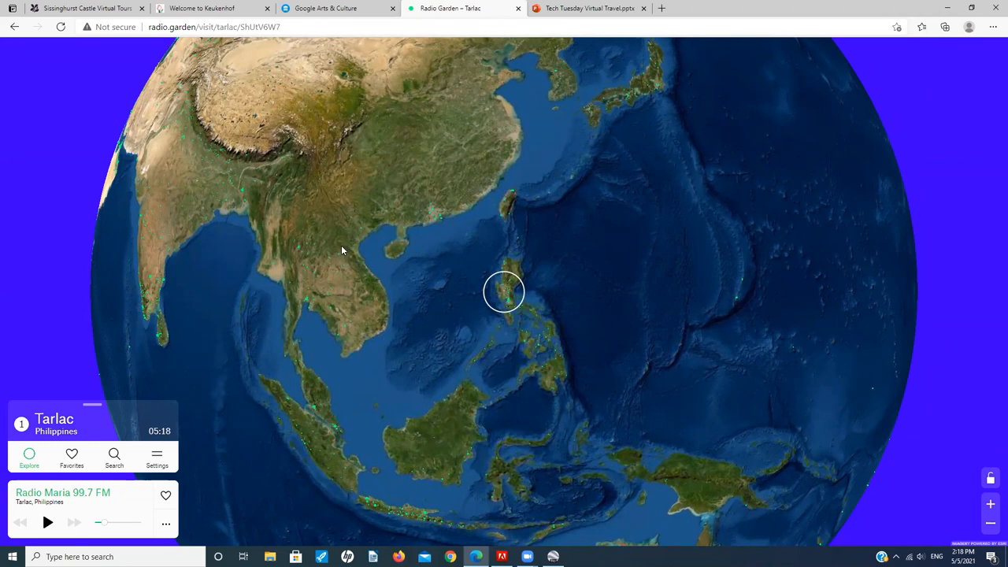
mouse_move(404, 301)
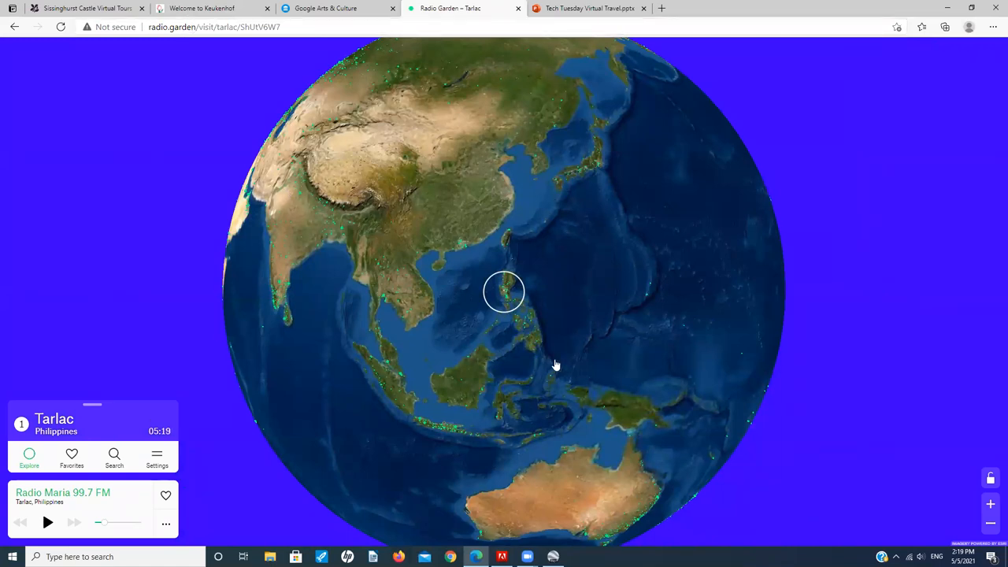
mouse_move(431, 350)
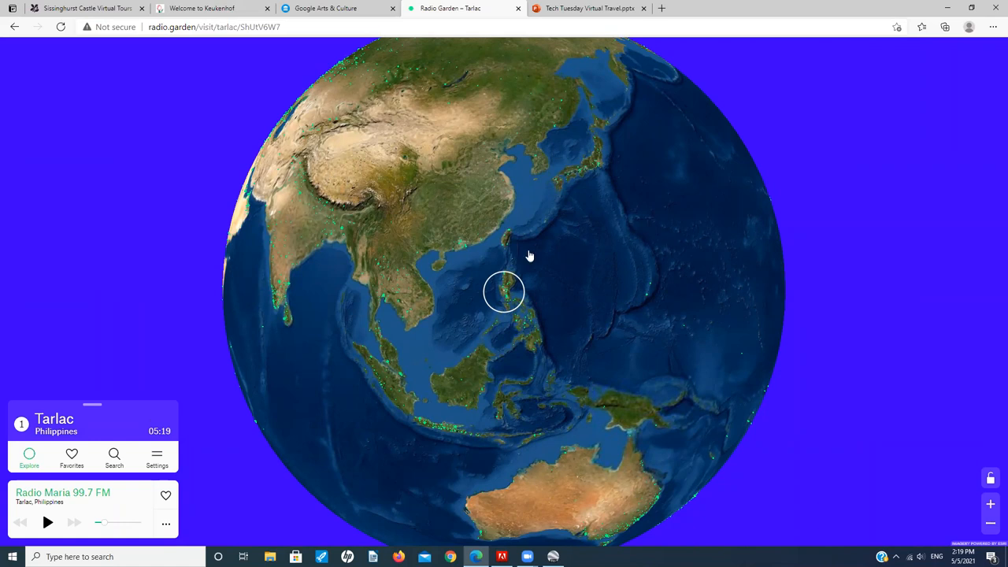
mouse_move(380, 60)
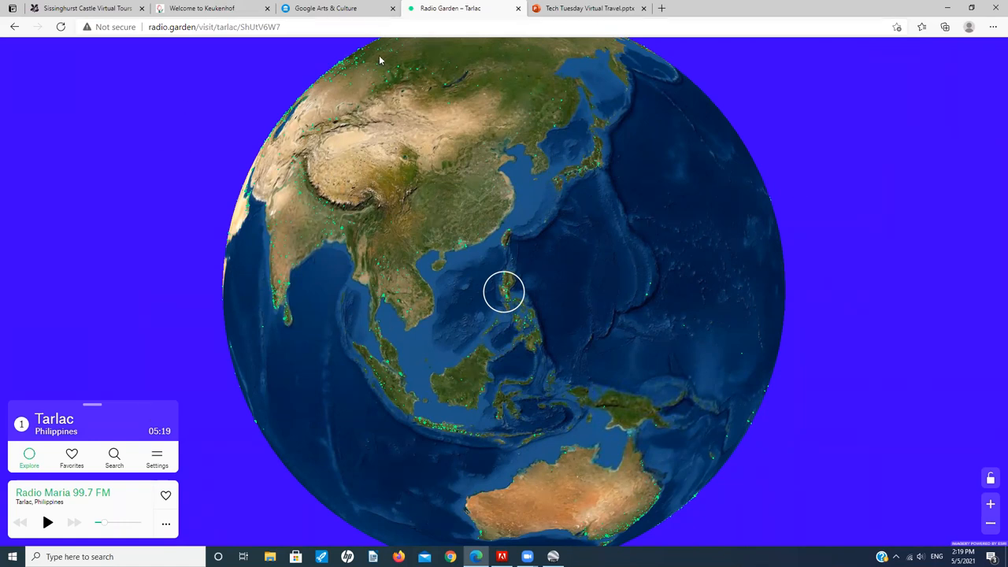
mouse_move(130, 209)
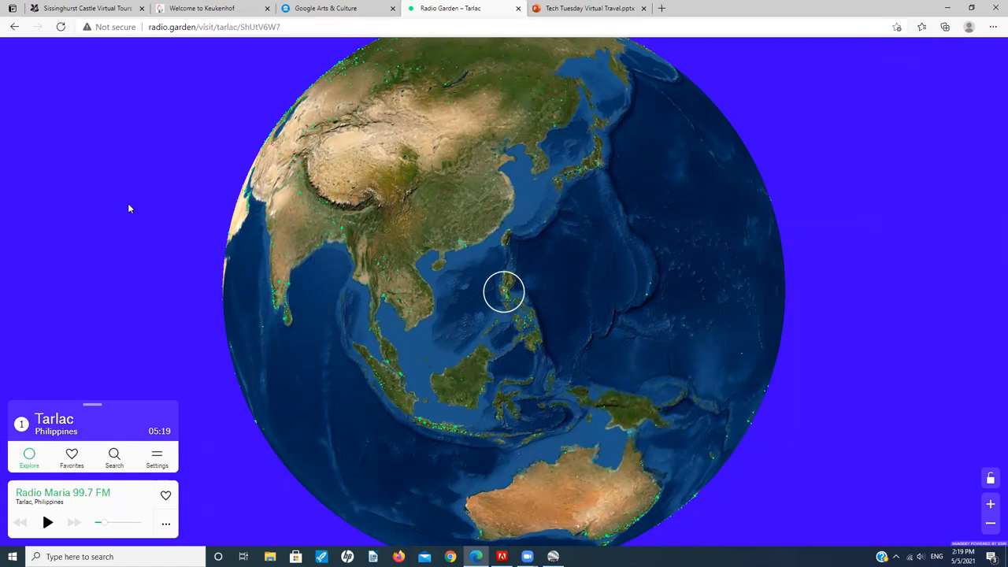
mouse_move(508, 275)
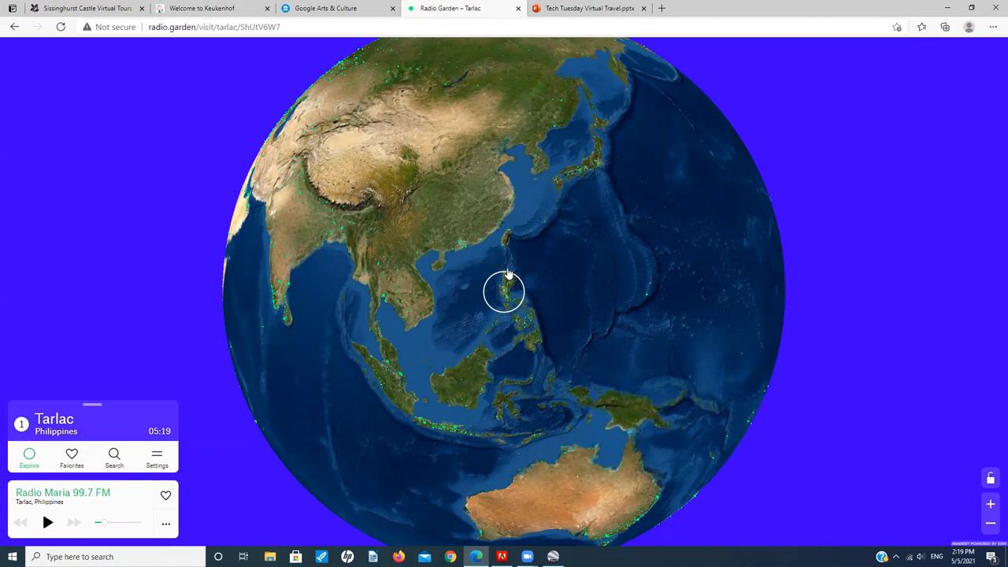
mouse_move(346, 258)
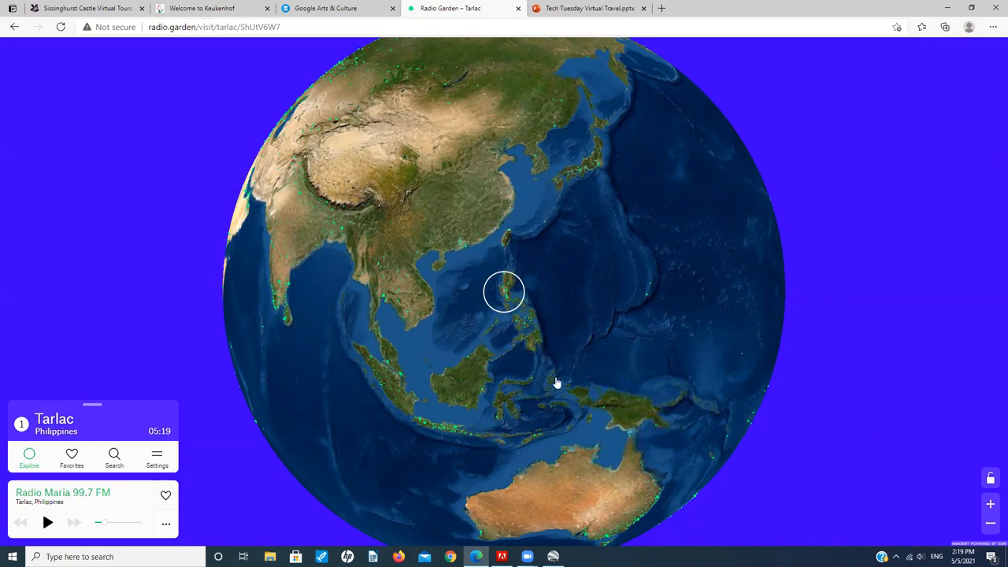
mouse_move(588, 338)
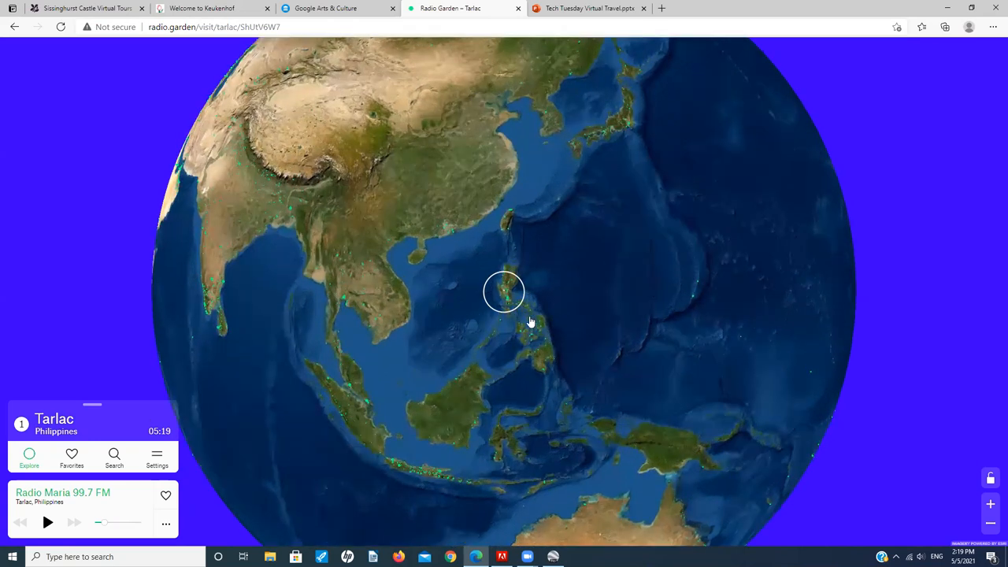
mouse_move(420, 182)
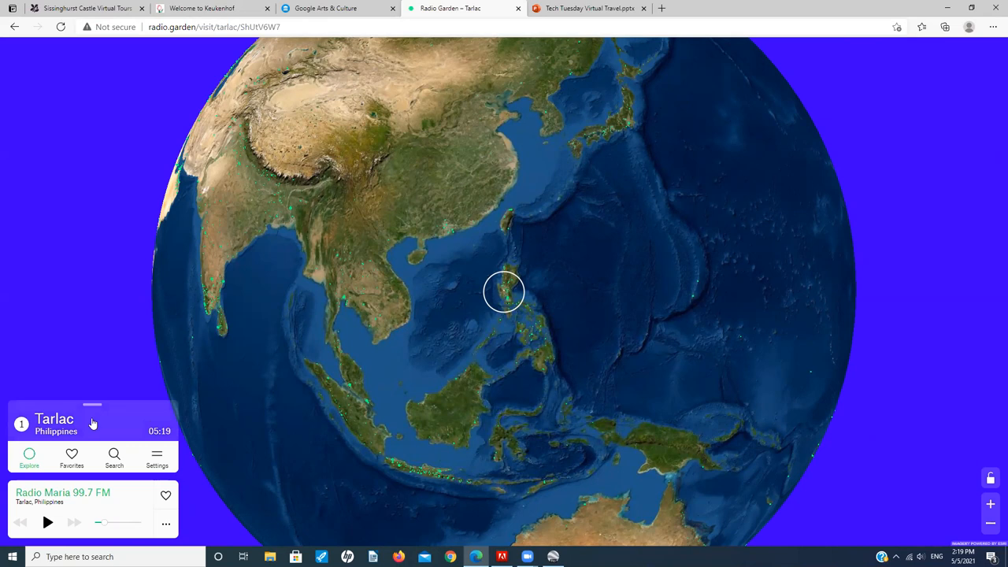
mouse_move(93, 406)
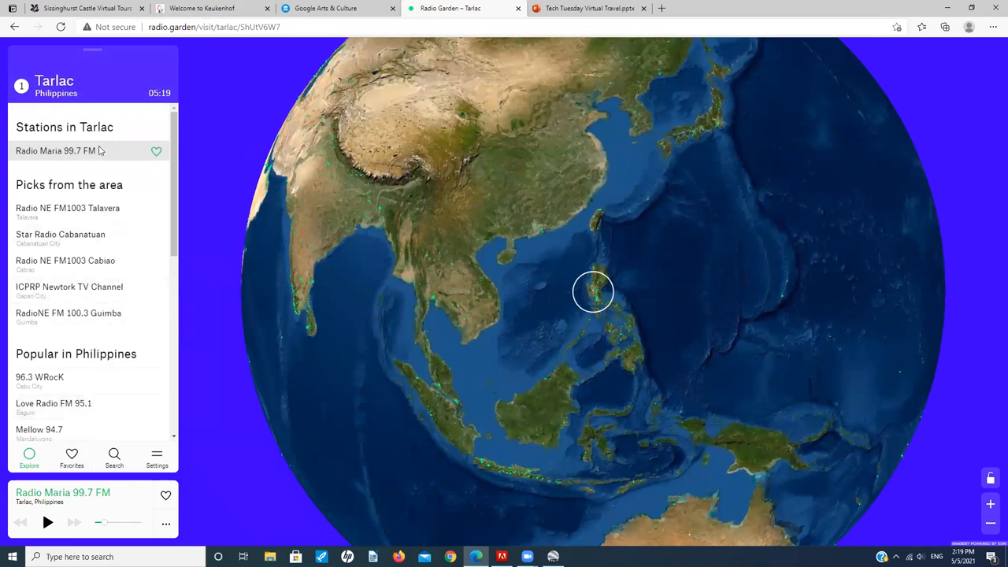
mouse_move(101, 435)
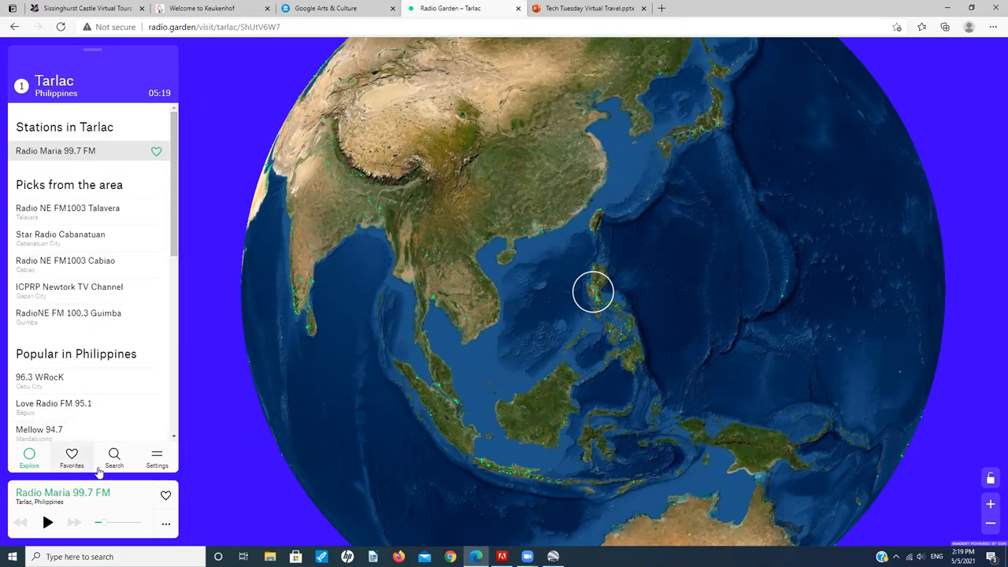
mouse_move(550, 379)
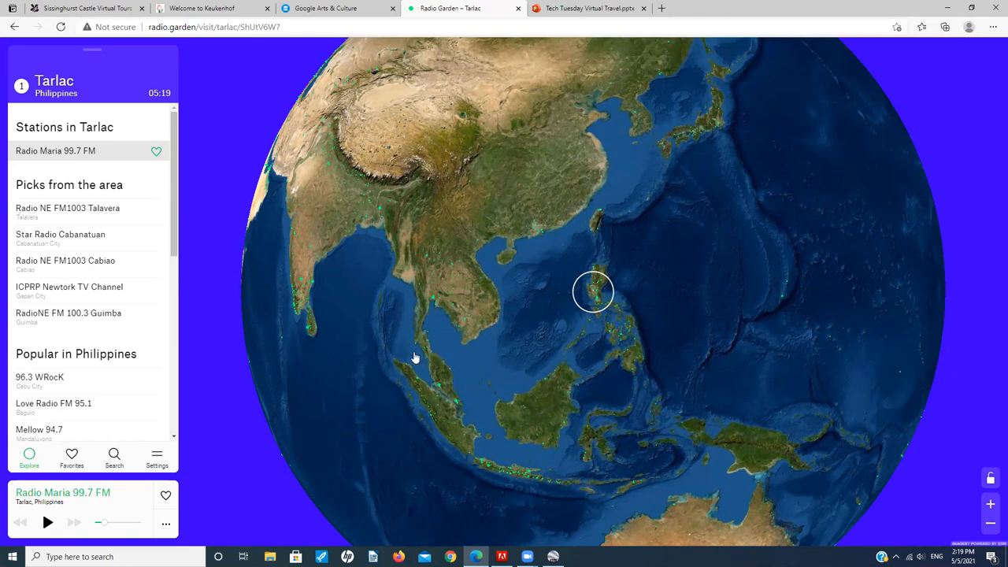
mouse_move(468, 326)
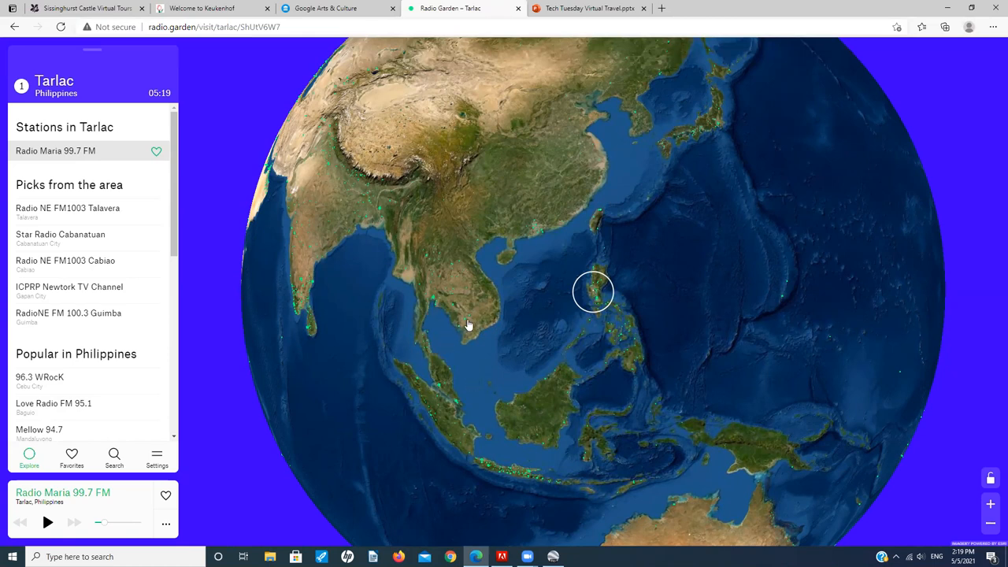
mouse_move(579, 194)
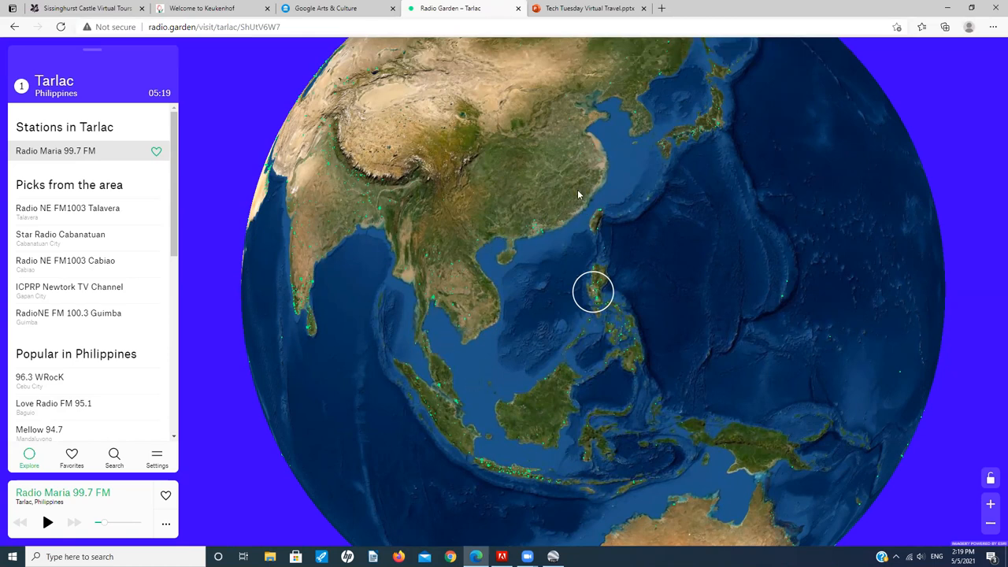
Step: Spin the globe away from the Philippines toward Seoul, South Korea
drag(579, 195, 463, 254)
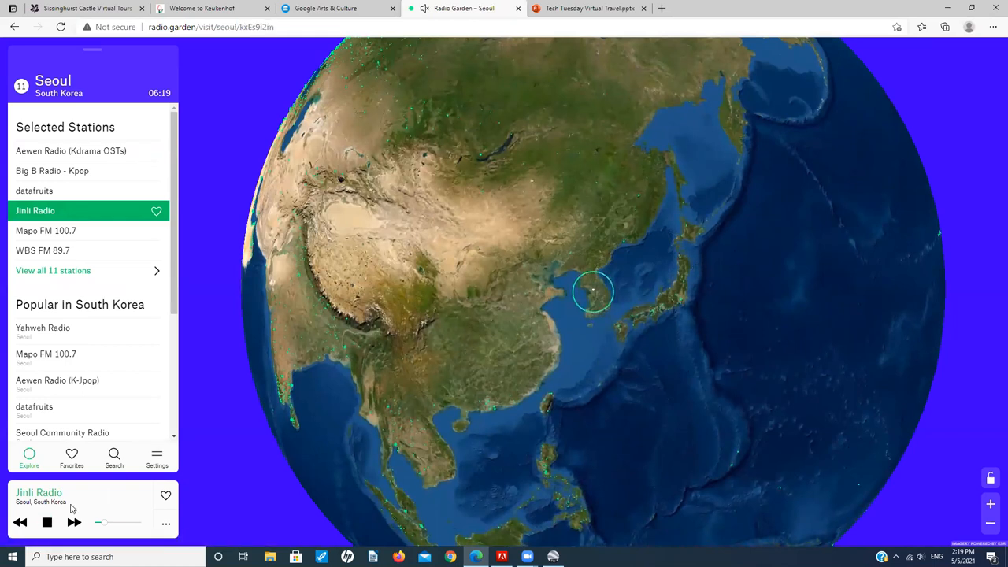
Step: Stop the Jinli Radio stream from Seoul
click(46, 522)
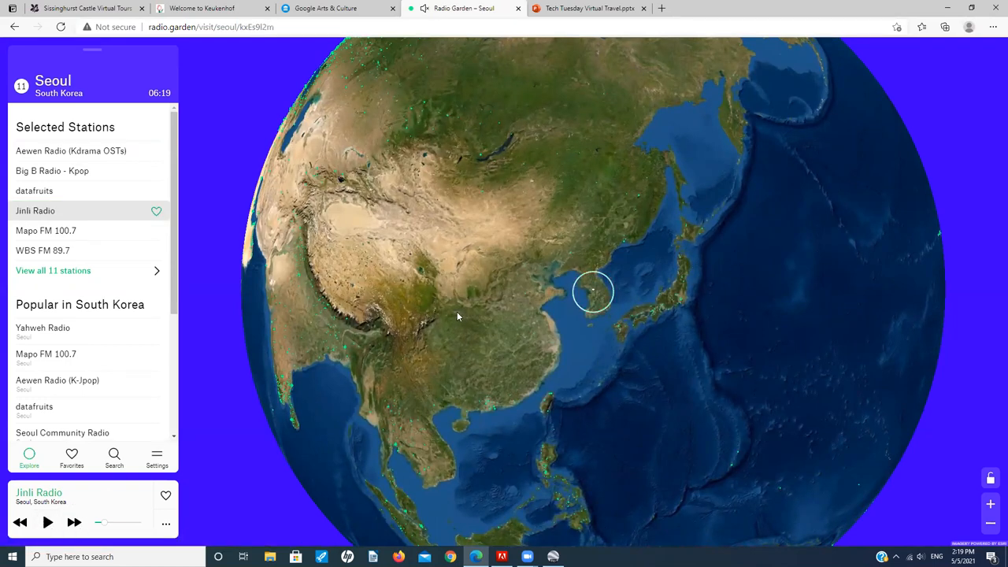
mouse_move(464, 290)
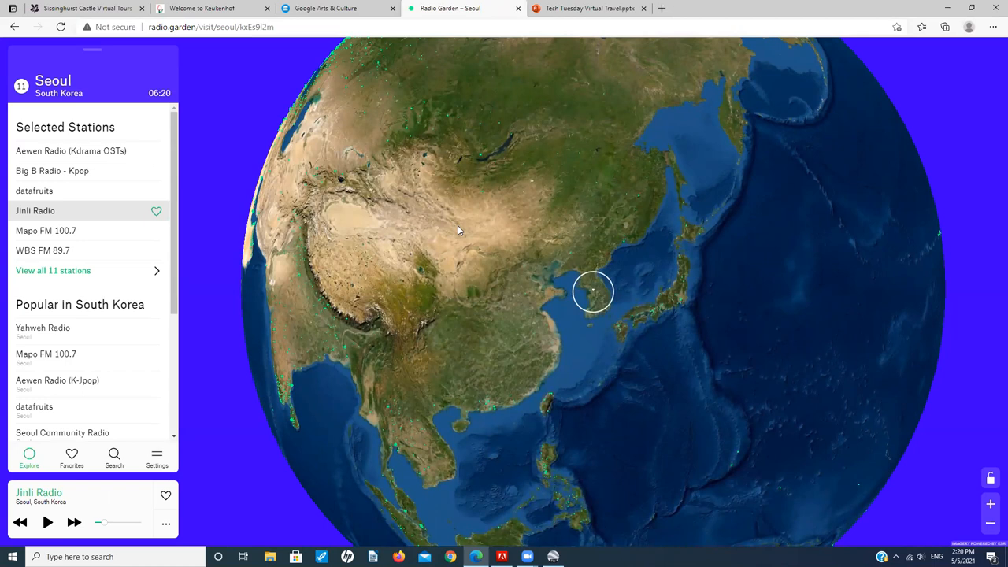
mouse_move(553, 262)
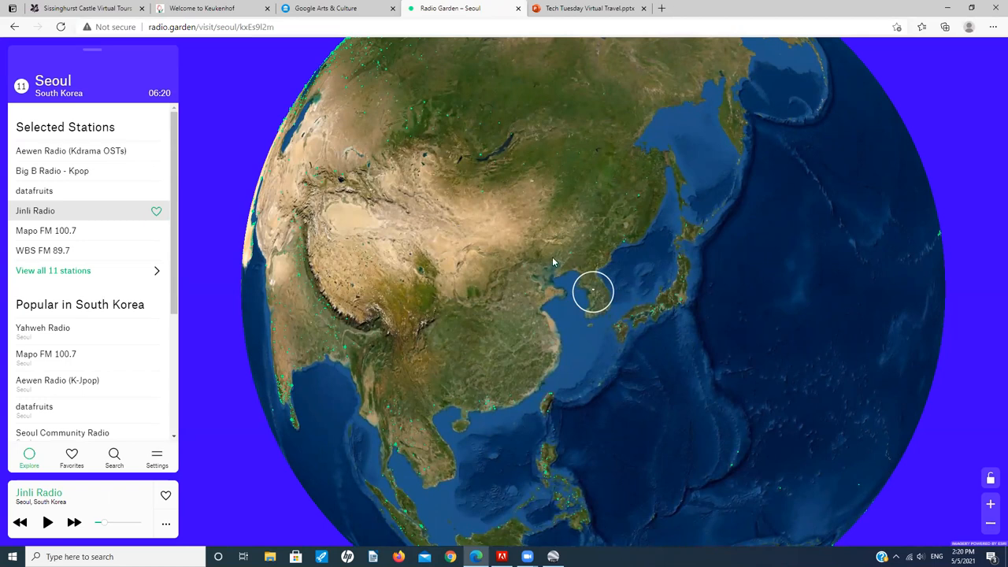
mouse_move(627, 404)
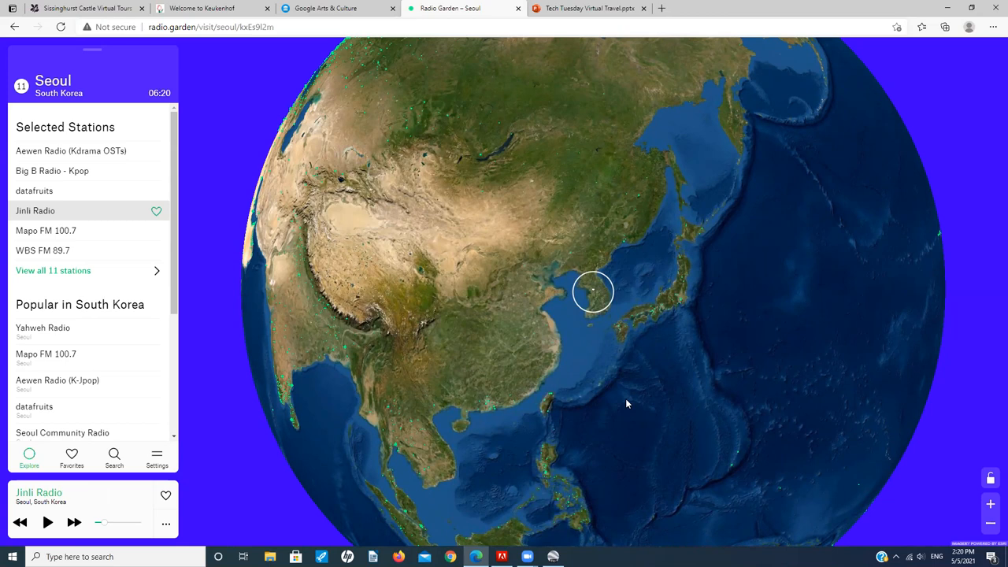
mouse_move(594, 400)
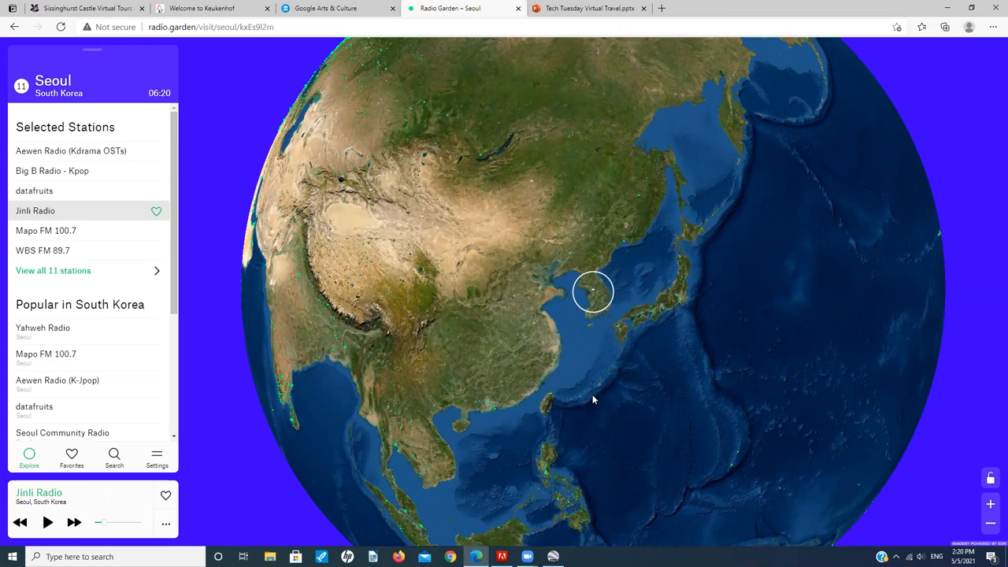
mouse_move(554, 335)
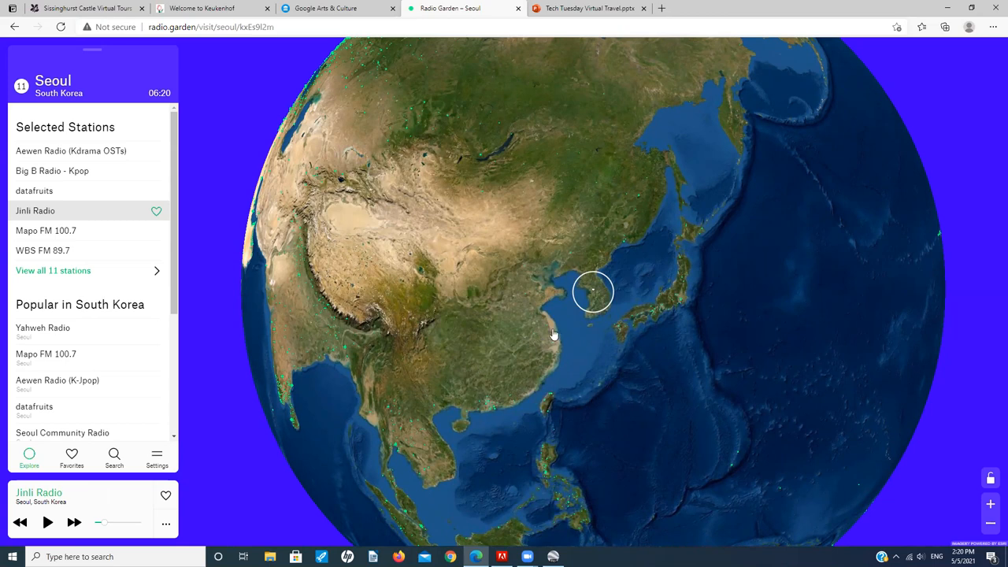
mouse_move(508, 293)
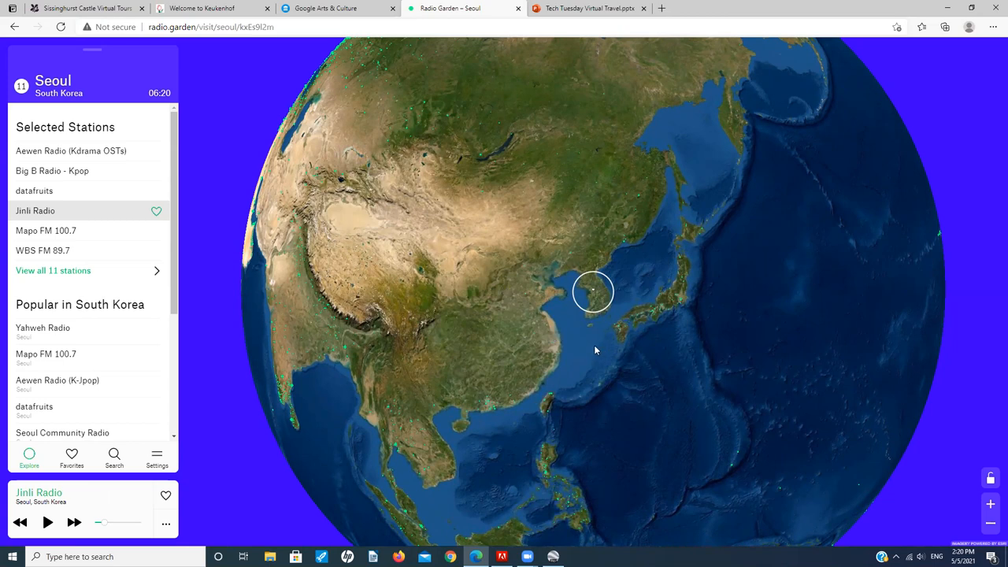
mouse_move(577, 349)
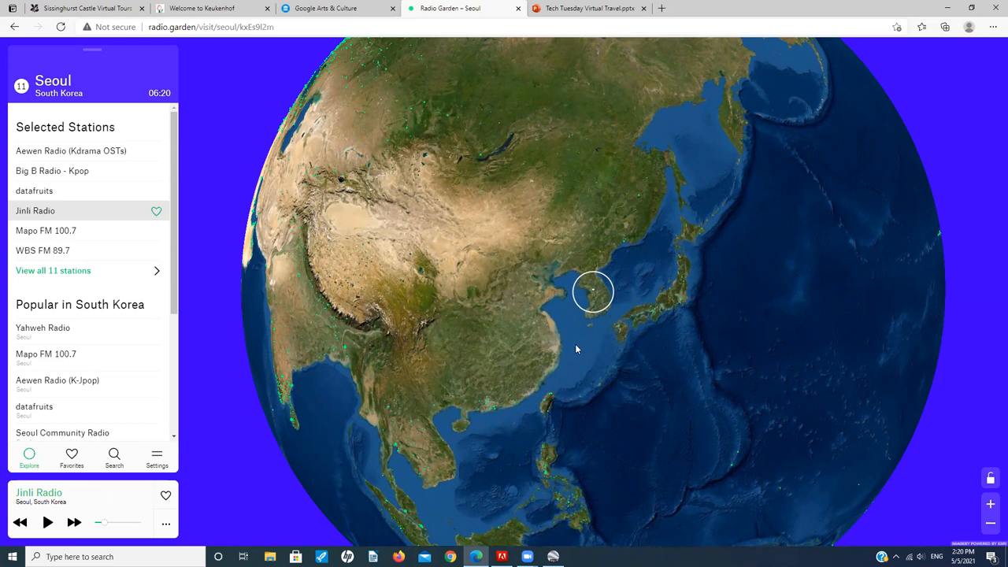
mouse_move(619, 207)
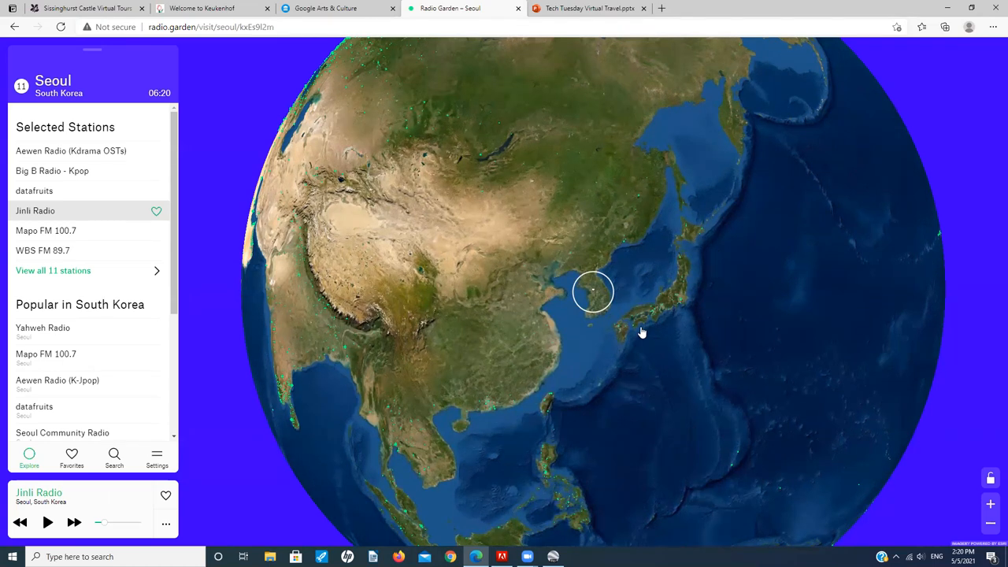
mouse_move(668, 307)
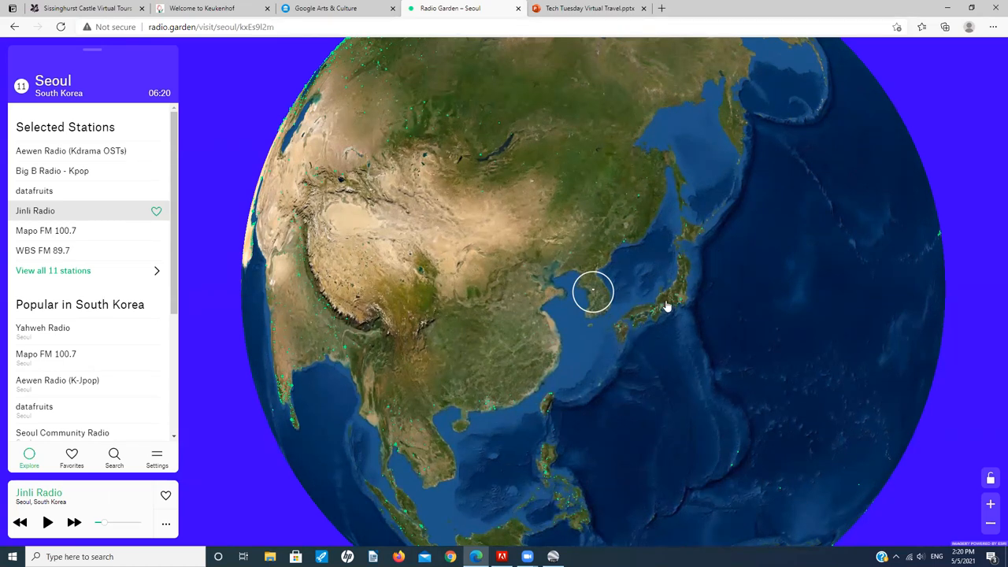
mouse_move(613, 387)
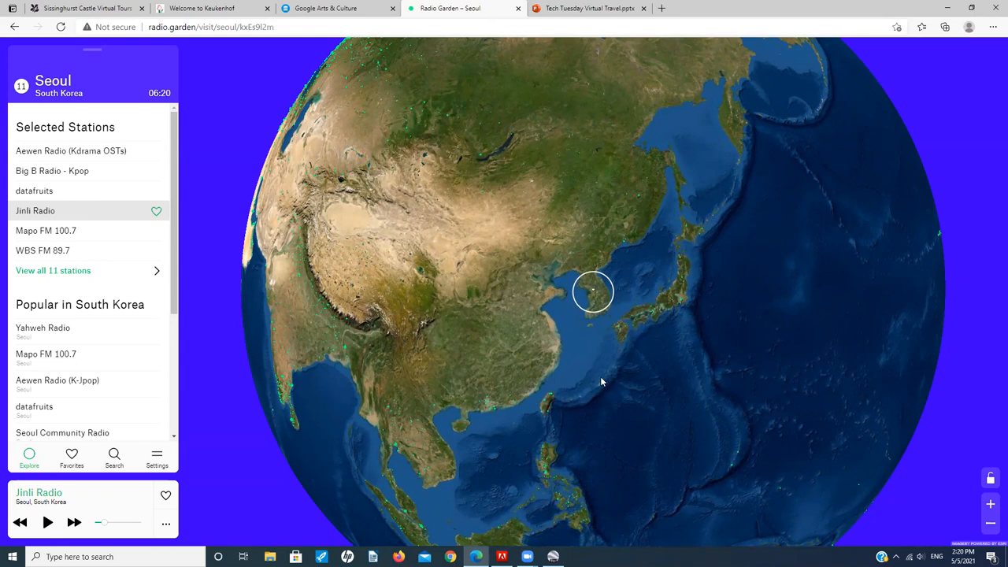
mouse_move(543, 352)
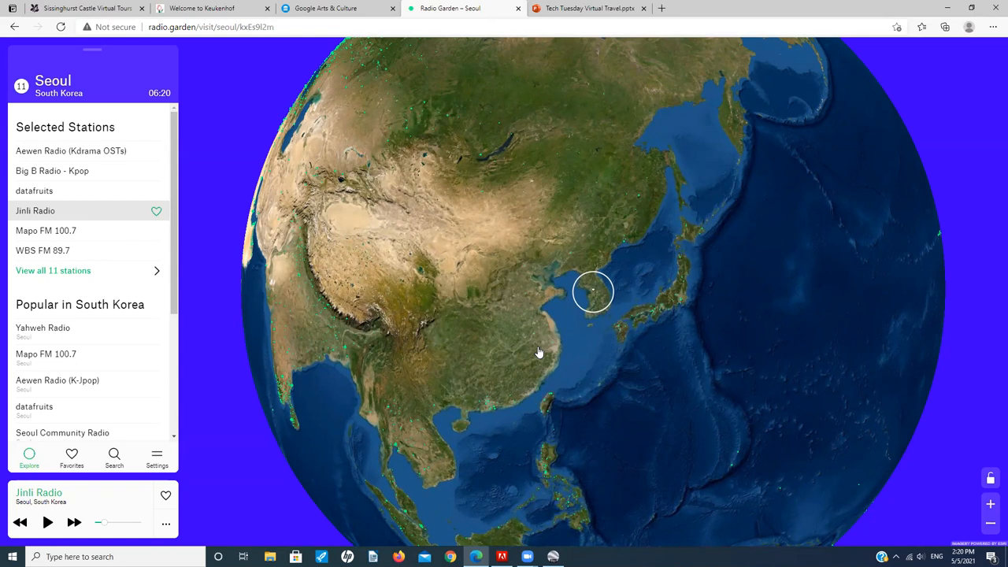
mouse_move(538, 352)
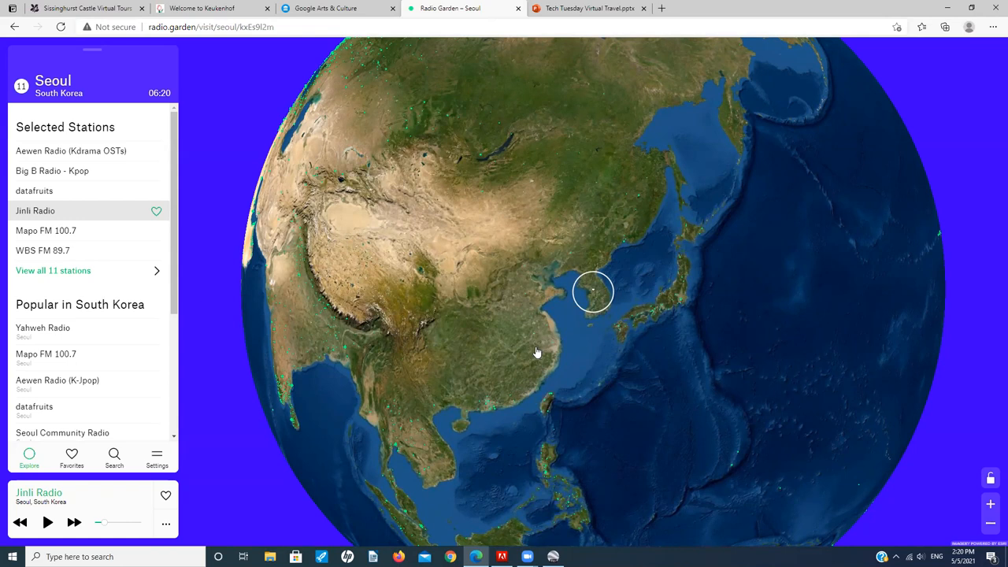
mouse_move(532, 352)
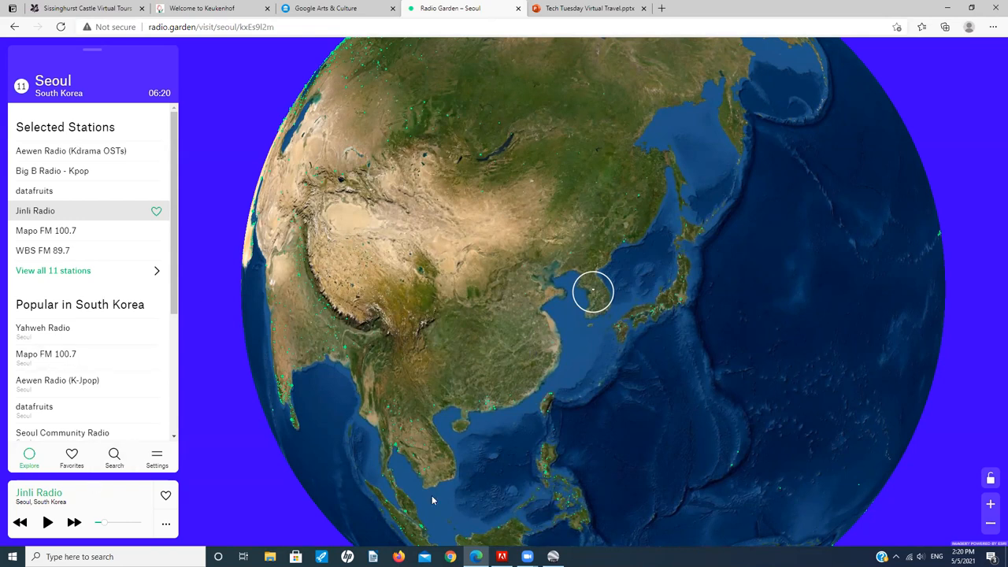
mouse_move(540, 467)
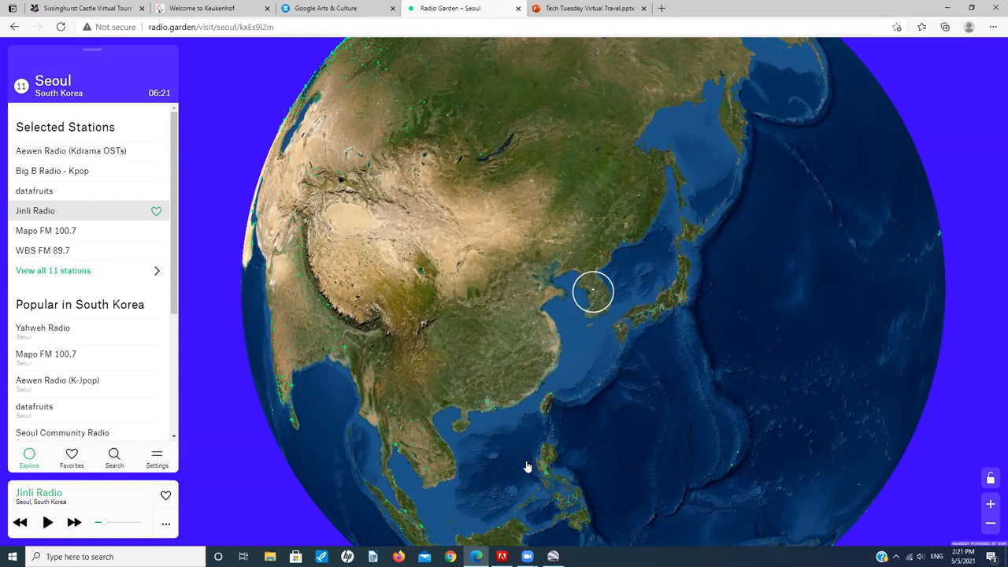
mouse_move(515, 465)
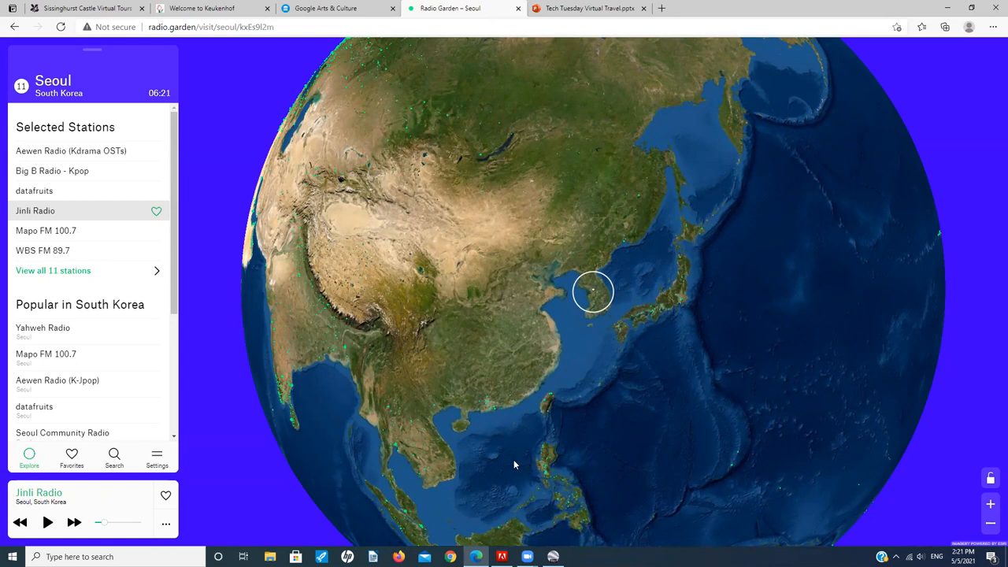
mouse_move(510, 465)
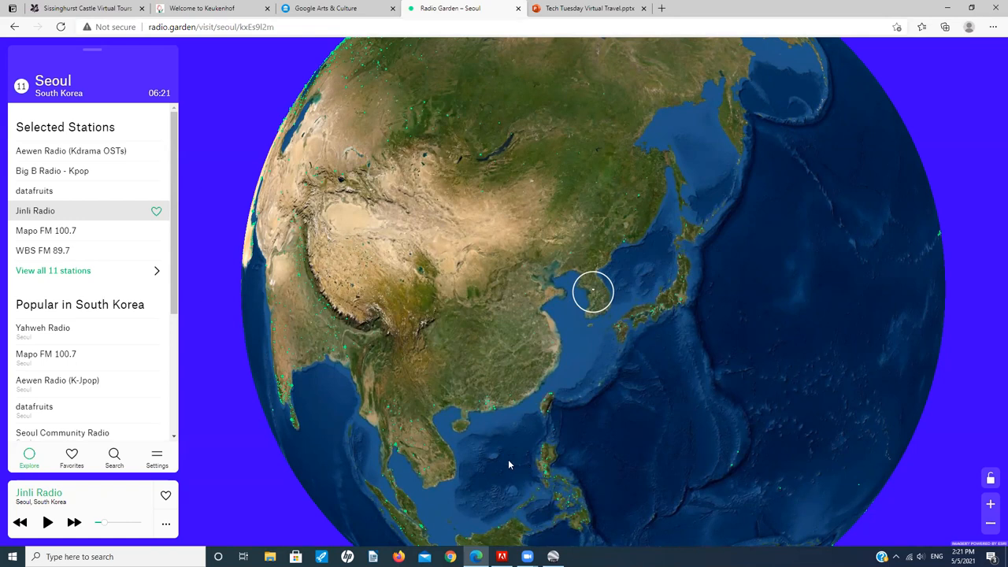
mouse_move(481, 282)
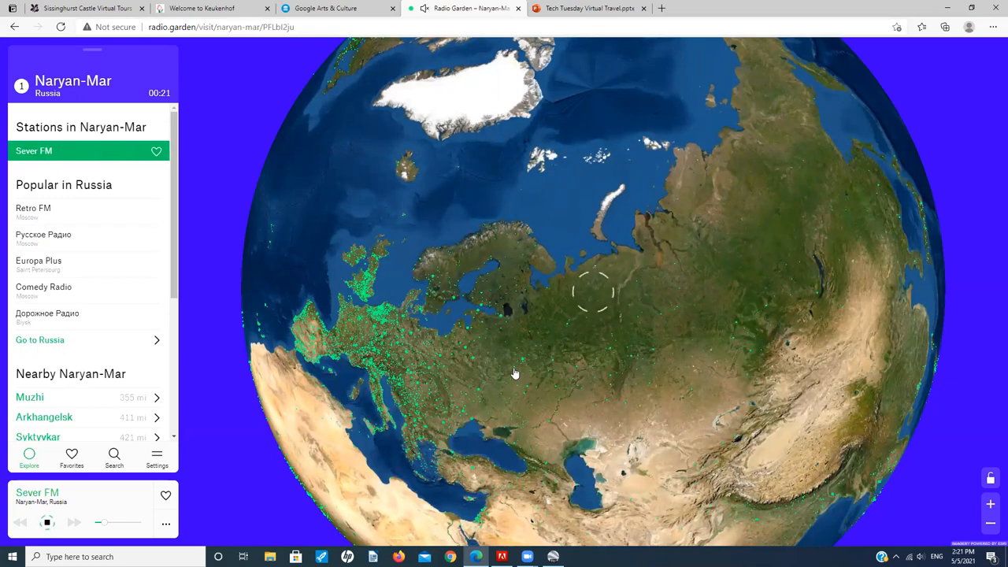
mouse_move(538, 407)
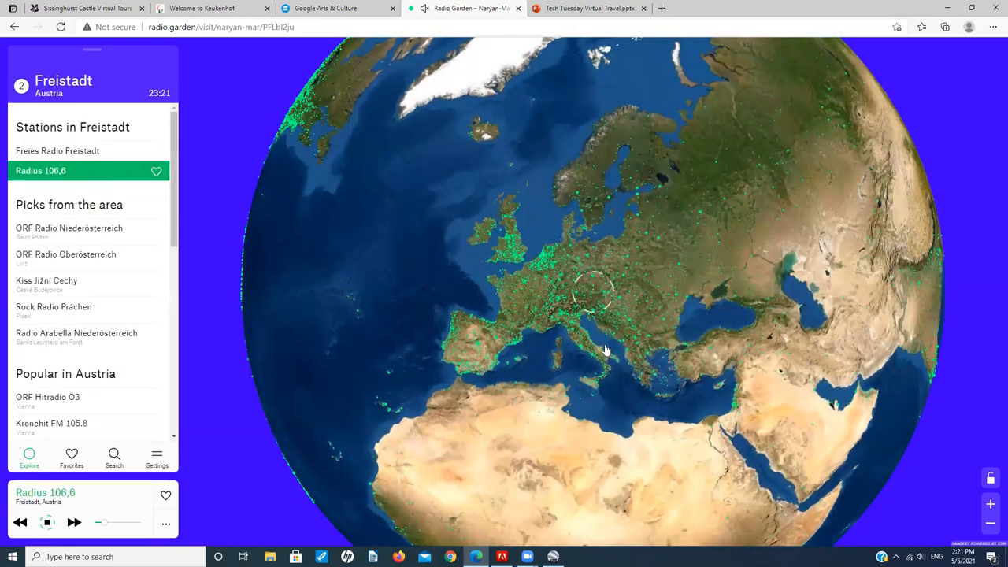
Step: Scroll the Freistadt station list to reach Radius 106,6
scroll(down, 3)
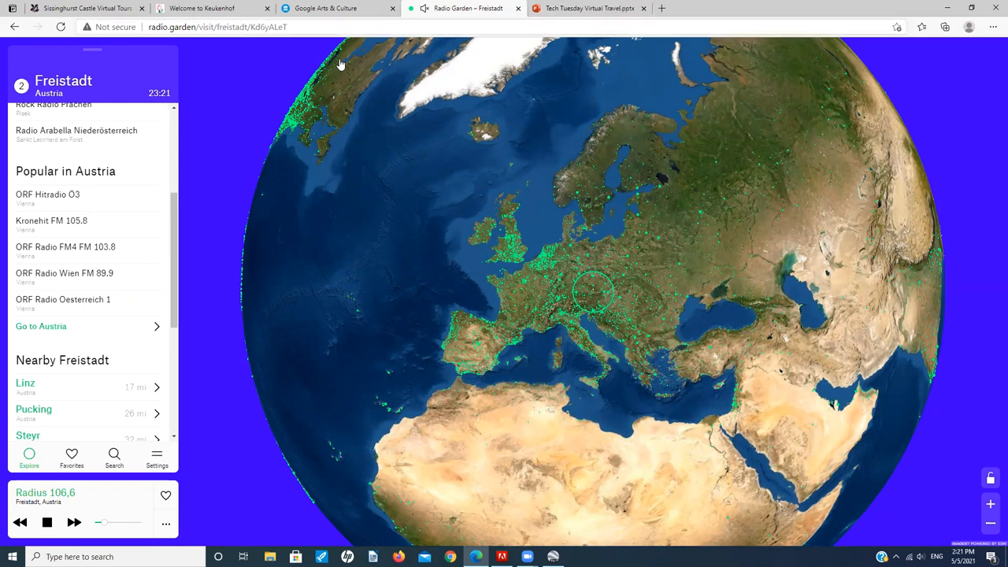
mouse_move(337, 8)
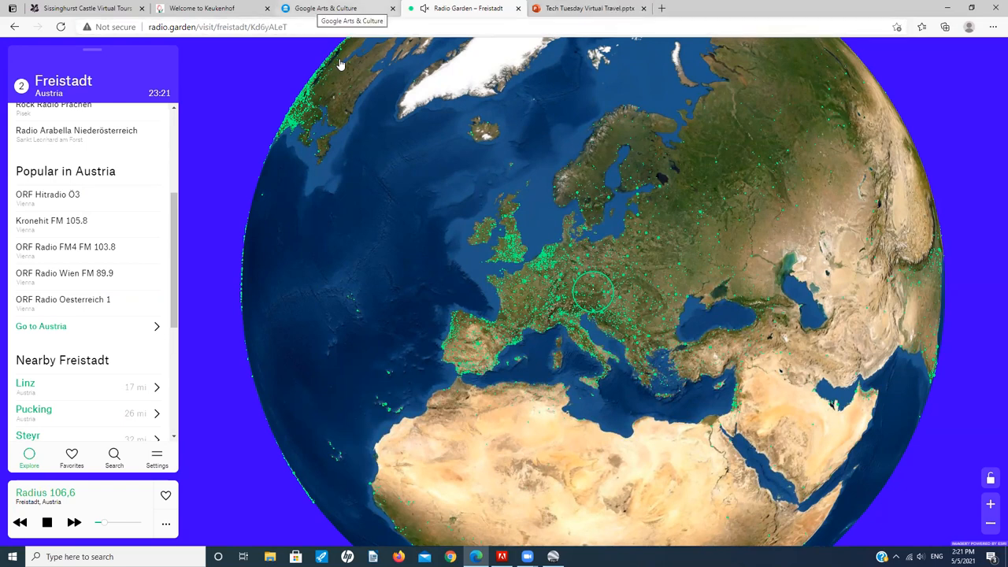
Step: Switch to the Google Arts & Culture tab showing Today's top picks
click(339, 8)
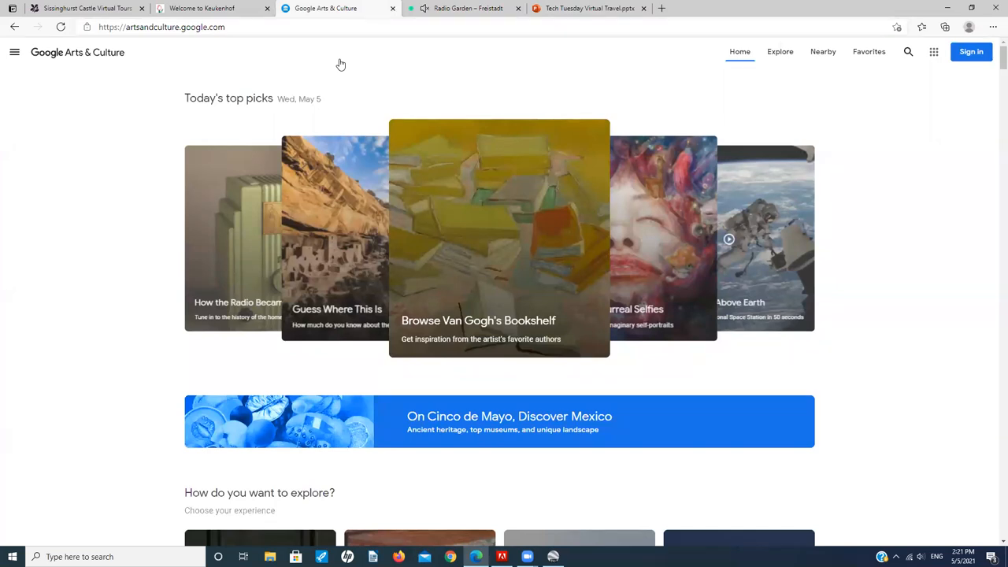
mouse_move(128, 172)
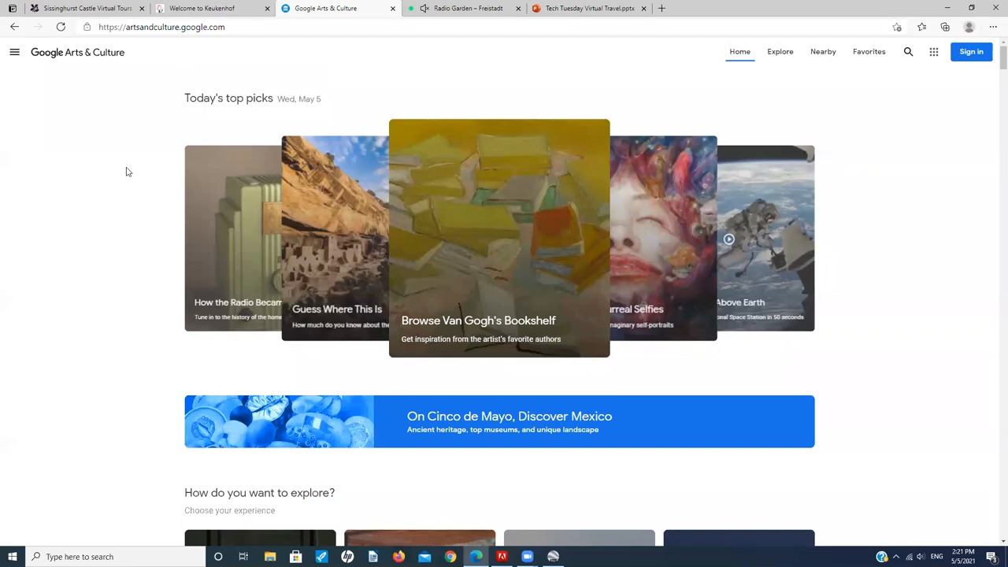
mouse_move(147, 173)
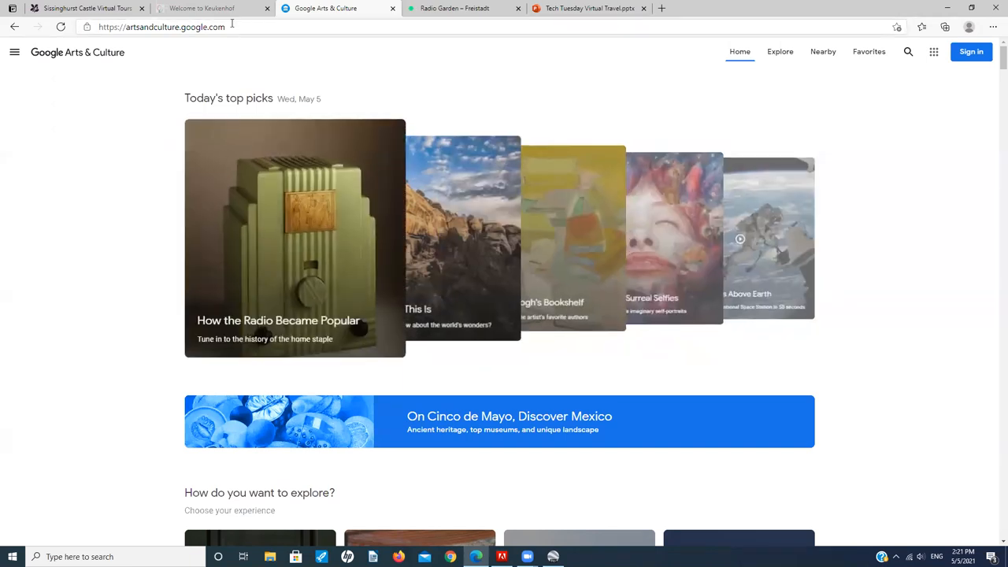
mouse_move(900, 183)
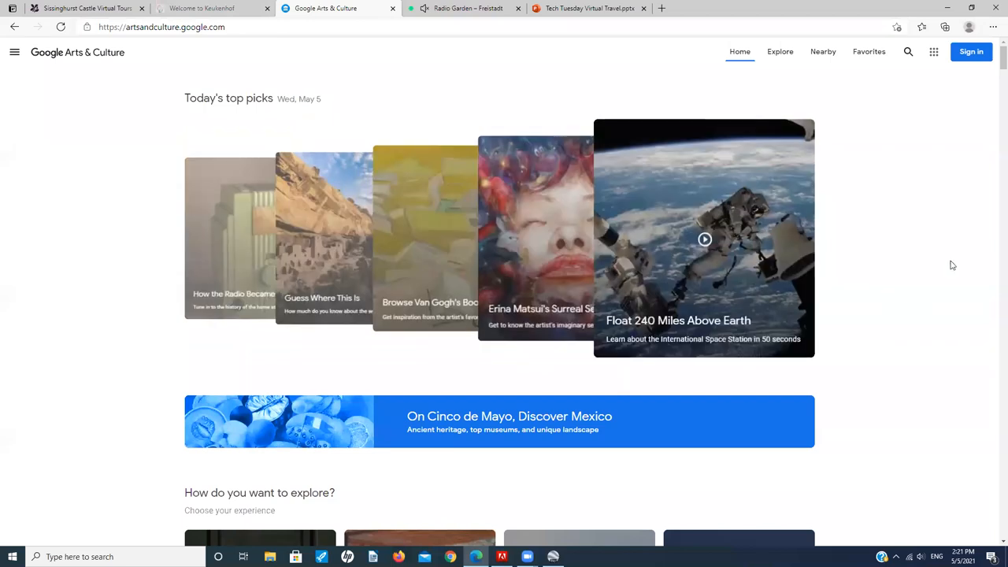
mouse_move(938, 249)
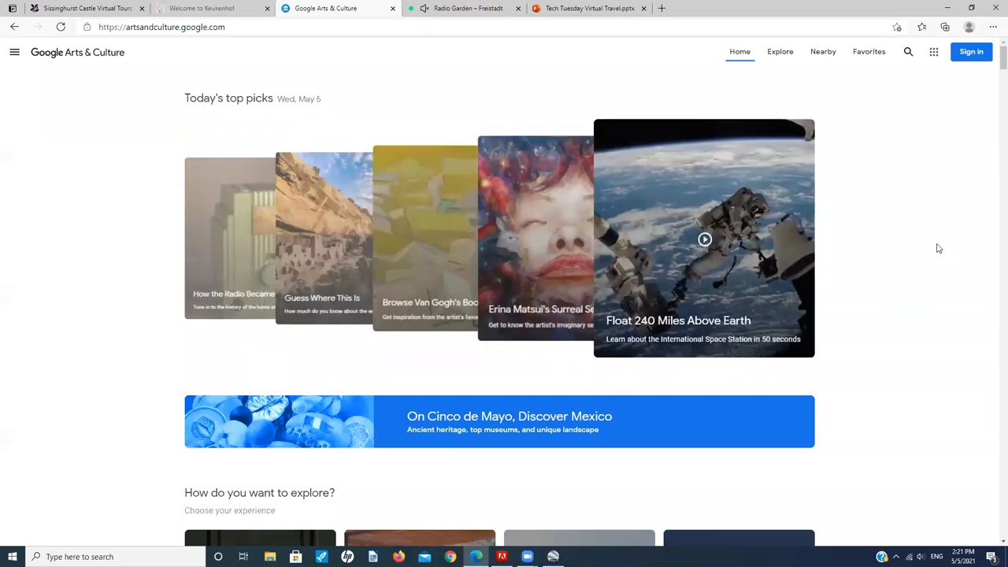
mouse_move(213, 153)
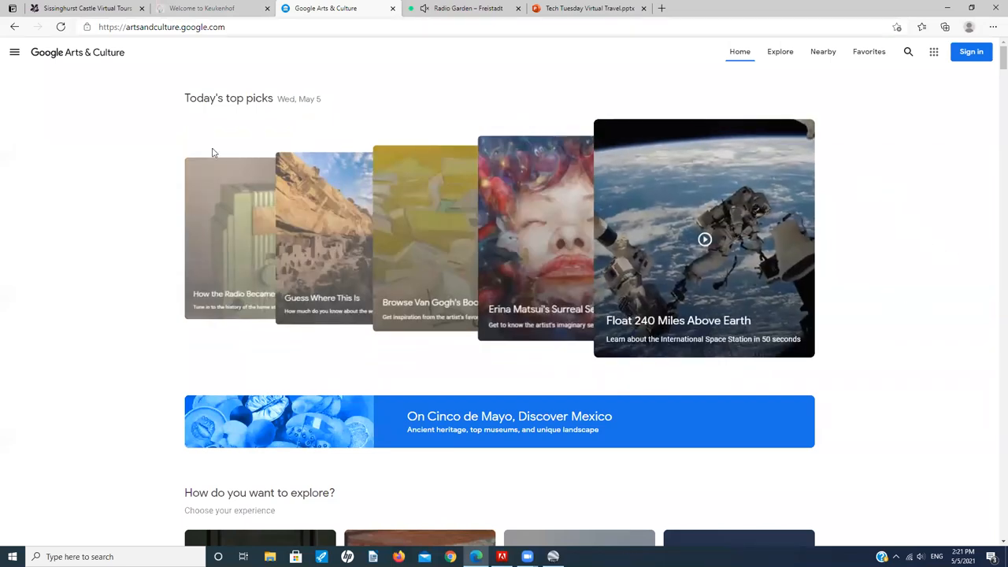
mouse_move(124, 232)
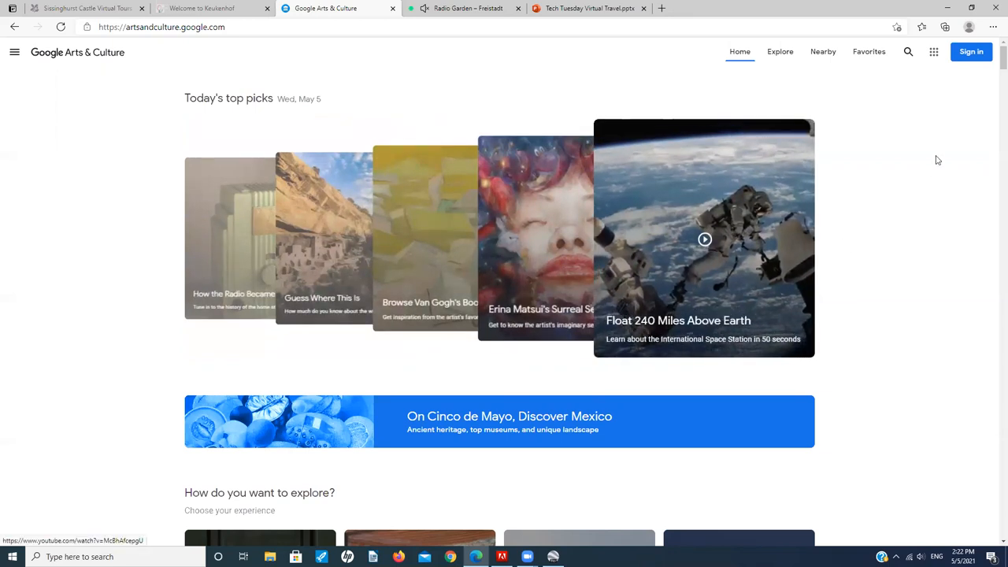
Step: Scroll down to 'What are you looking for?' and explore the Museums collections
scroll(down, 3)
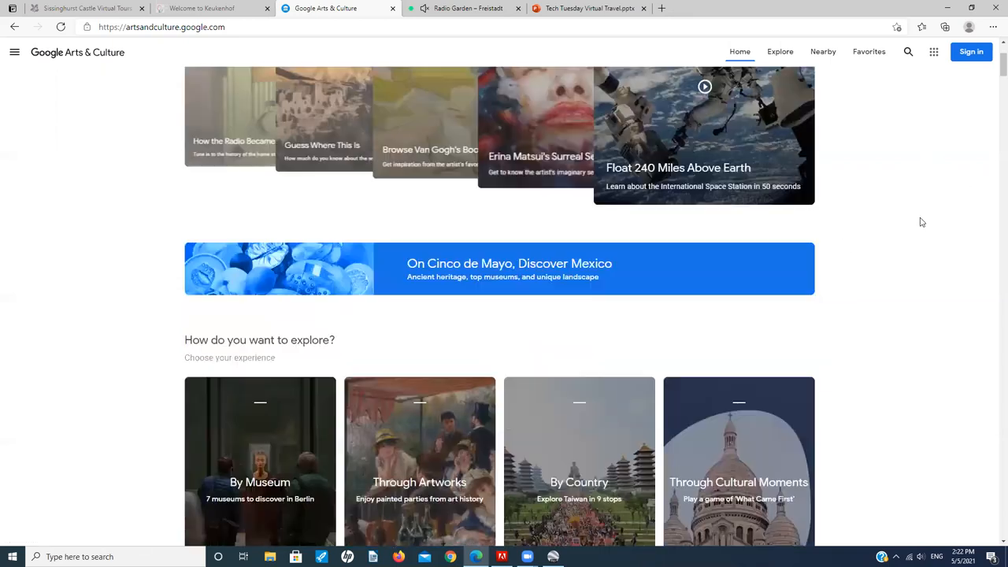
scroll(down, 3)
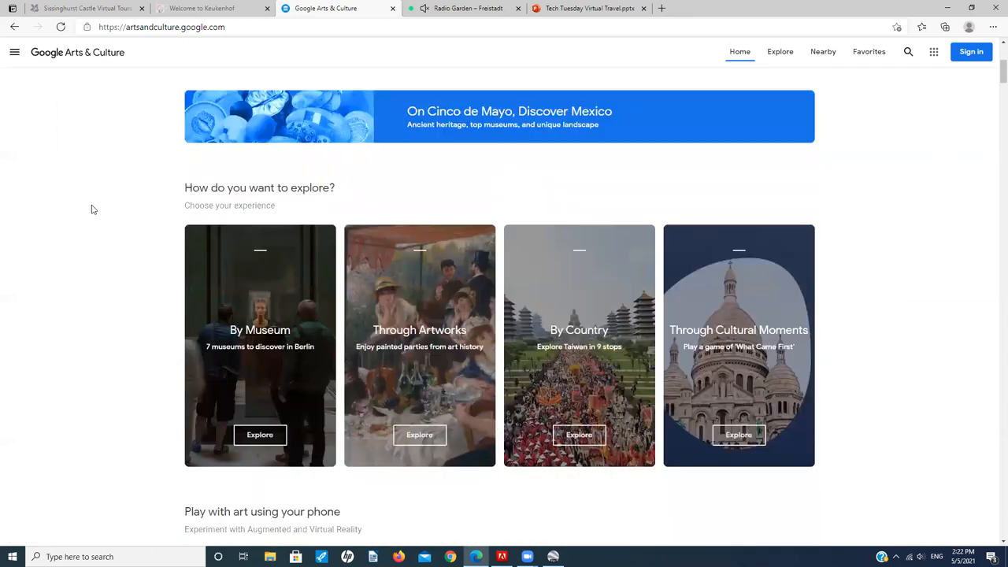
mouse_move(136, 326)
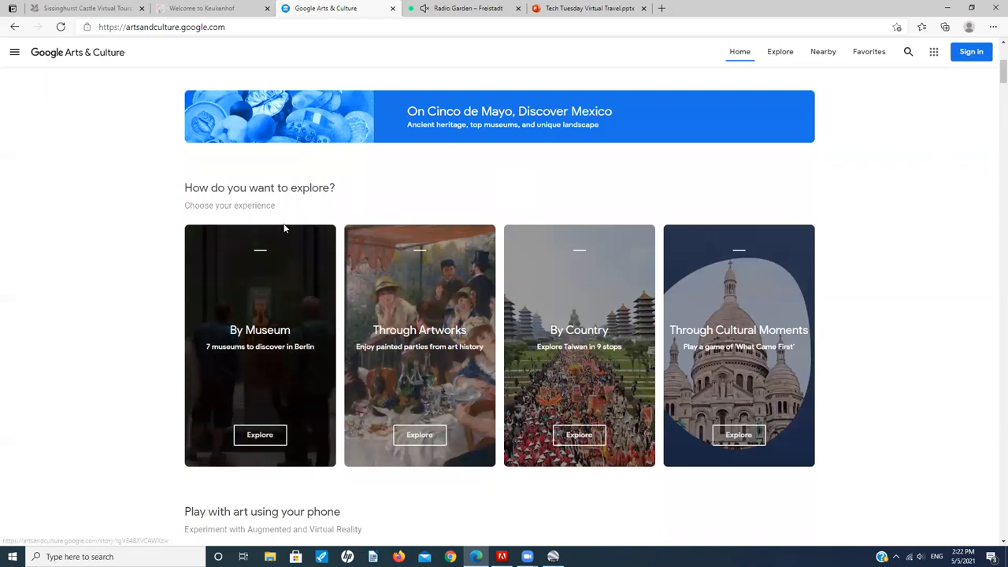
scroll(down, 3)
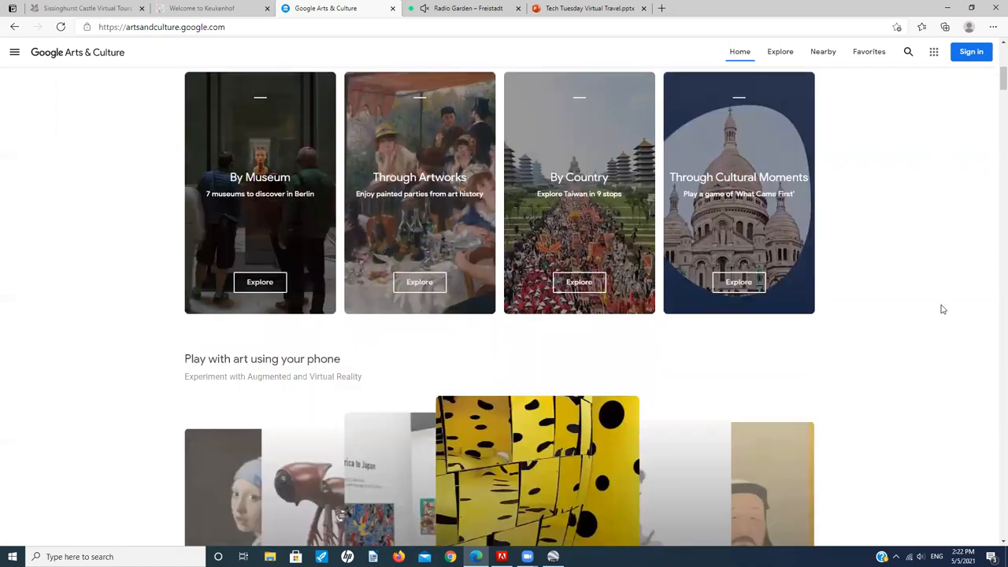
mouse_move(890, 302)
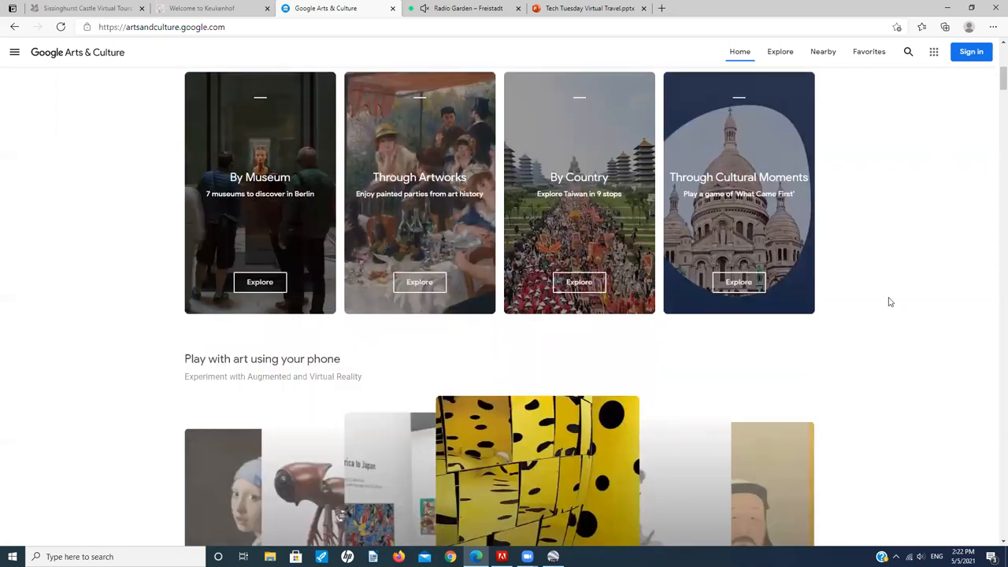
scroll(down, 3)
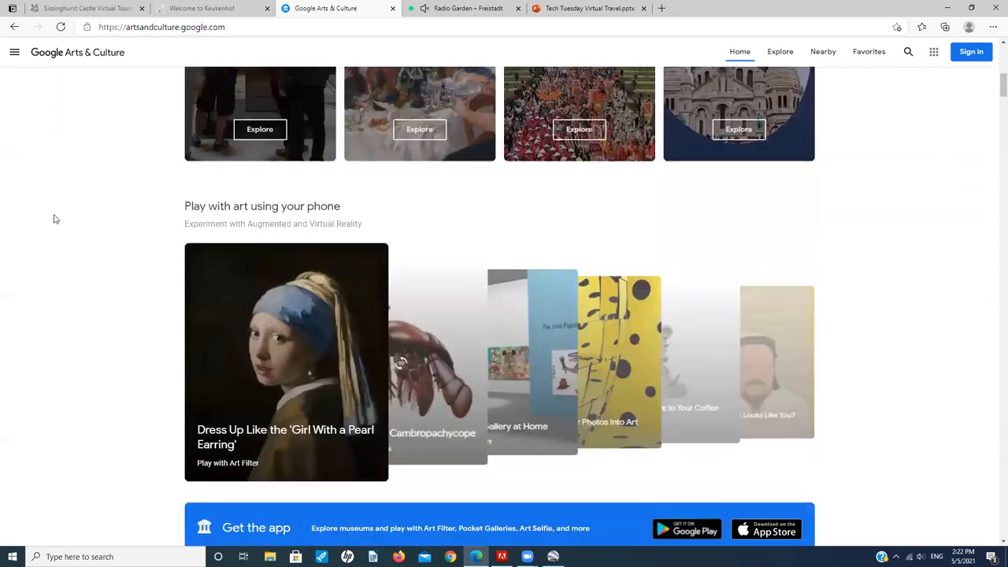
scroll(down, 3)
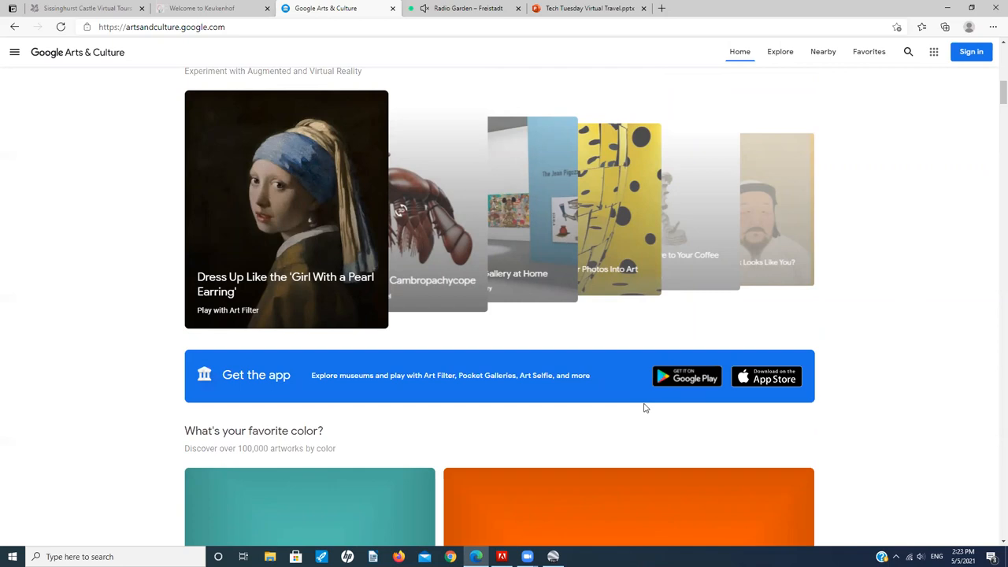
mouse_move(801, 338)
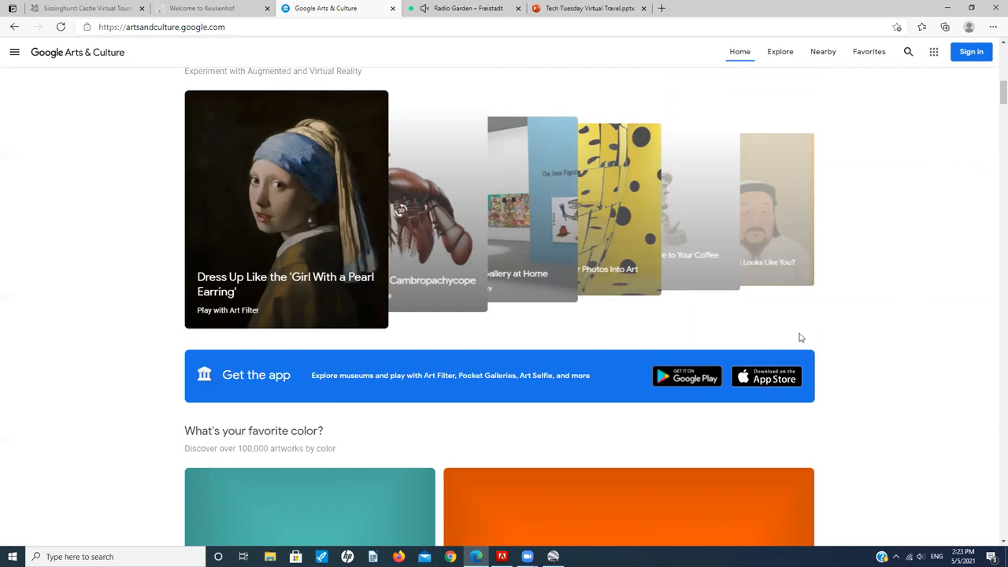
mouse_move(876, 294)
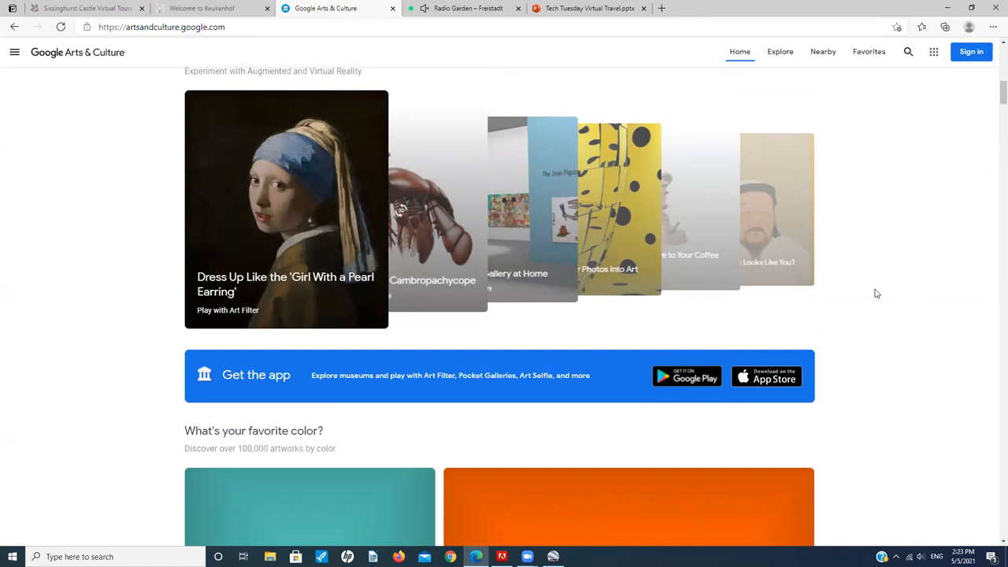
scroll(down, 3)
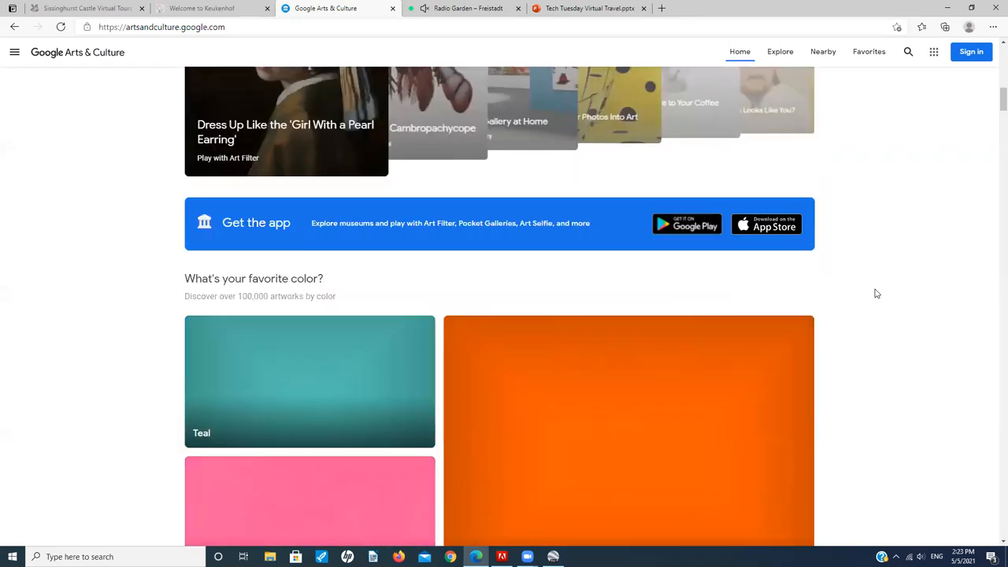
scroll(down, 3)
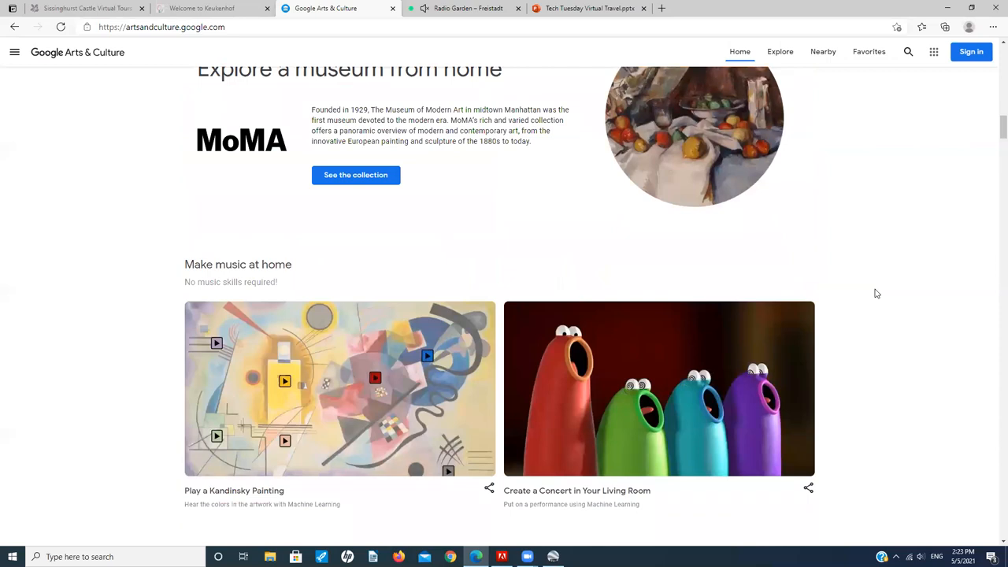
scroll(down, 3)
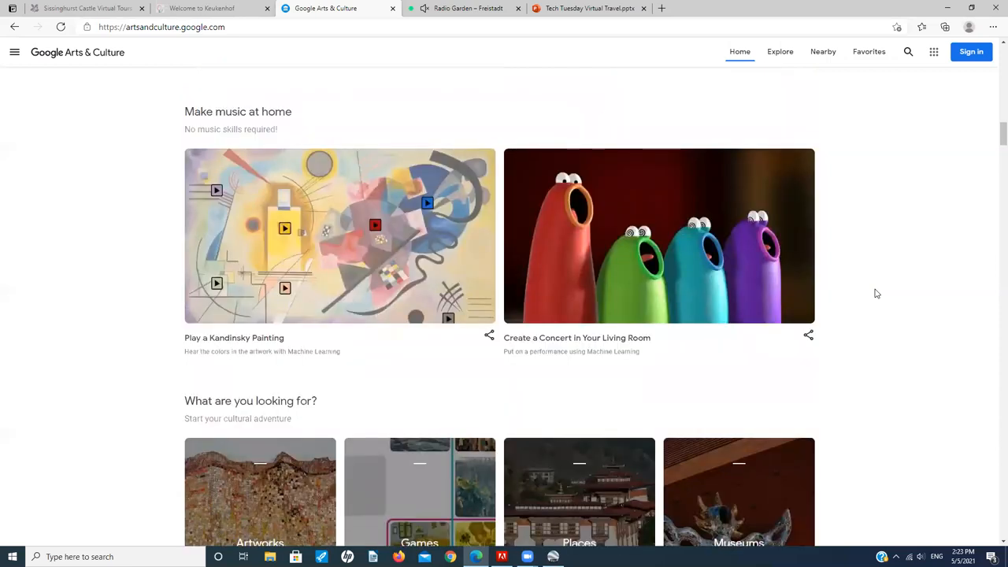
scroll(down, 3)
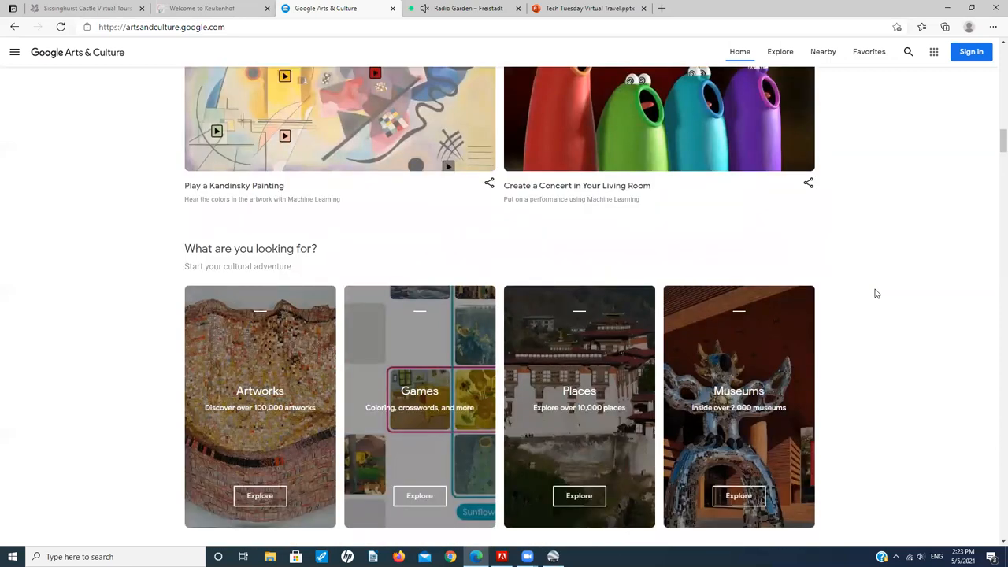
scroll(down, 3)
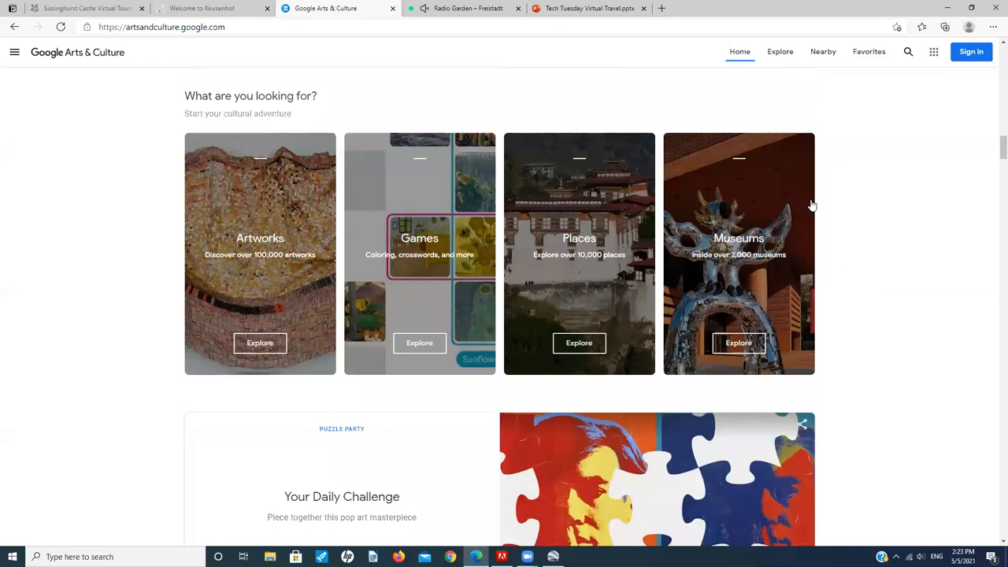
click(739, 253)
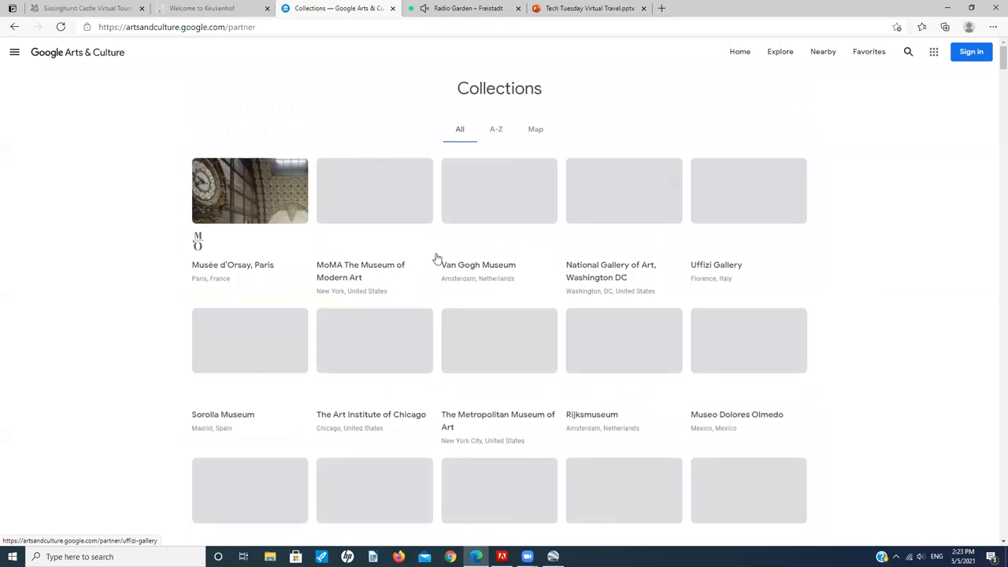
Step: Open The Museum of Modern Art collection and scroll down to its items grid
click(374, 191)
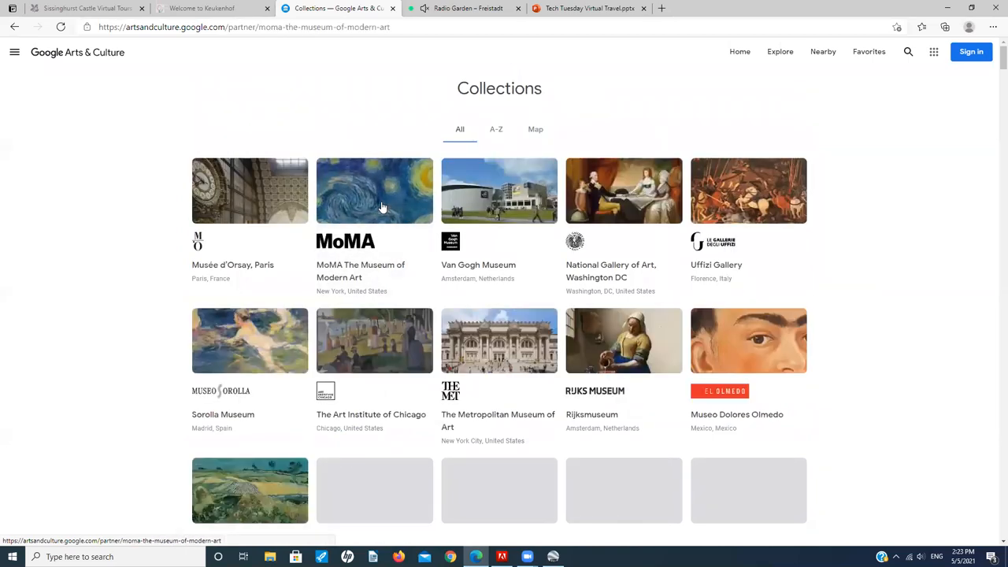
click(374, 191)
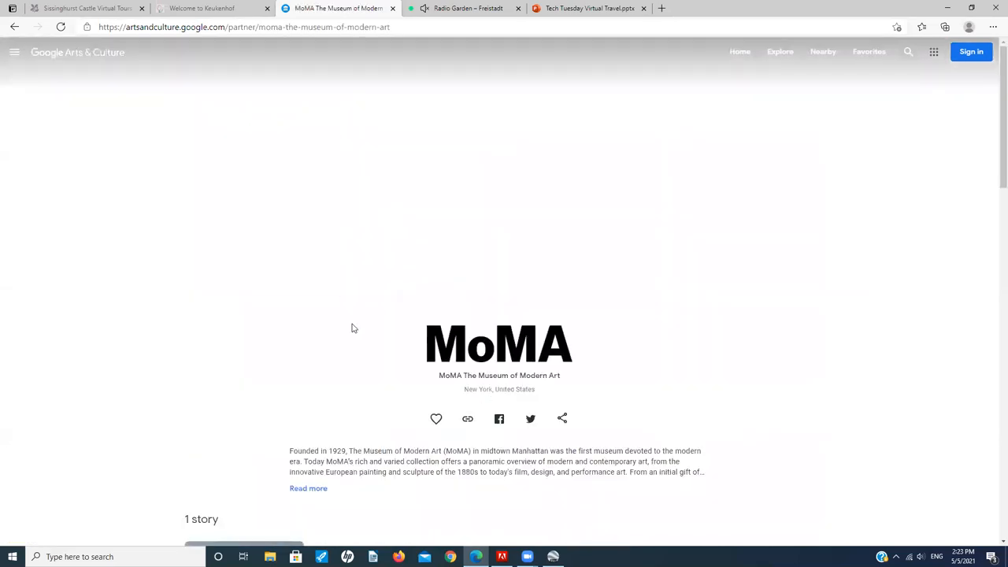
scroll(down, 3)
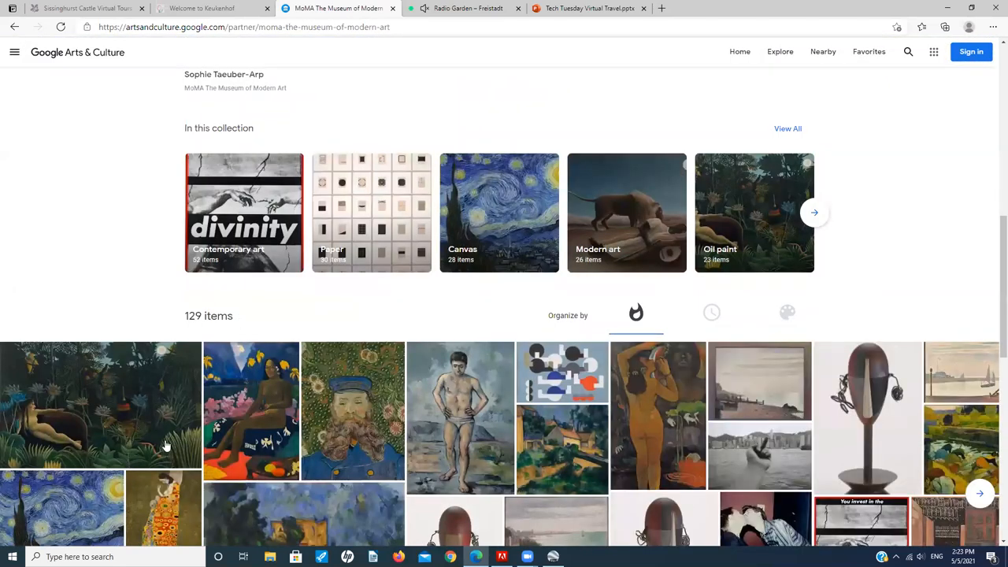
scroll(down, 3)
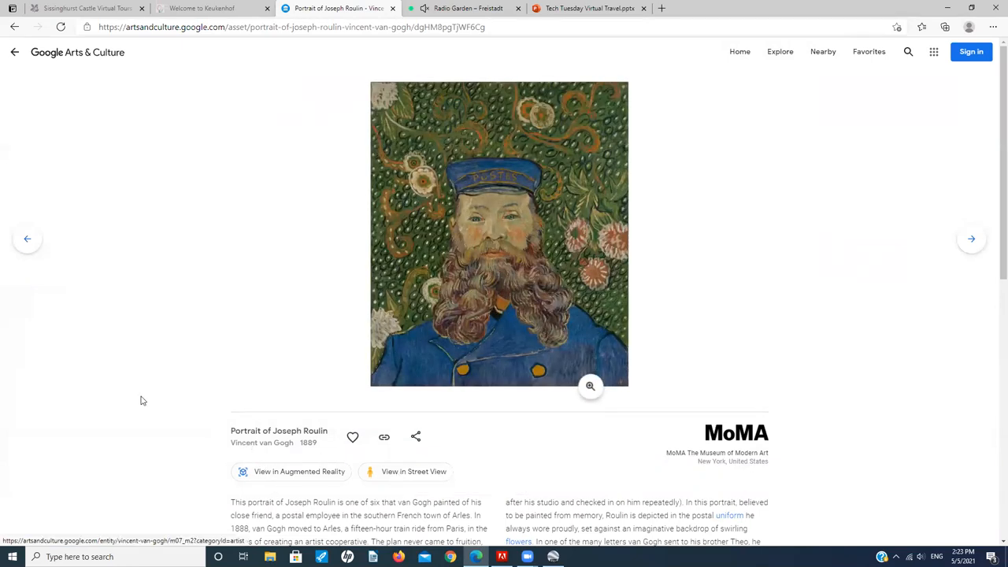
Step: Enlarge Van Gogh's Portrait of Joseph Roulin, then view its MoMA gallery in Street View
scroll(down, 3)
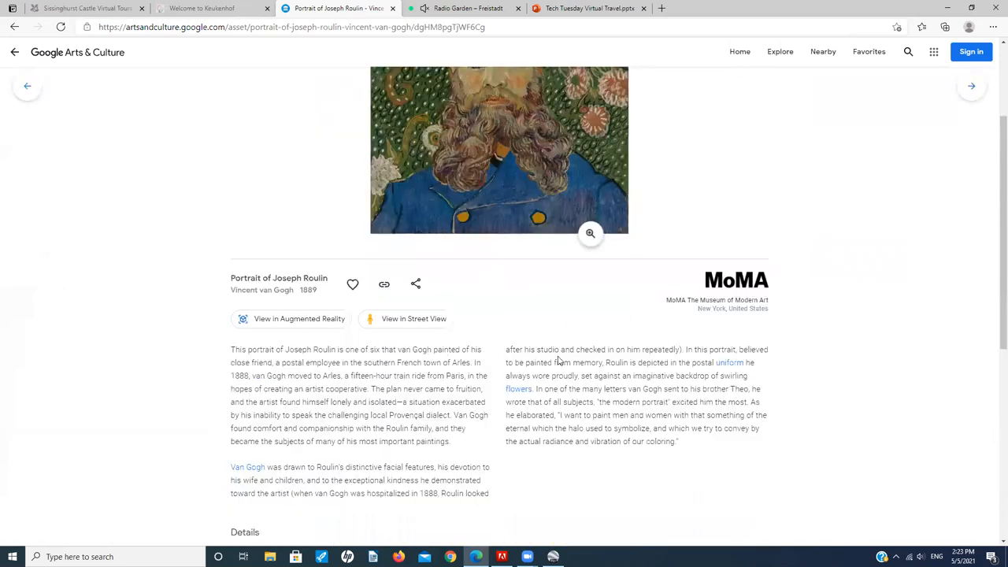
scroll(down, 3)
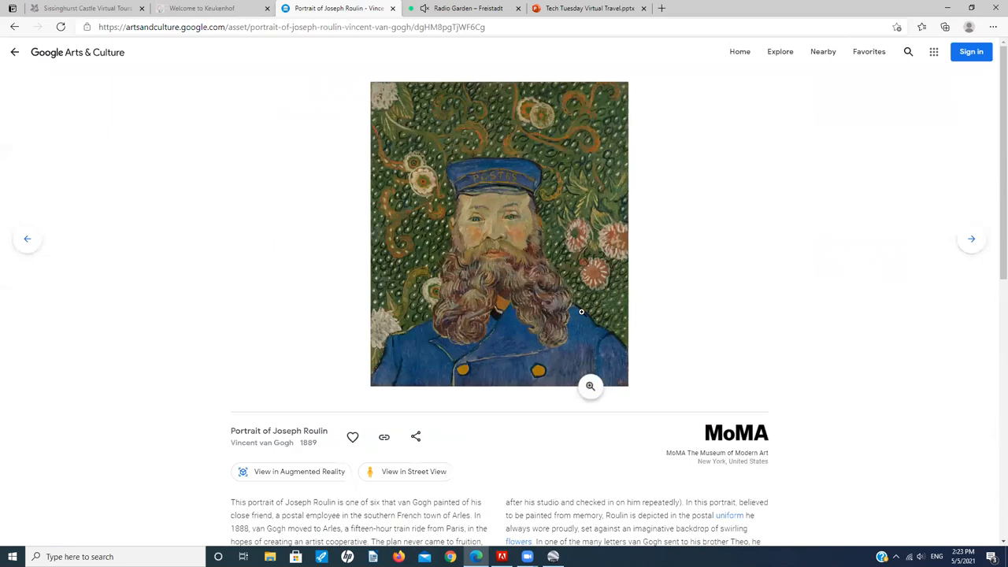
click(591, 386)
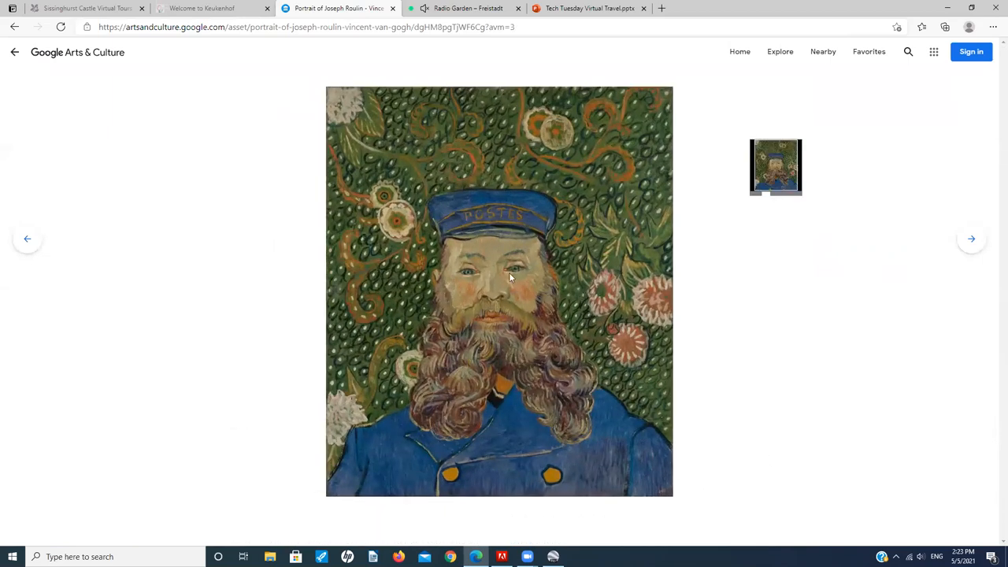
scroll(down, 3)
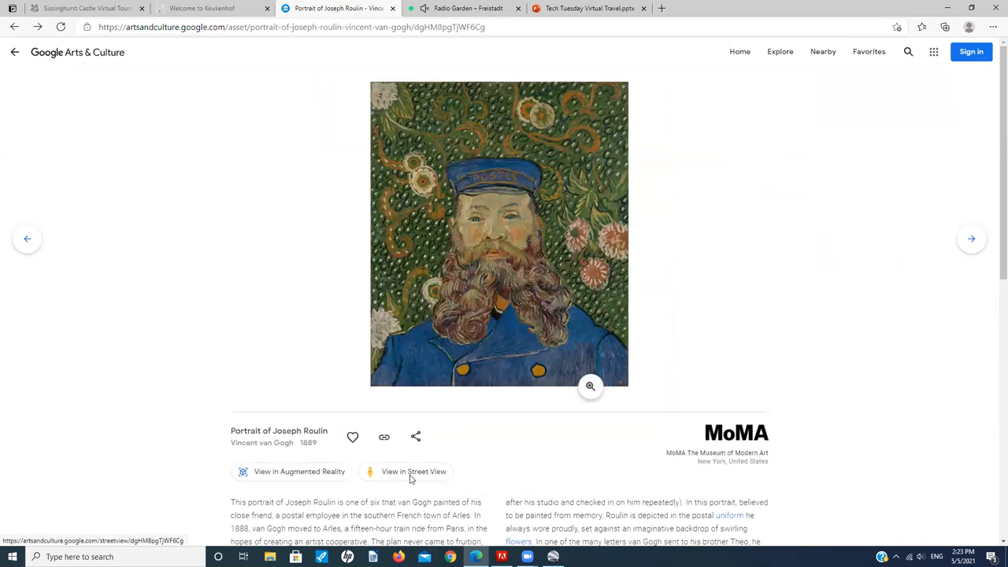
click(414, 471)
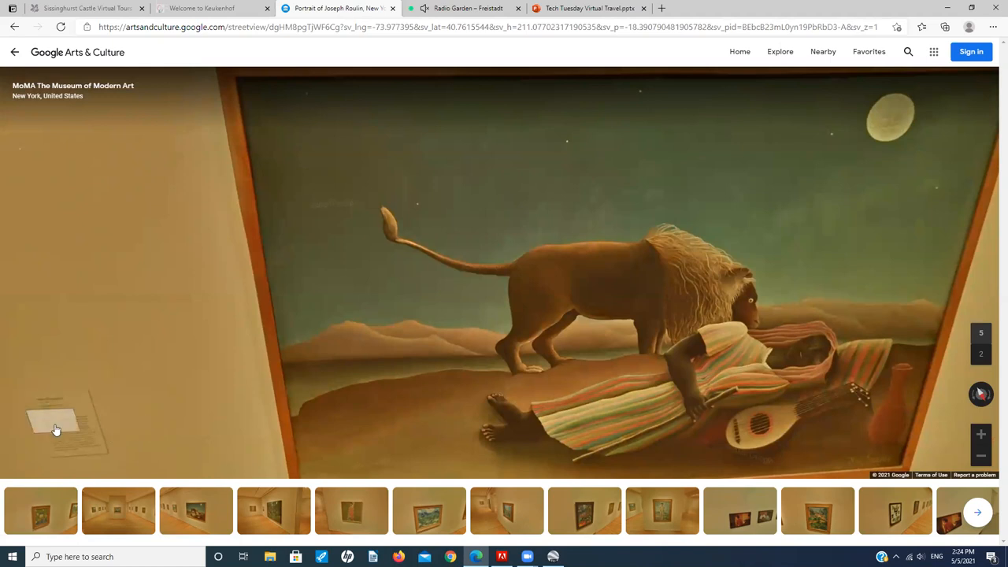
Step: Walk deeper into the MoMA gallery in Street View and look around the room
click(56, 430)
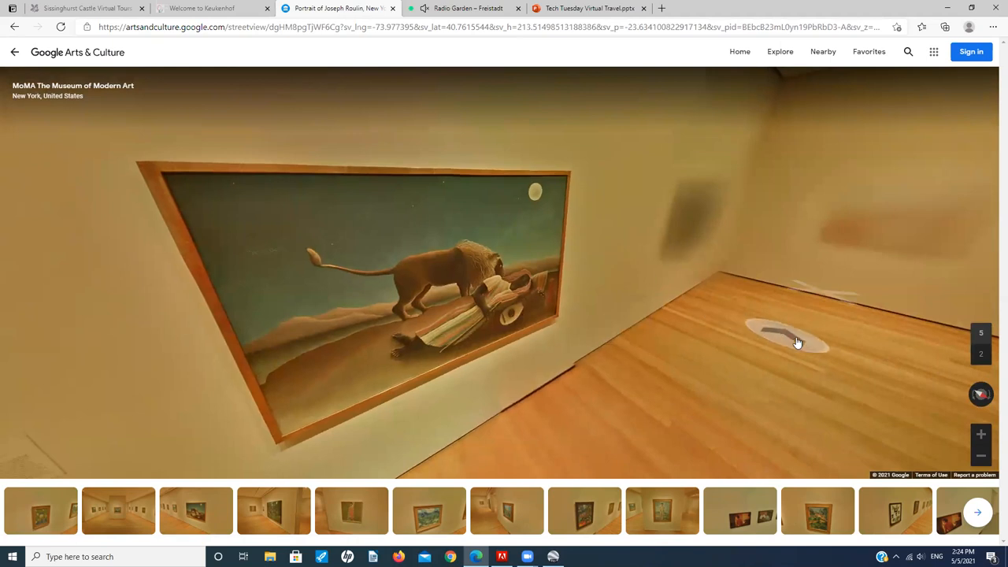
click(791, 334)
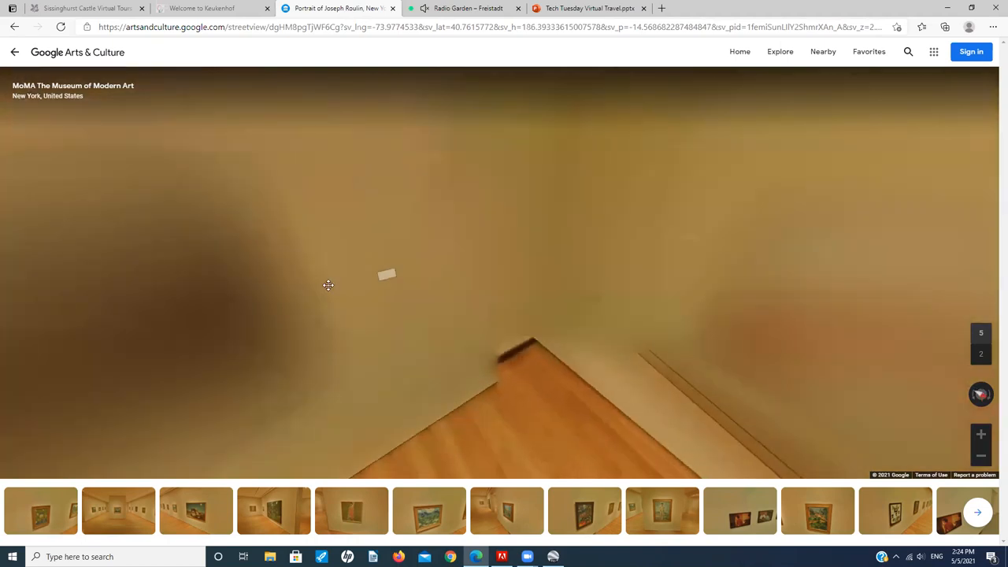
drag(327, 285, 559, 285)
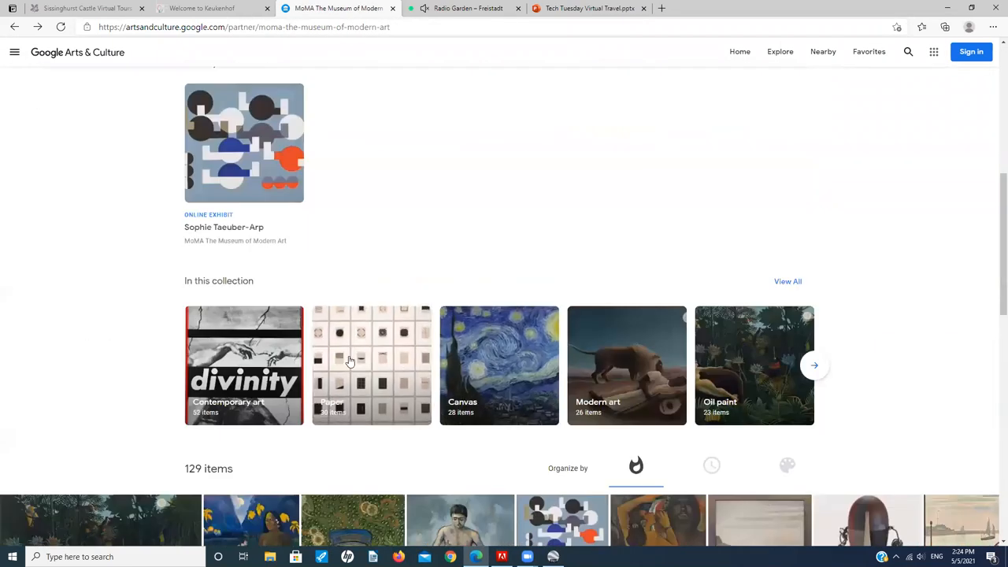
mouse_move(217, 180)
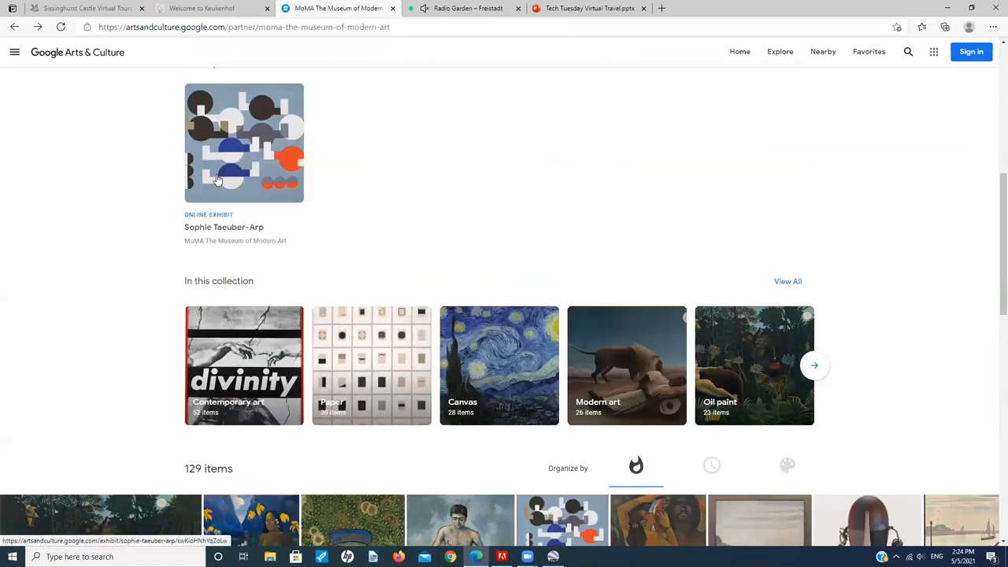
Step: Step through MoMA's Sophie Taeuber-Arp online exhibit slides, then reach the museum collections list
click(244, 143)
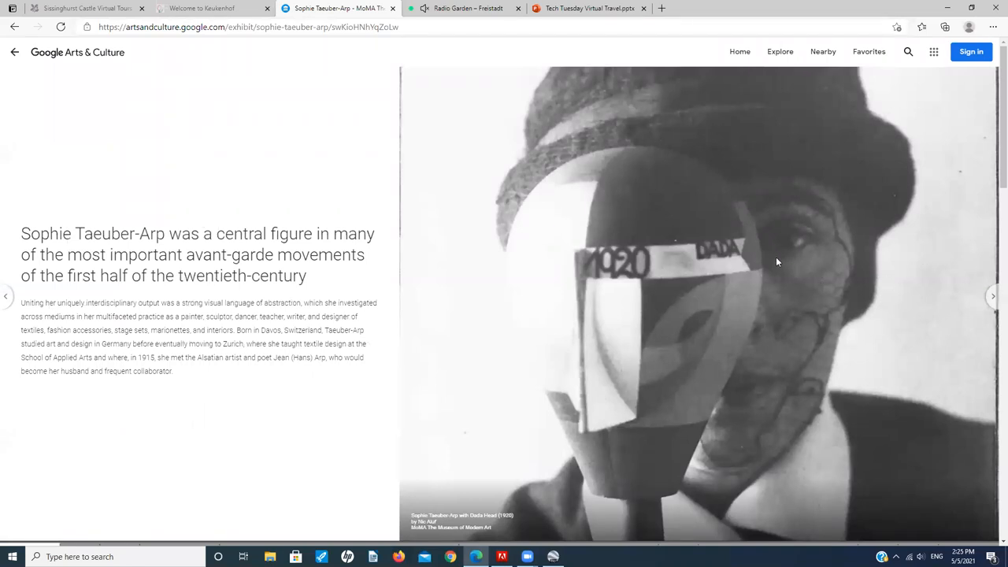
click(992, 297)
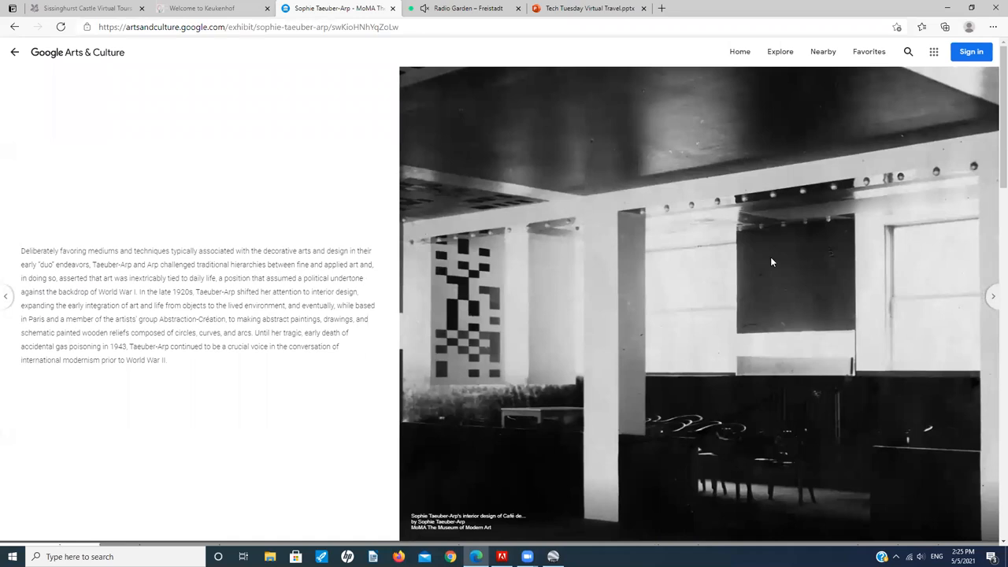
click(993, 295)
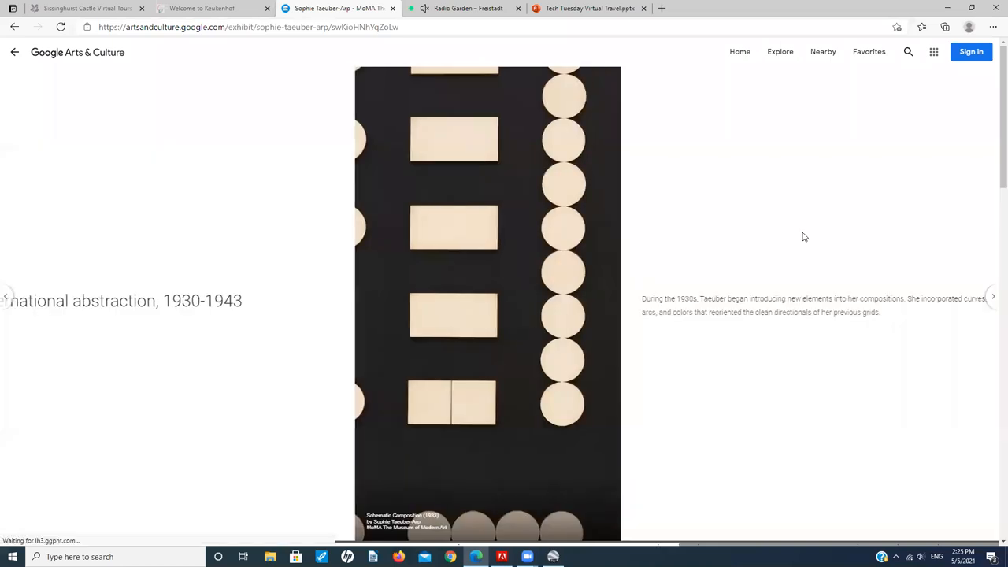
click(992, 296)
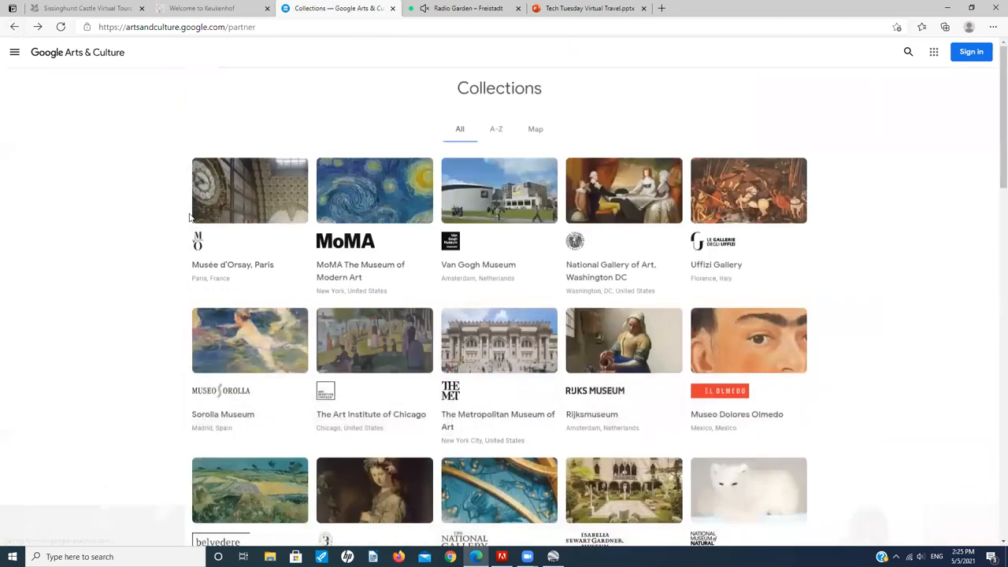
Step: Open NASA's collection, scroll to its 42 stories, and select The Mars 2020 Mission
scroll(down, 3)
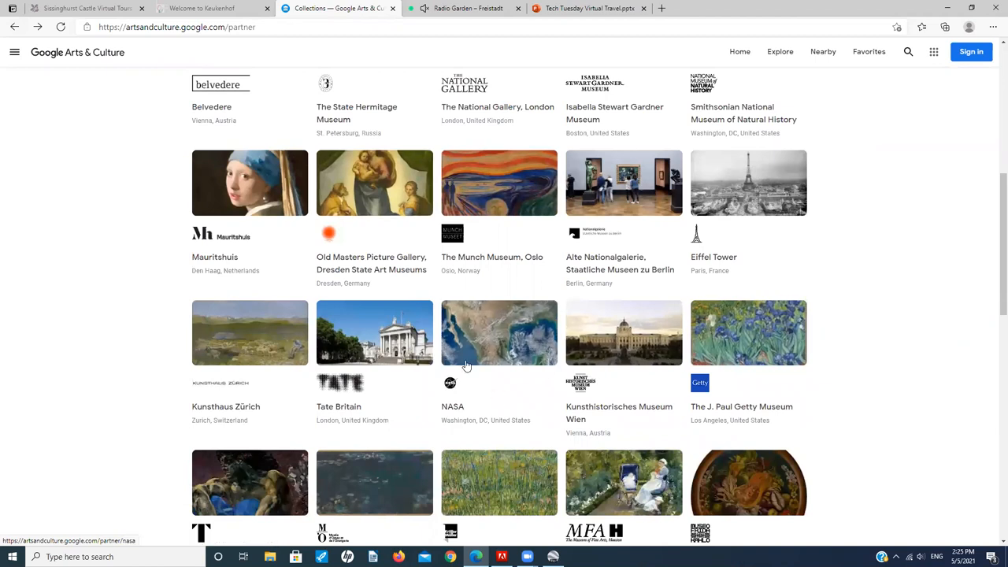
click(498, 333)
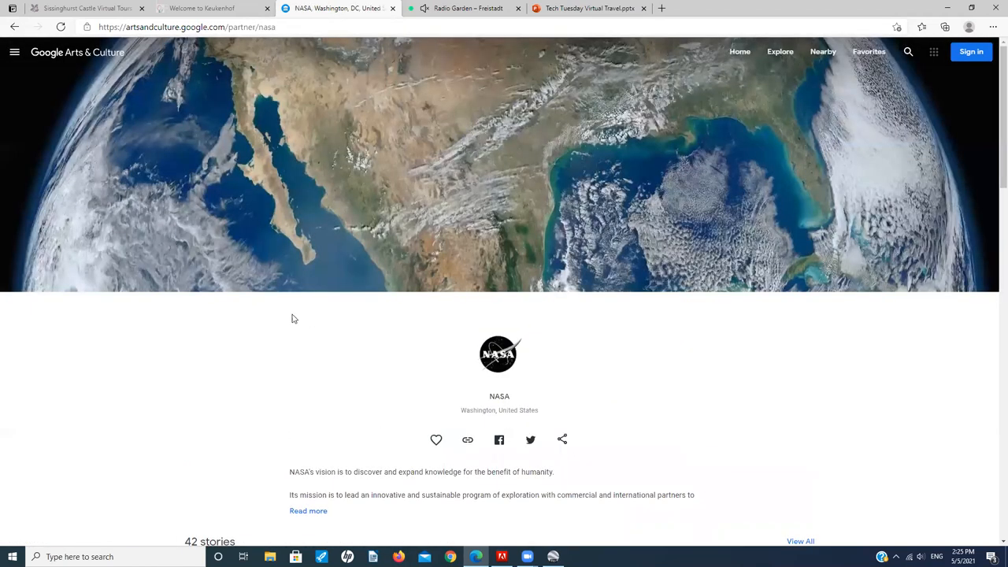
scroll(down, 3)
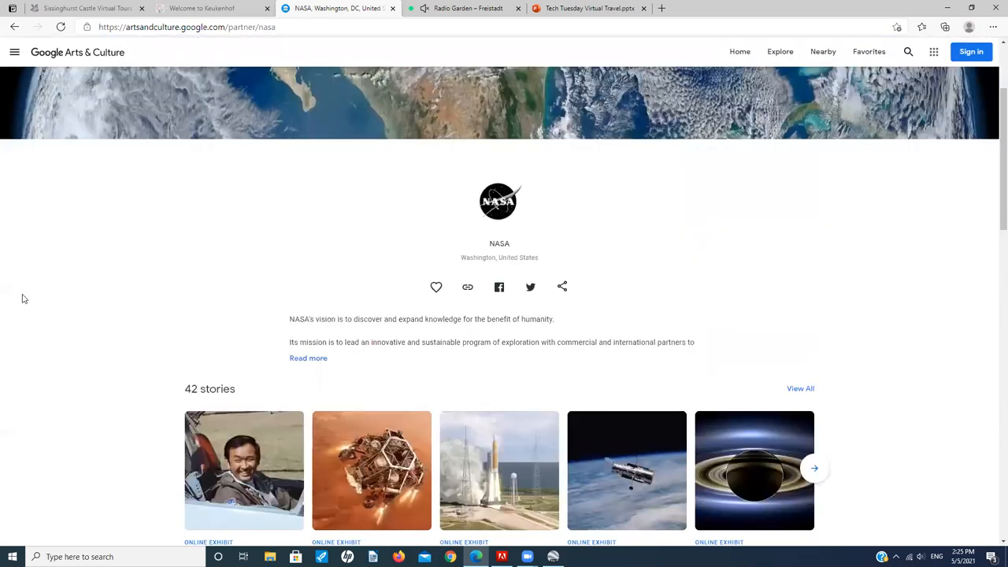
scroll(down, 3)
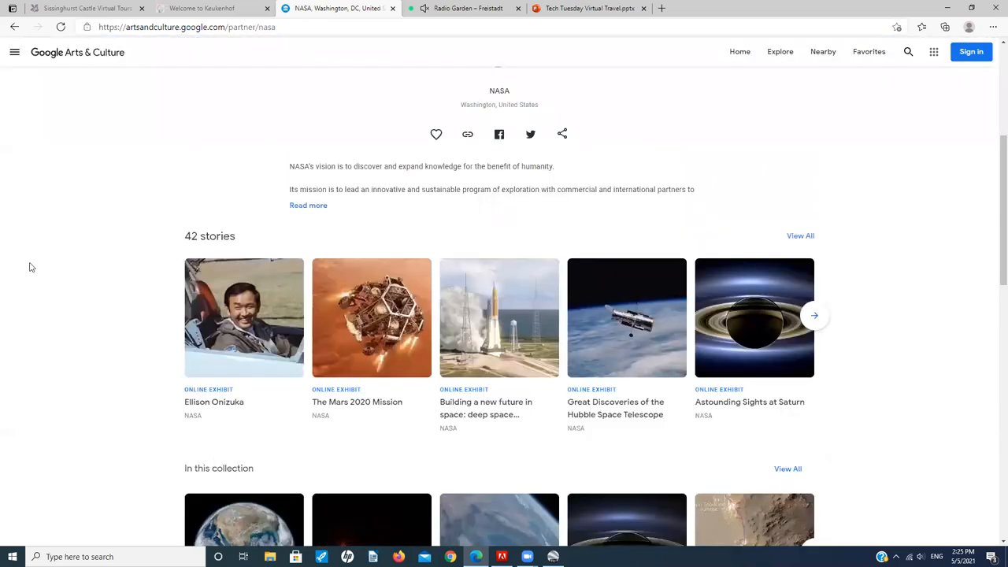
mouse_move(403, 223)
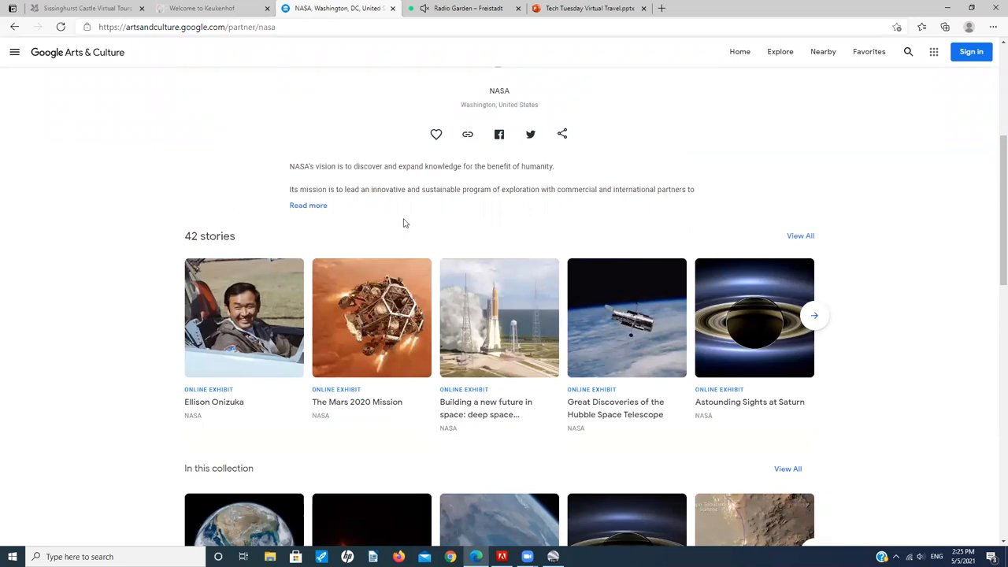
click(371, 317)
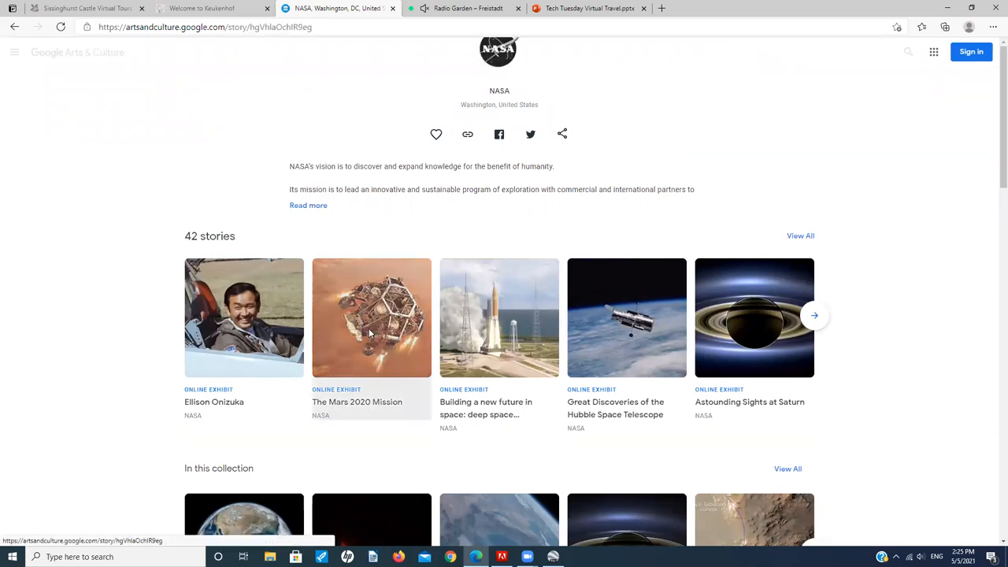
click(371, 317)
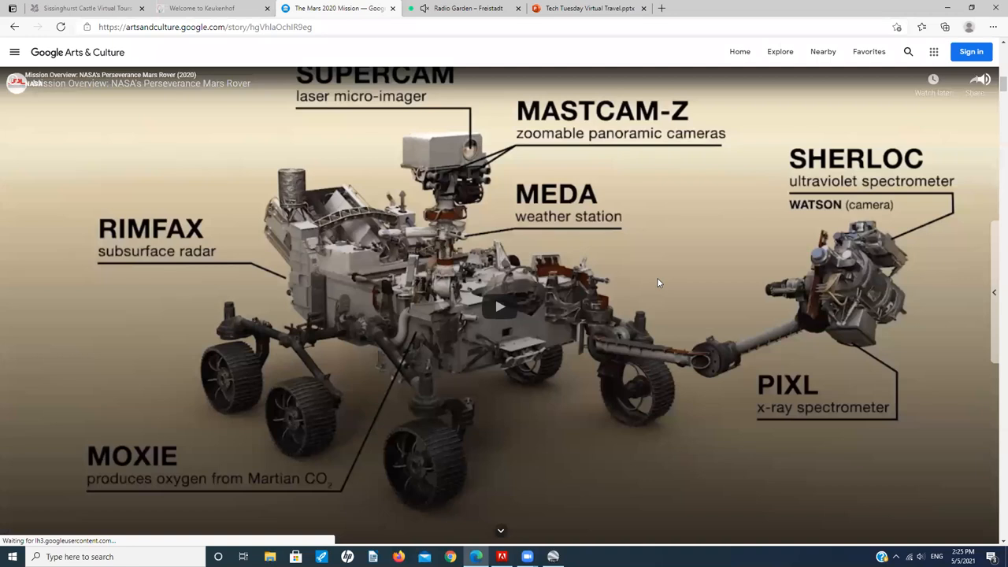
click(500, 307)
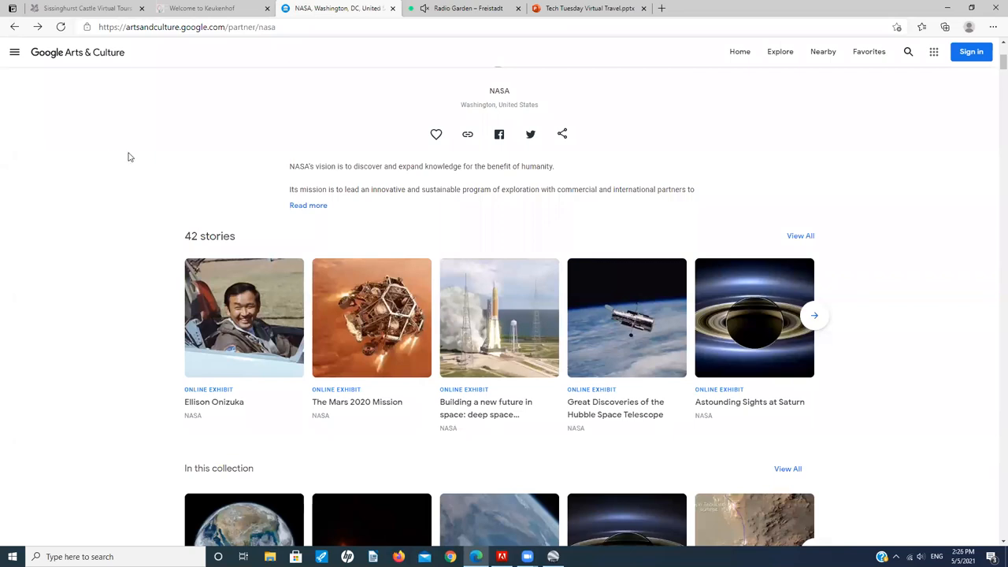
mouse_move(148, 193)
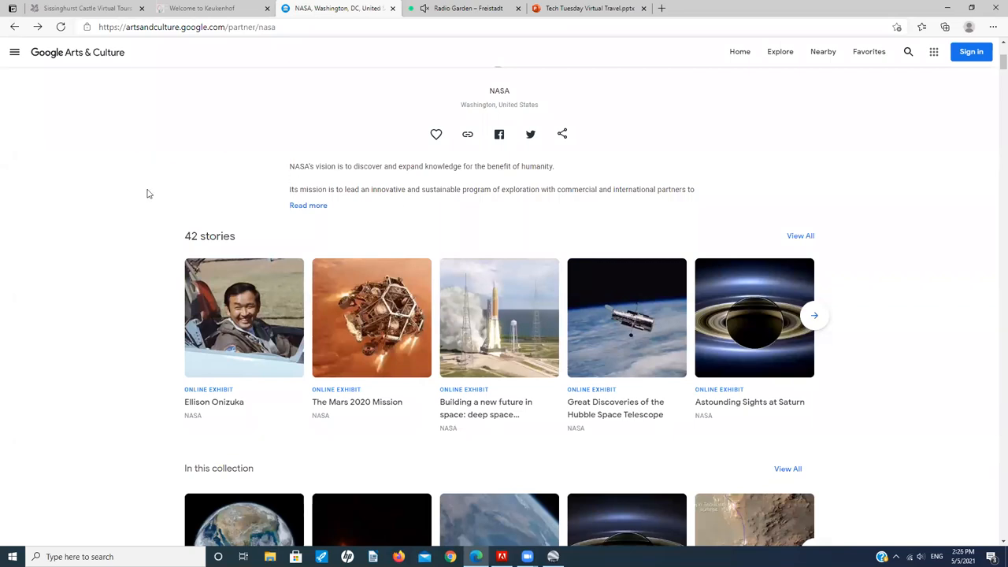
mouse_move(706, 345)
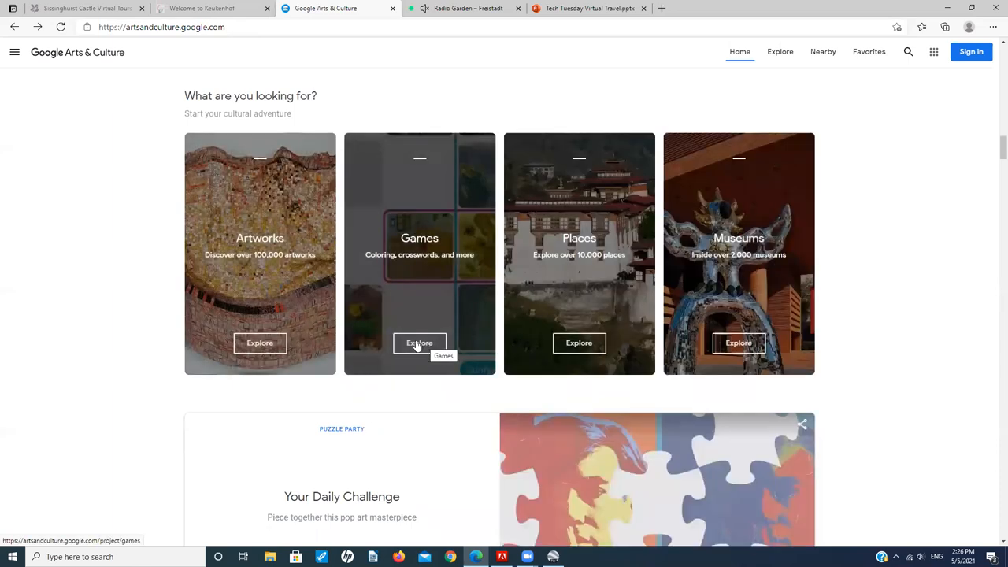
Step: Open the Games collection and select Art Coloring Book from its Experiments
click(419, 343)
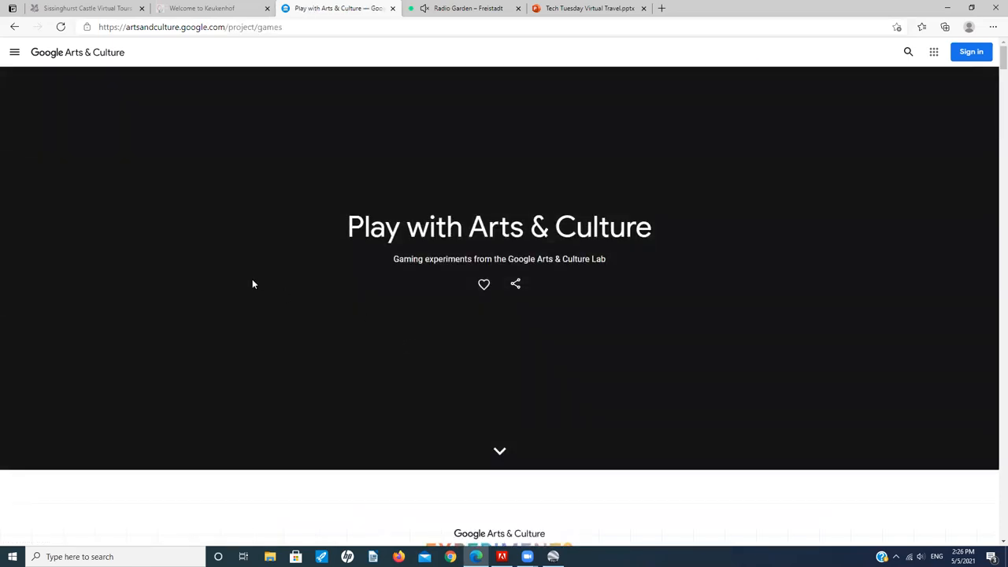
scroll(down, 3)
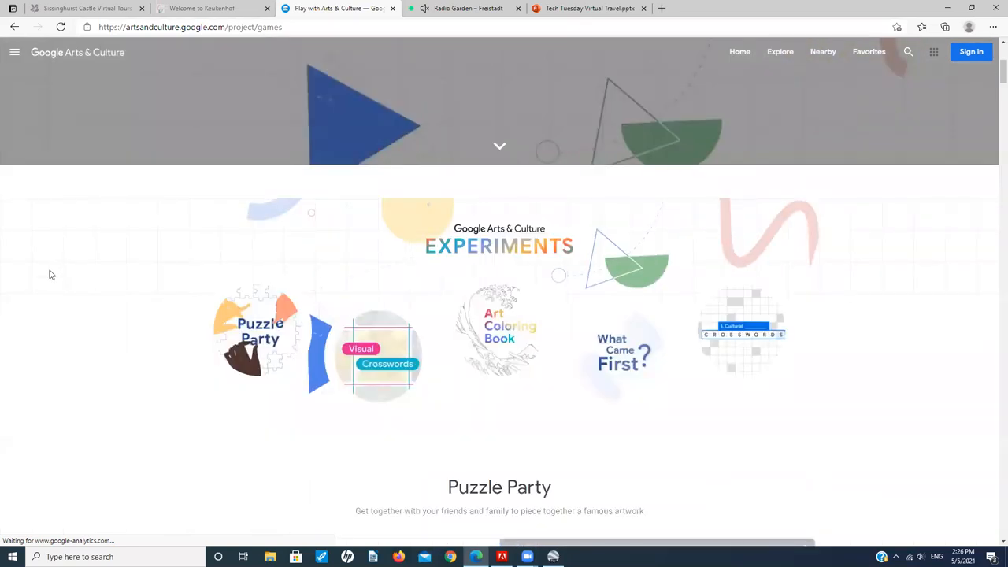
scroll(down, 3)
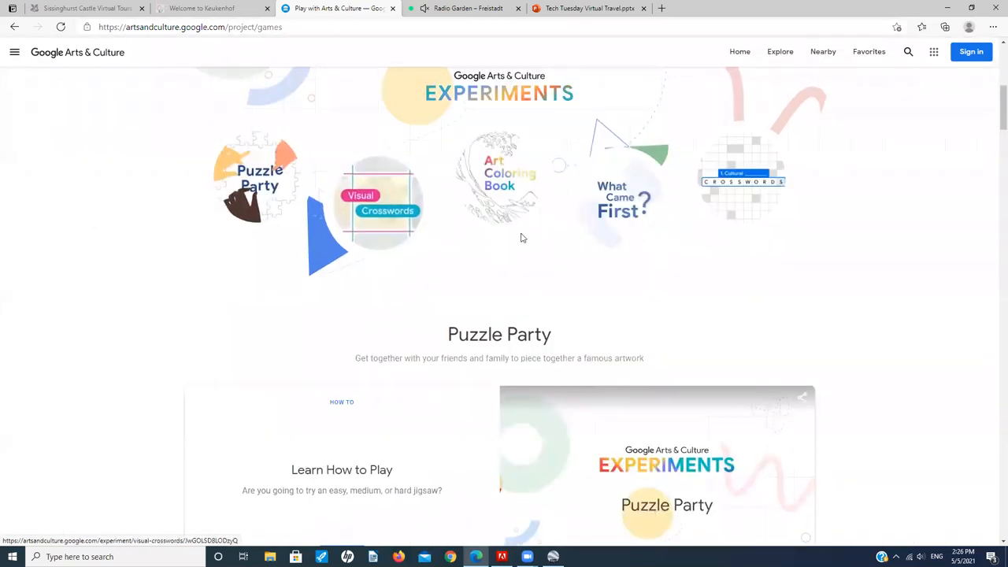
click(499, 177)
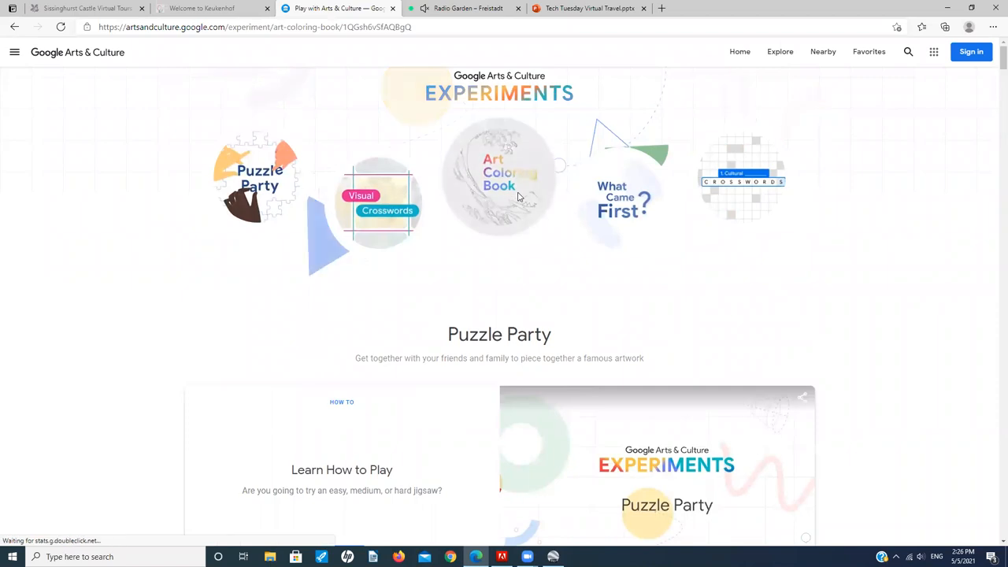
click(500, 178)
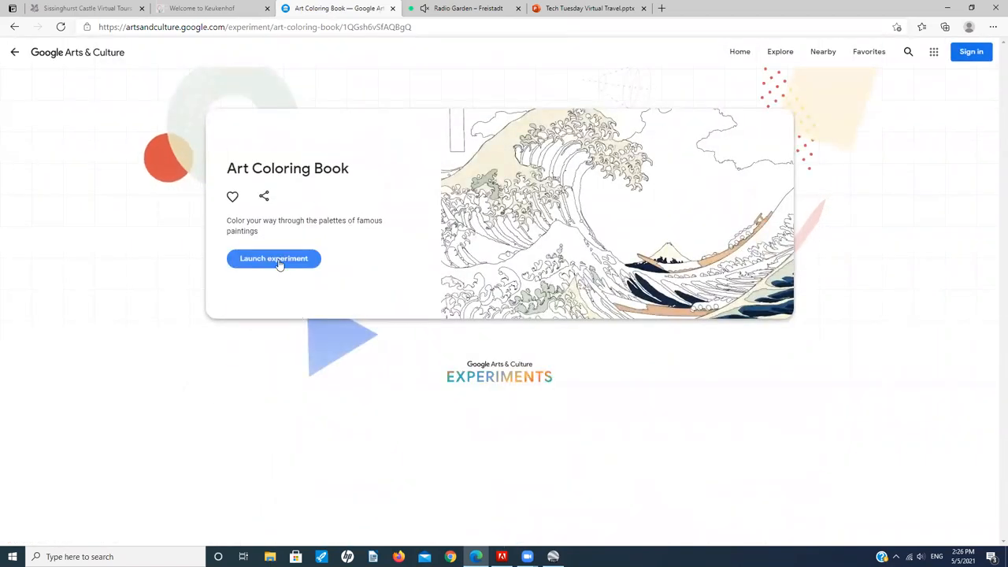
Step: Launch Art Coloring Book, pick blue for the hair, then close the coloring book
click(273, 258)
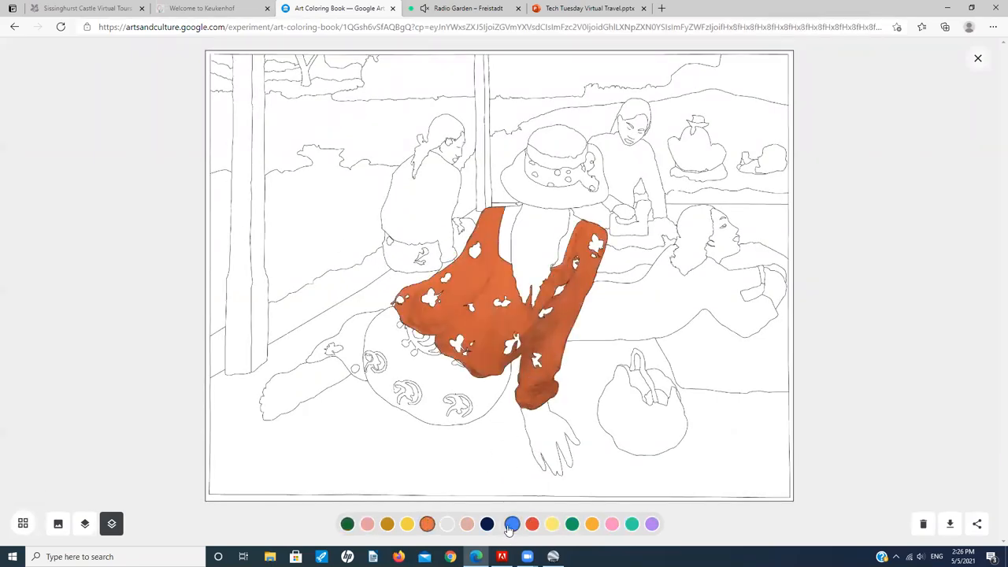
click(539, 244)
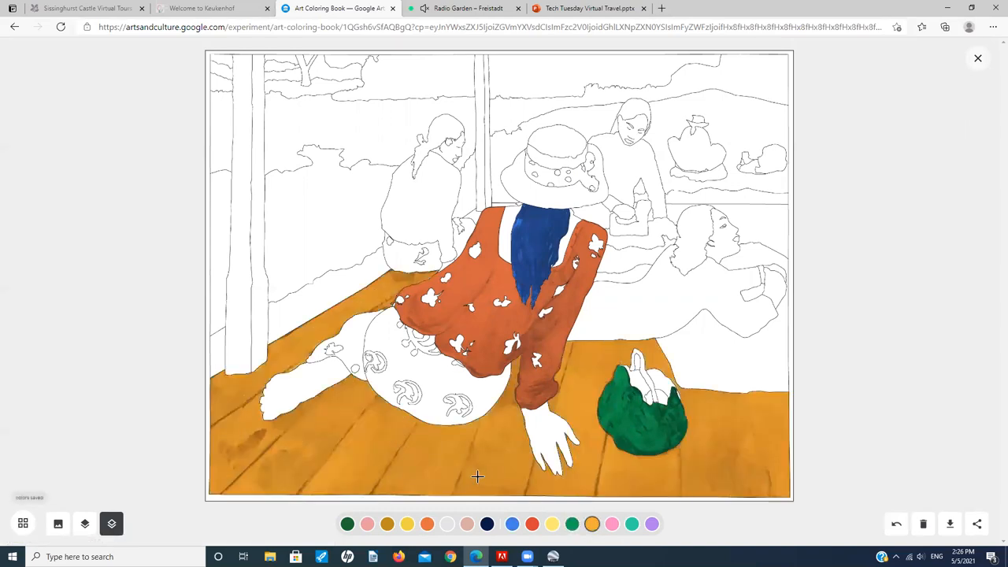
mouse_move(135, 188)
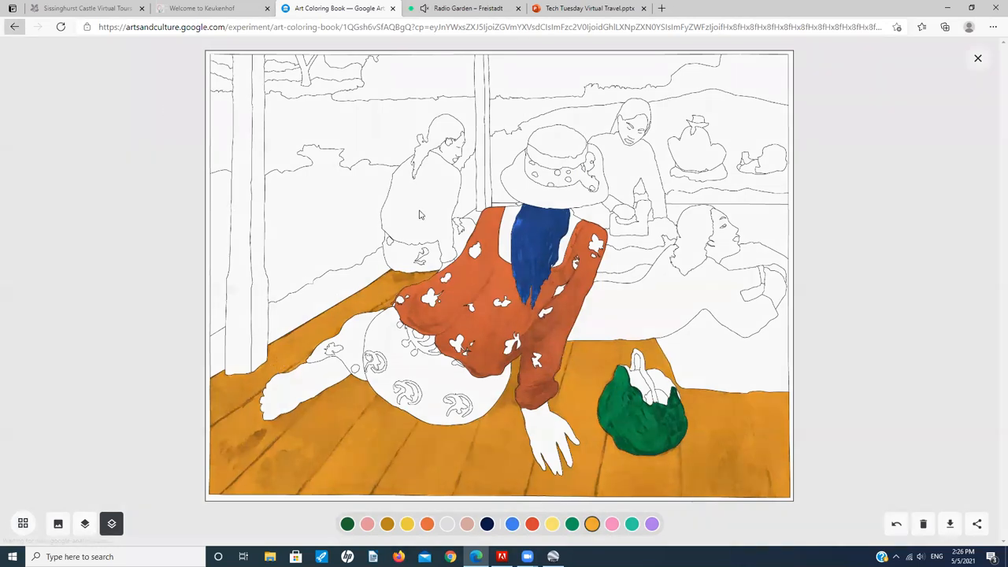
click(979, 58)
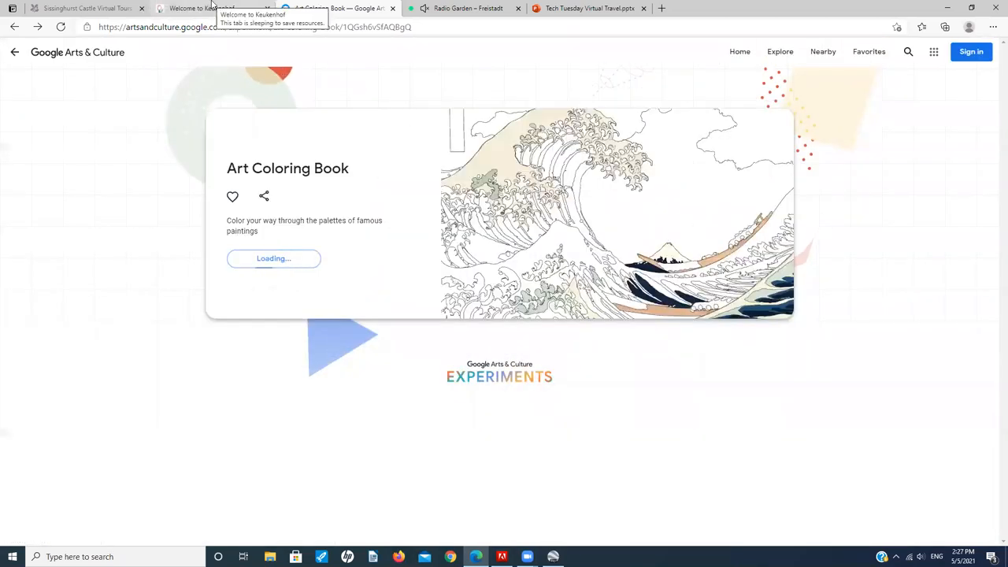
Step: Switch to the Keukenhof site and scroll between its latest news and practical information map
click(201, 8)
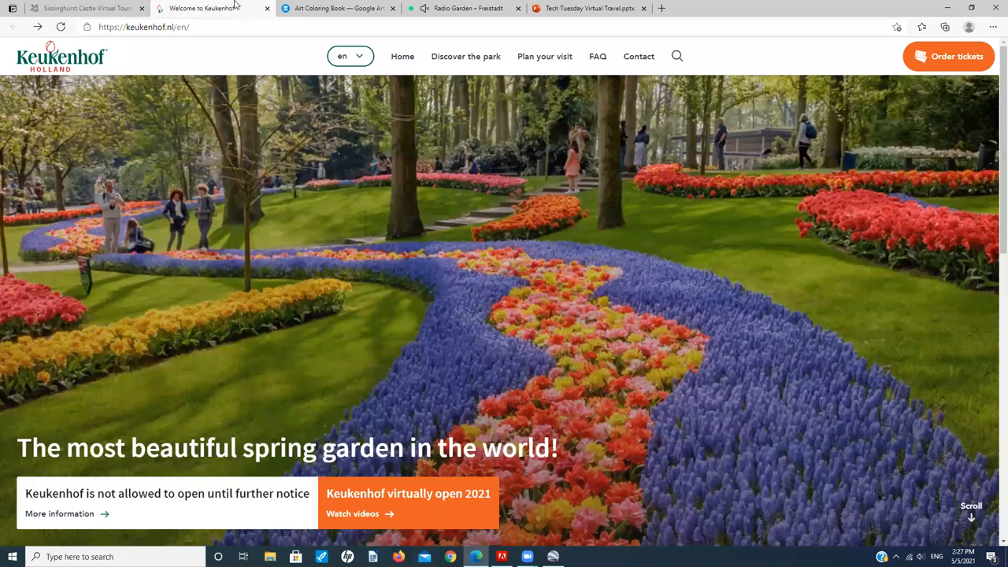
mouse_move(349, 221)
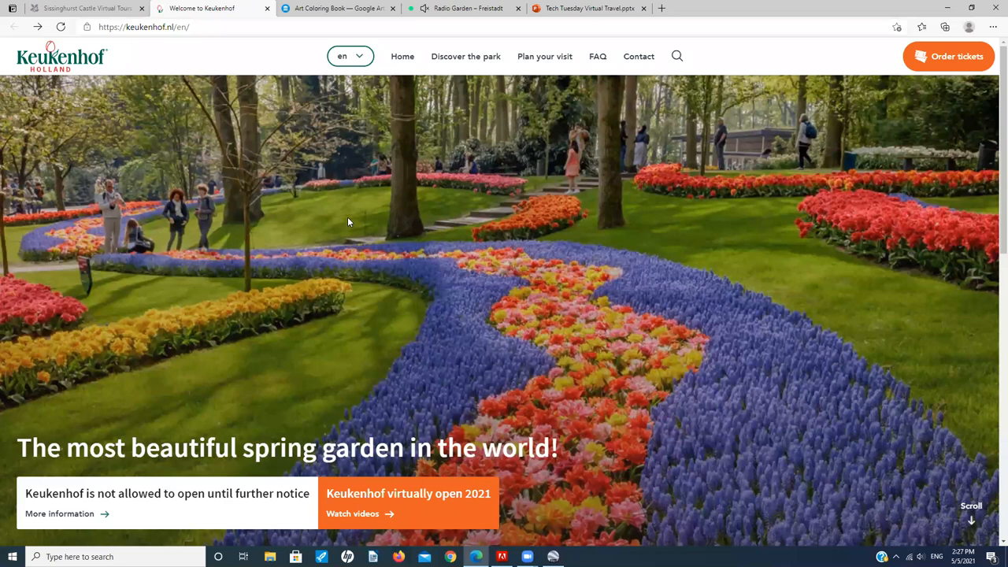
mouse_move(610, 199)
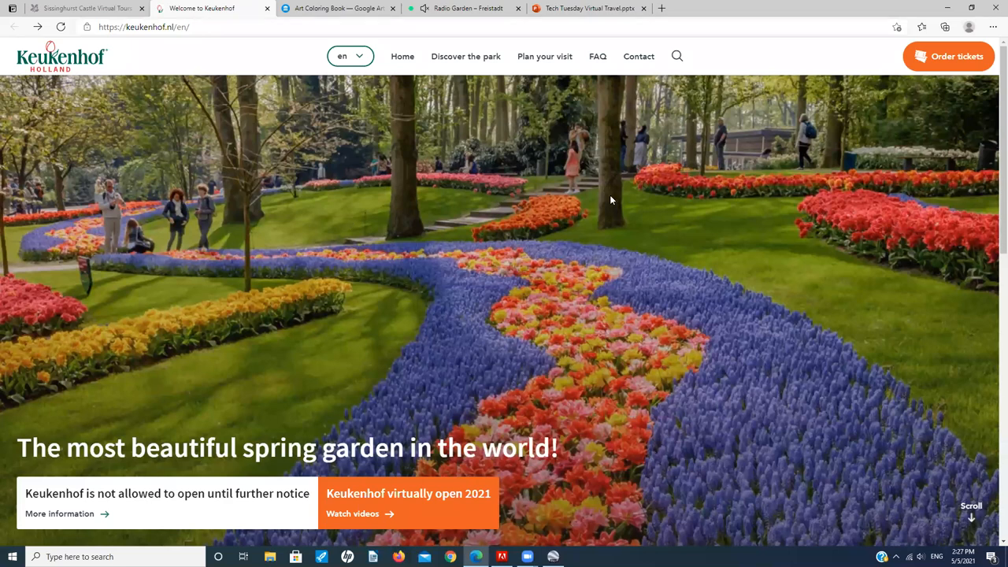
scroll(down, 3)
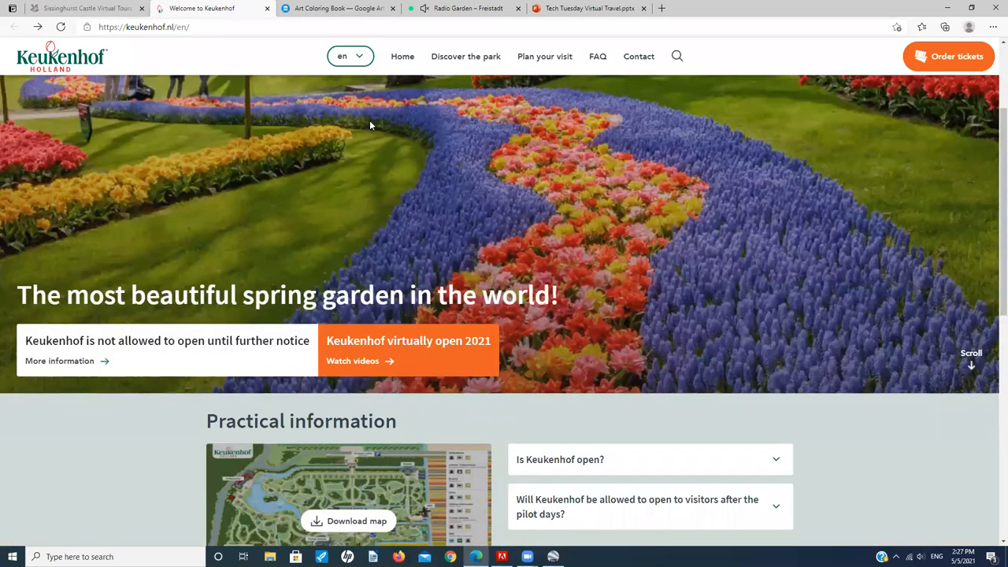
scroll(down, 3)
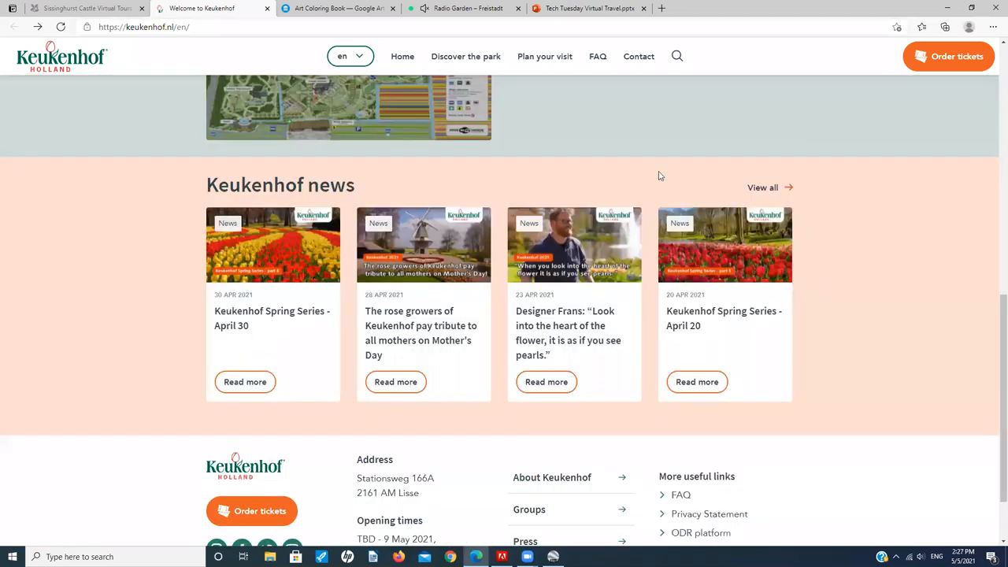
mouse_move(638, 238)
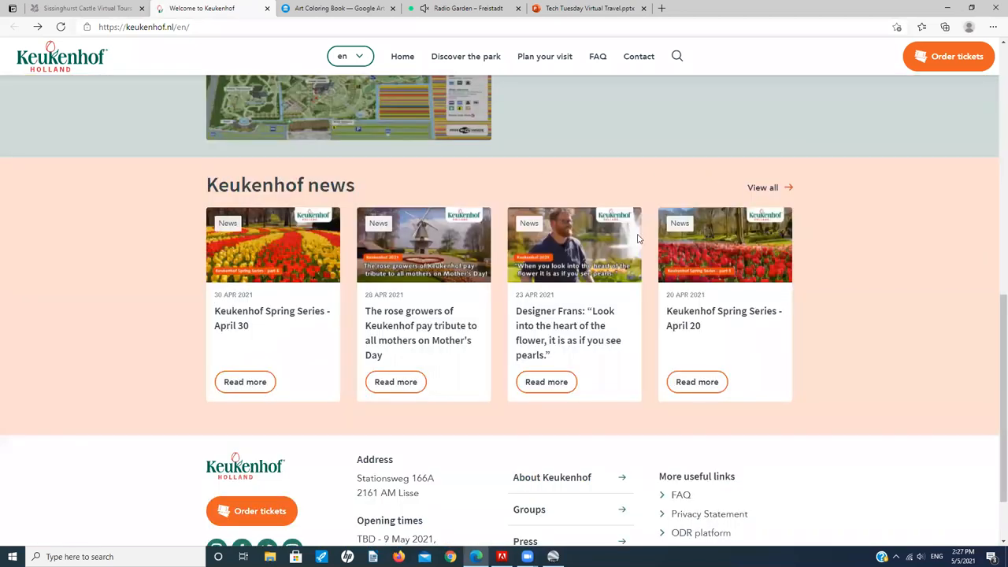
mouse_move(674, 154)
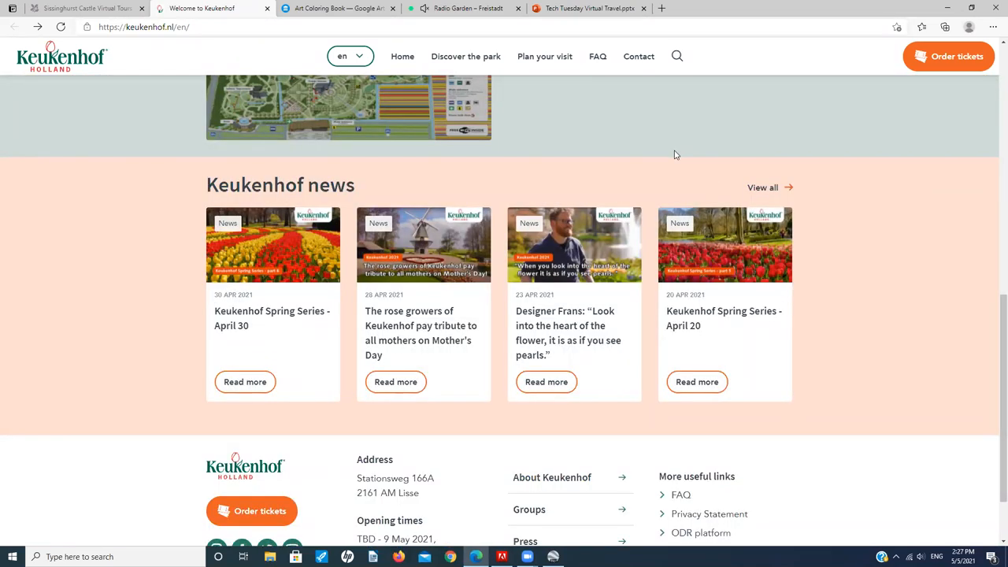
mouse_move(664, 153)
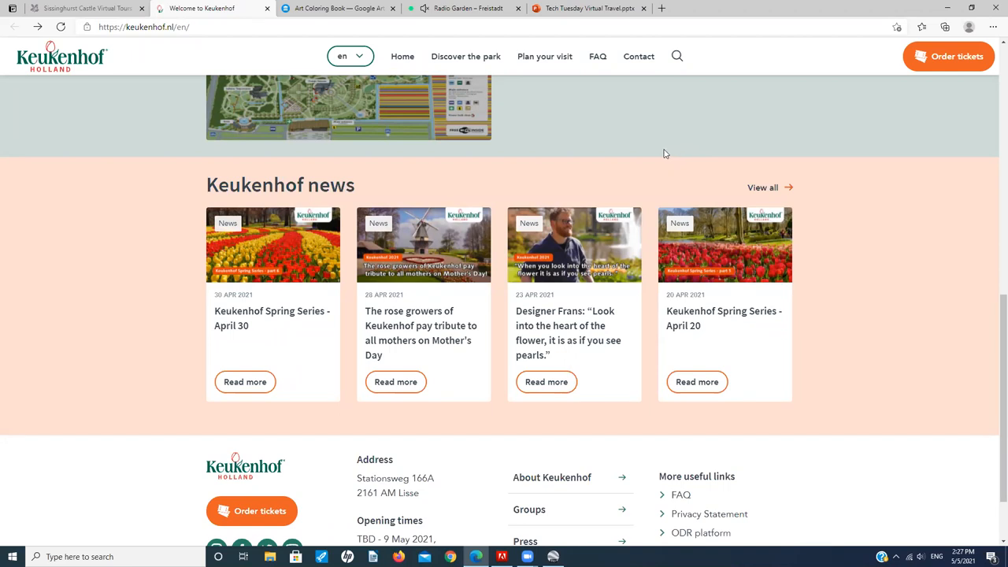
mouse_move(654, 154)
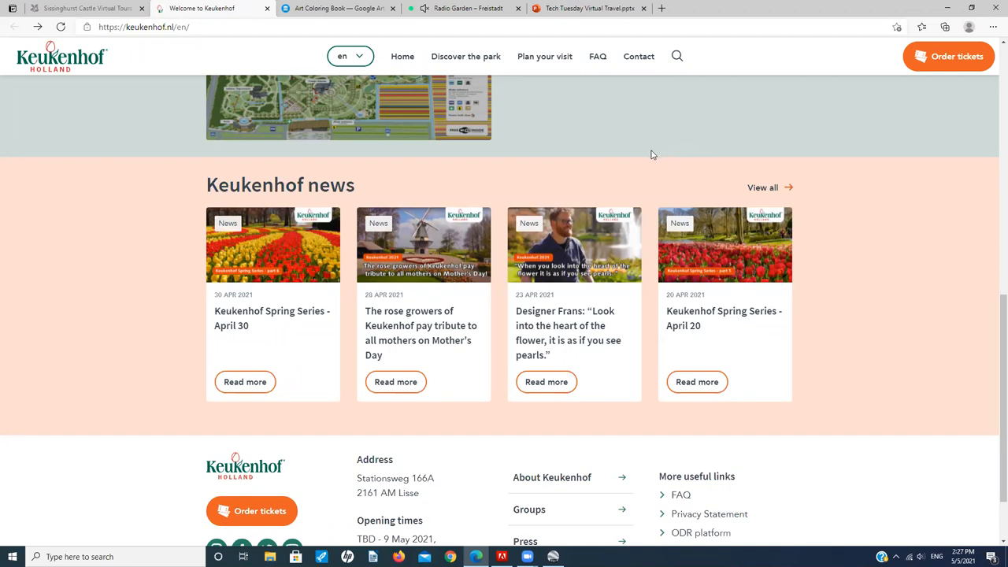
mouse_move(645, 155)
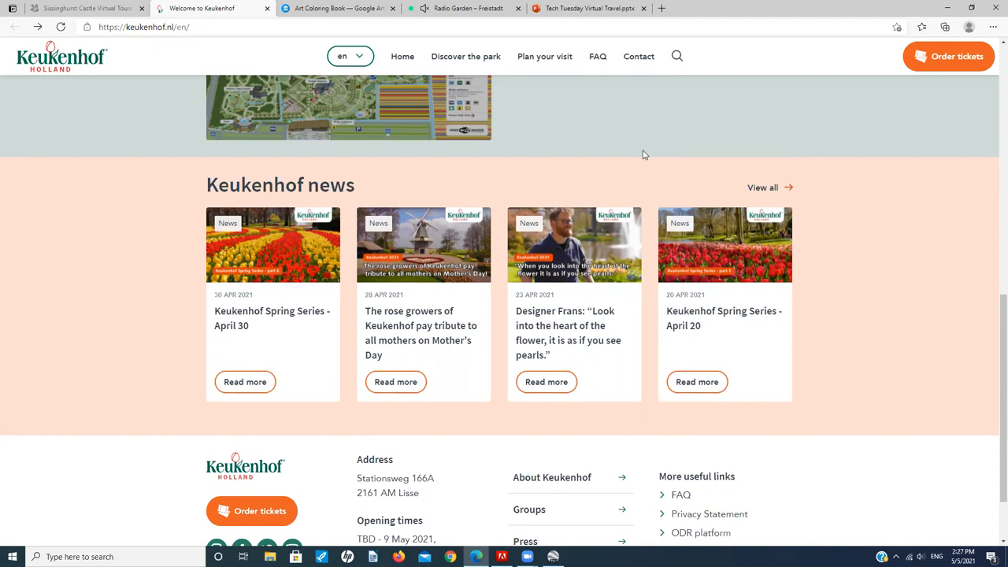
mouse_move(636, 154)
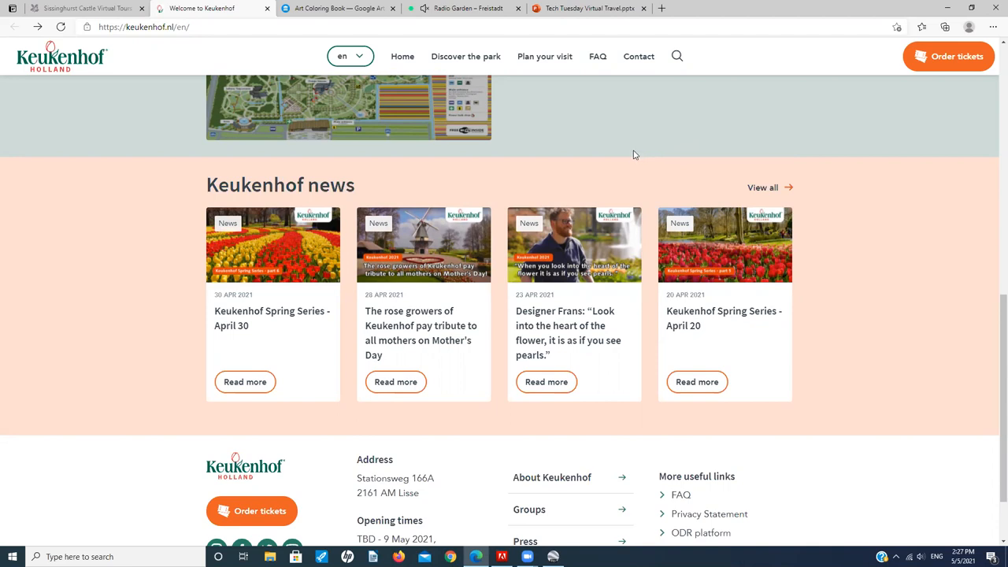
mouse_move(634, 154)
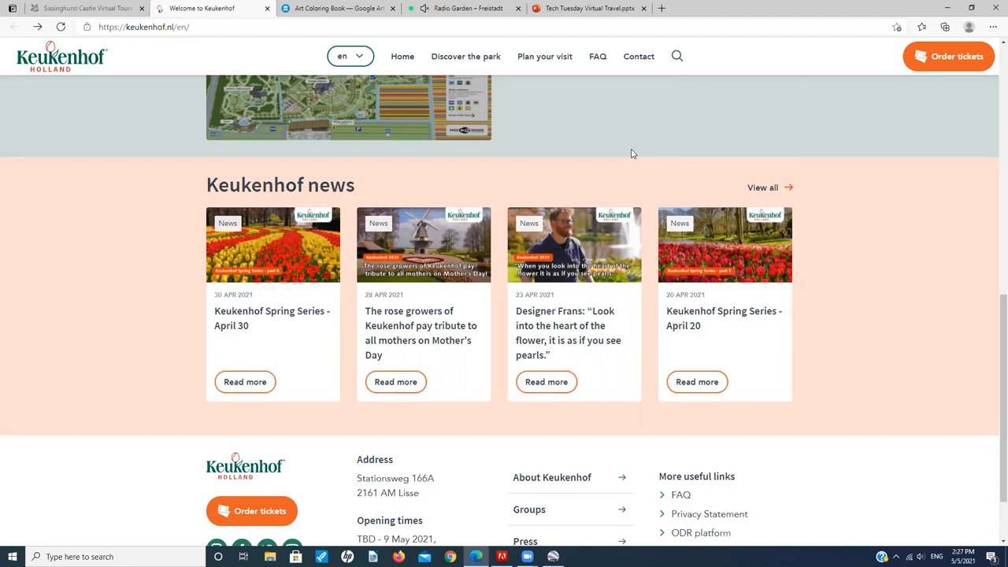
scroll(up, 3)
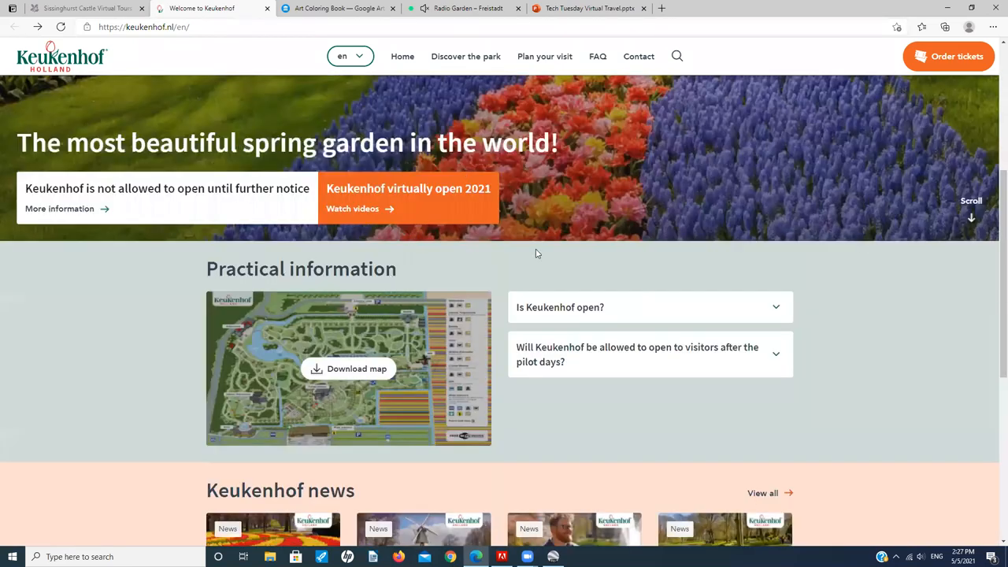
scroll(down, 3)
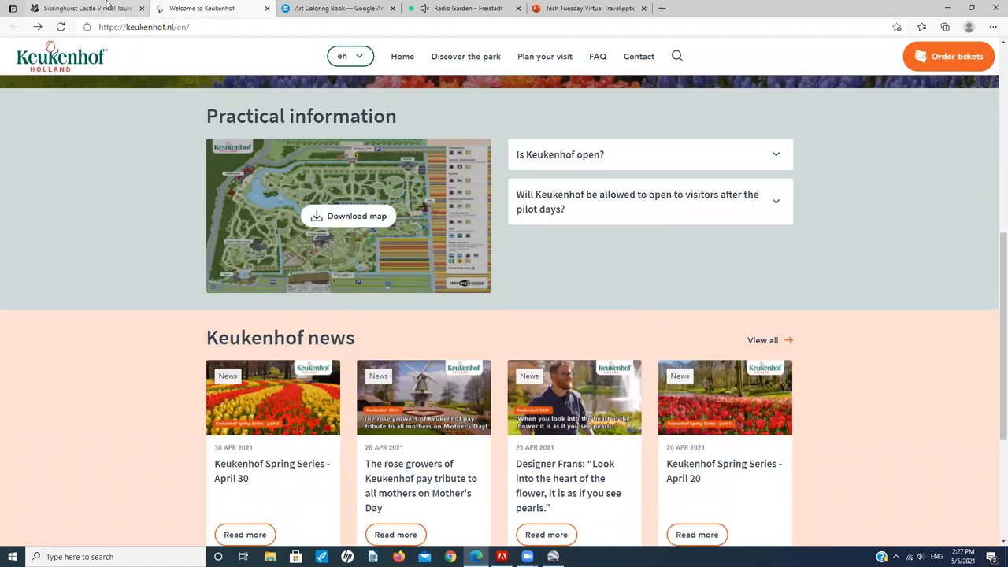
Step: Switch to the Sissinghurst Castle Virtual Tours tab and scroll to 'Take a tour of the rose garden'
click(86, 8)
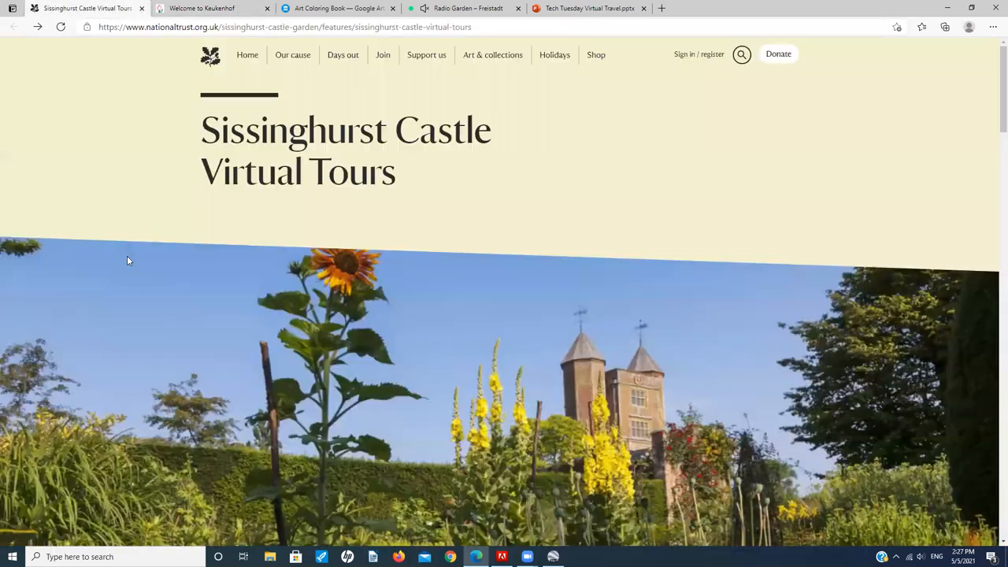
mouse_move(195, 268)
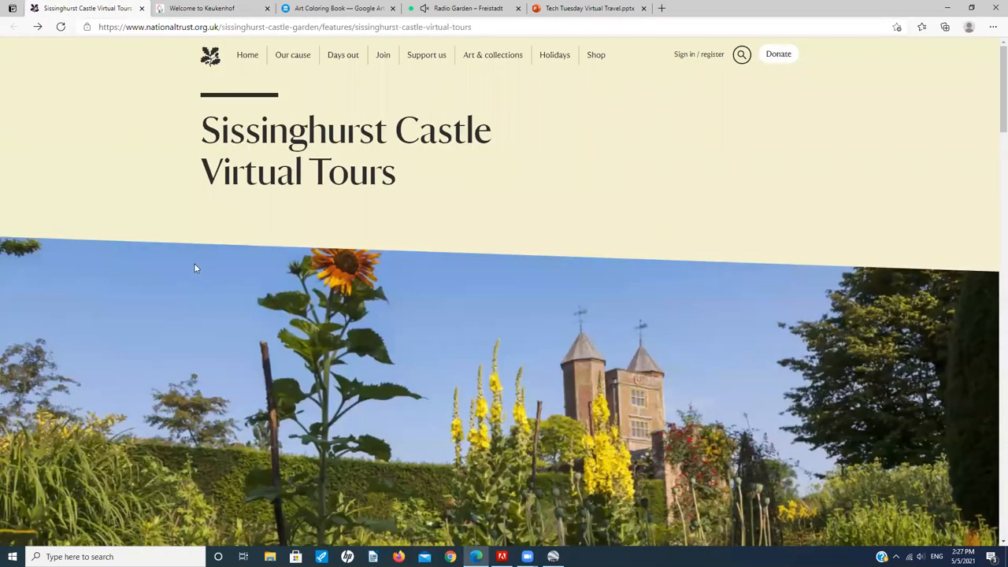
scroll(down, 3)
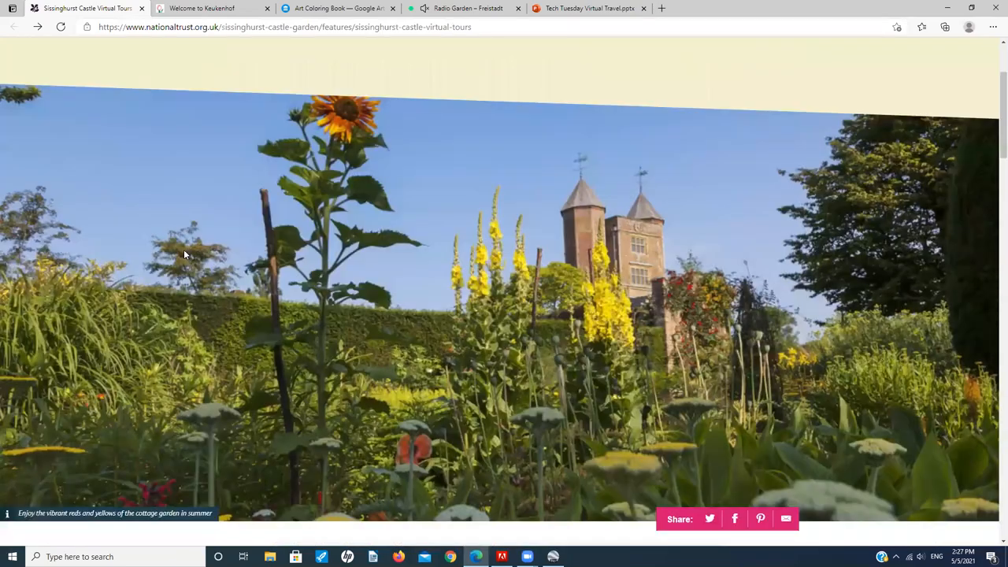
scroll(down, 3)
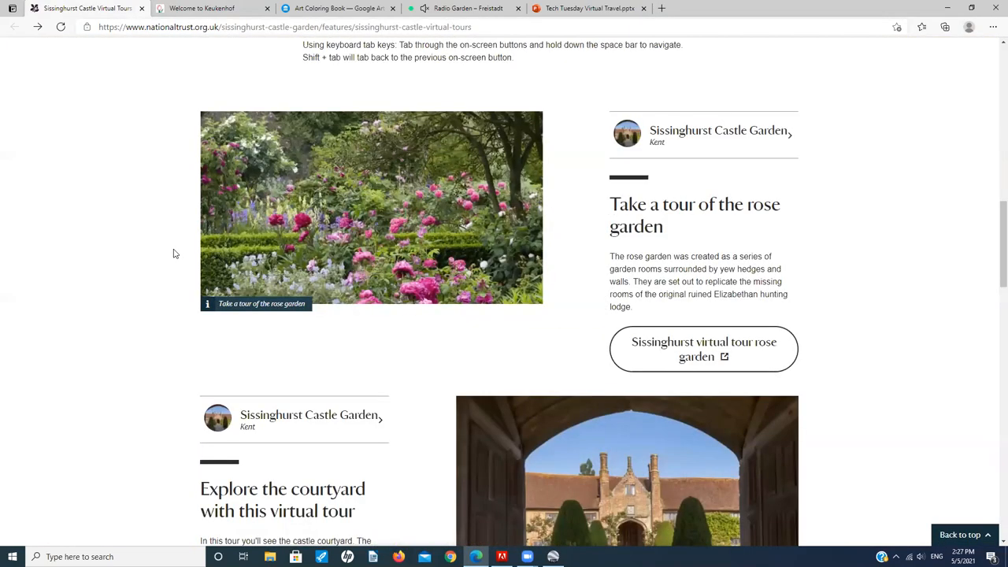
mouse_move(703, 349)
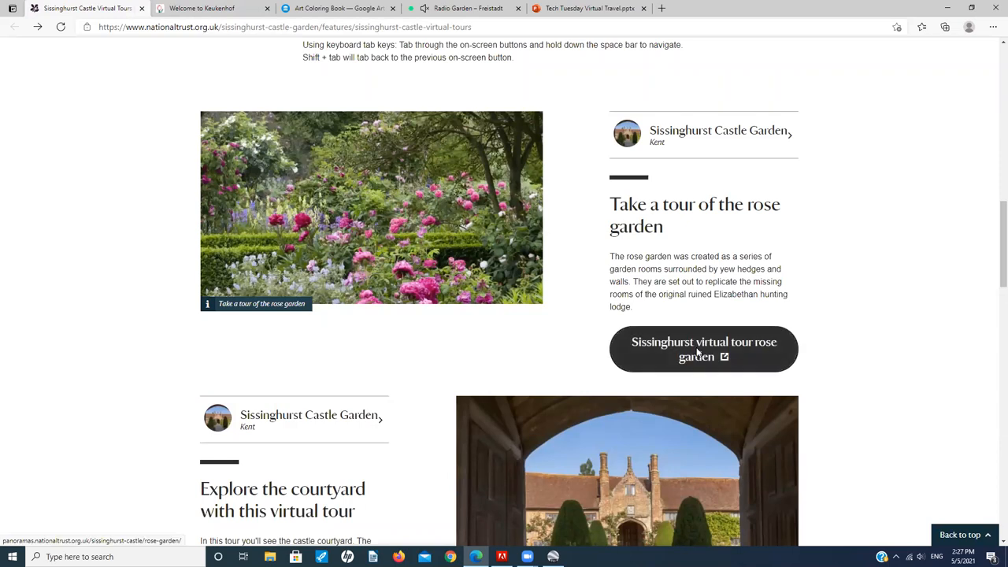
Step: Open the Sissinghurst rose garden 360 tour and pan past the blue iron gate
click(704, 349)
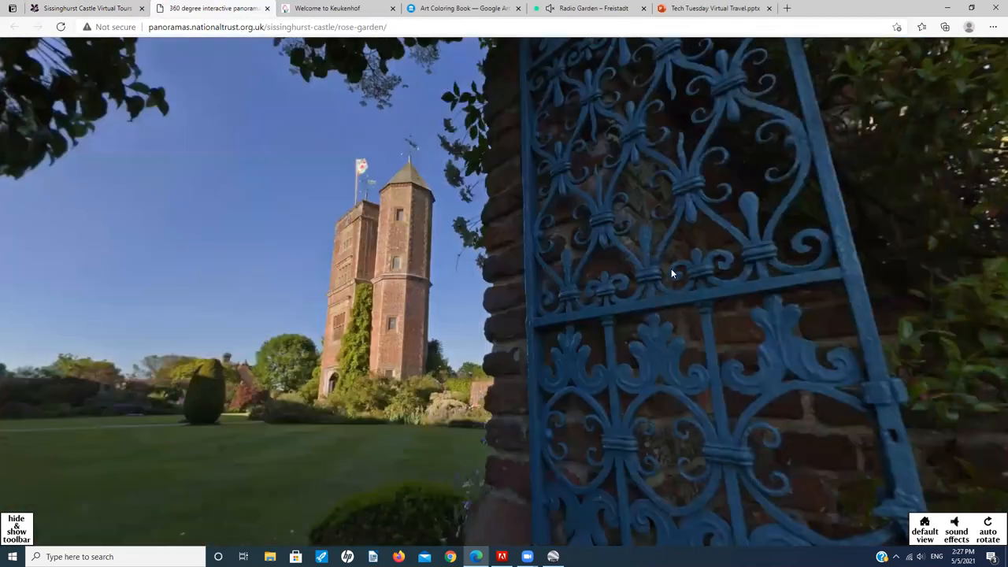
drag(674, 274, 341, 345)
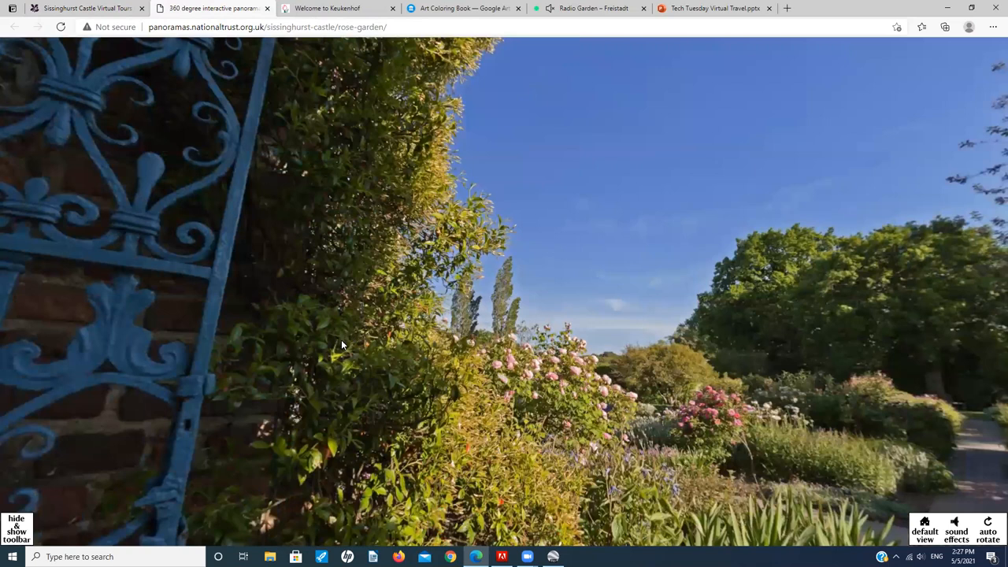
mouse_move(396, 339)
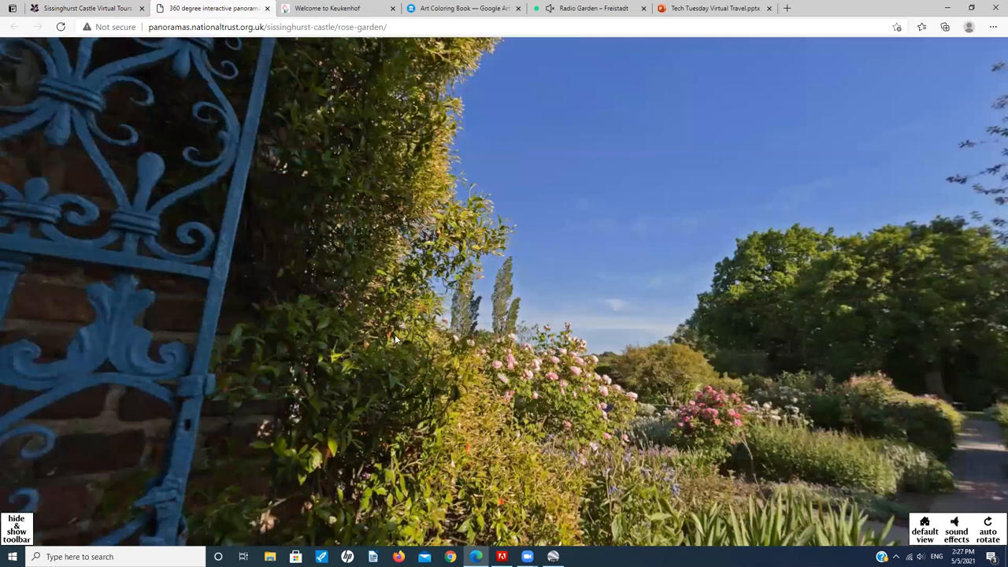
mouse_move(652, 321)
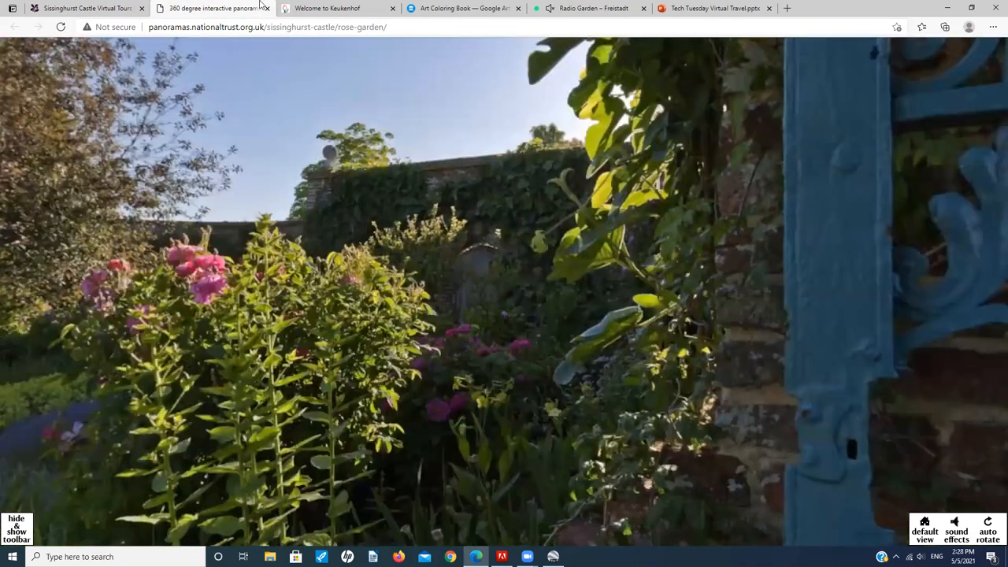
mouse_move(464, 8)
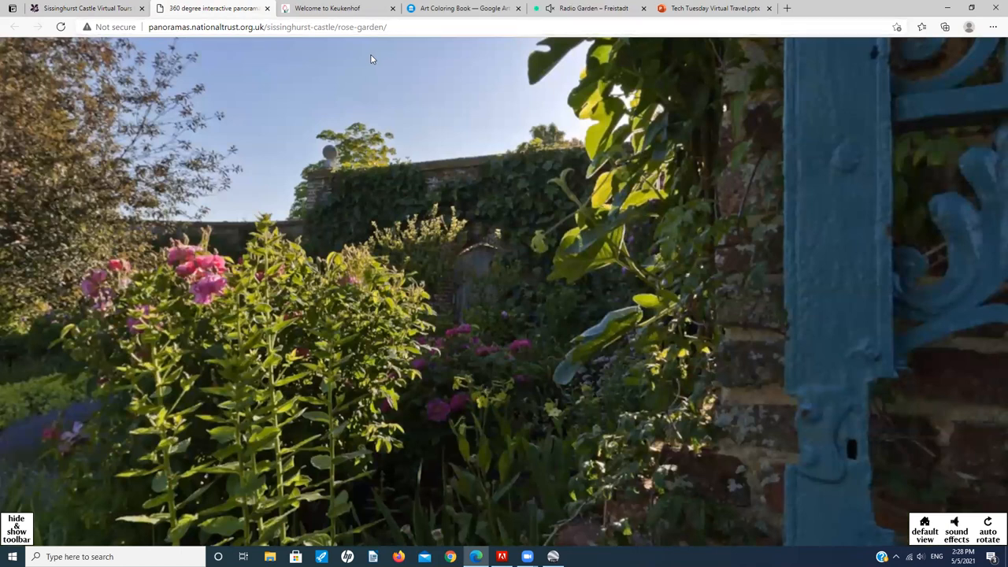
mouse_move(422, 61)
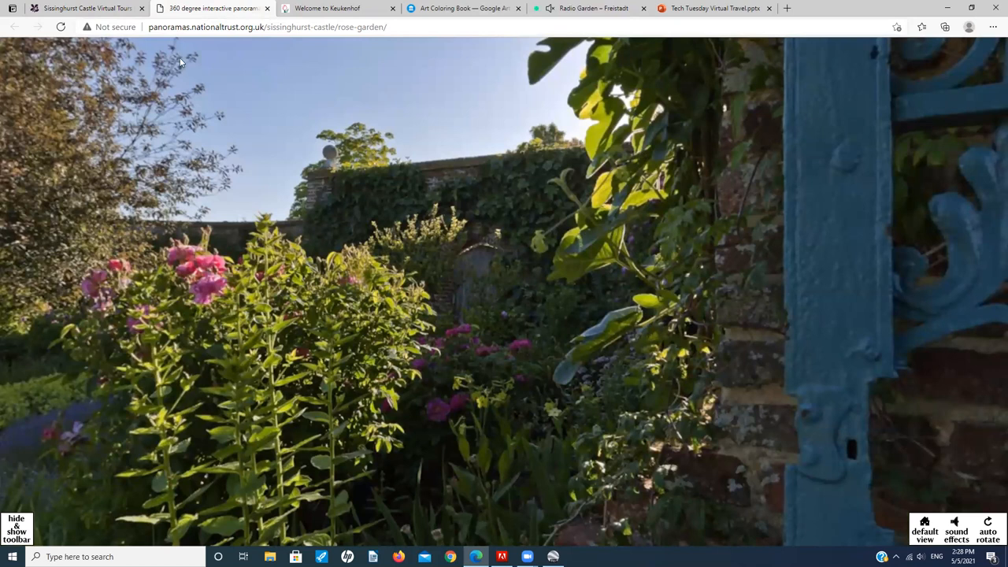
mouse_move(291, 90)
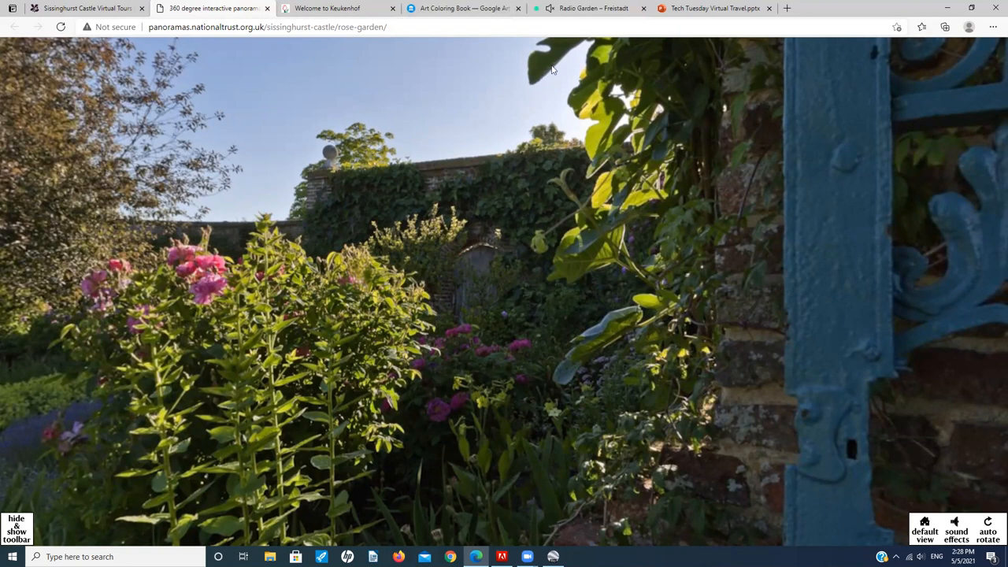
mouse_move(563, 63)
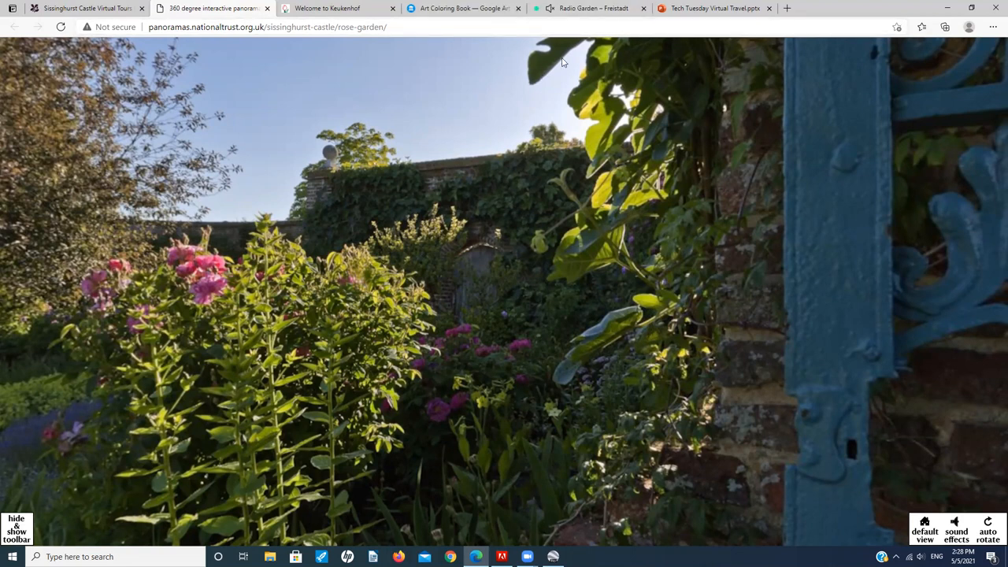
mouse_move(207, 5)
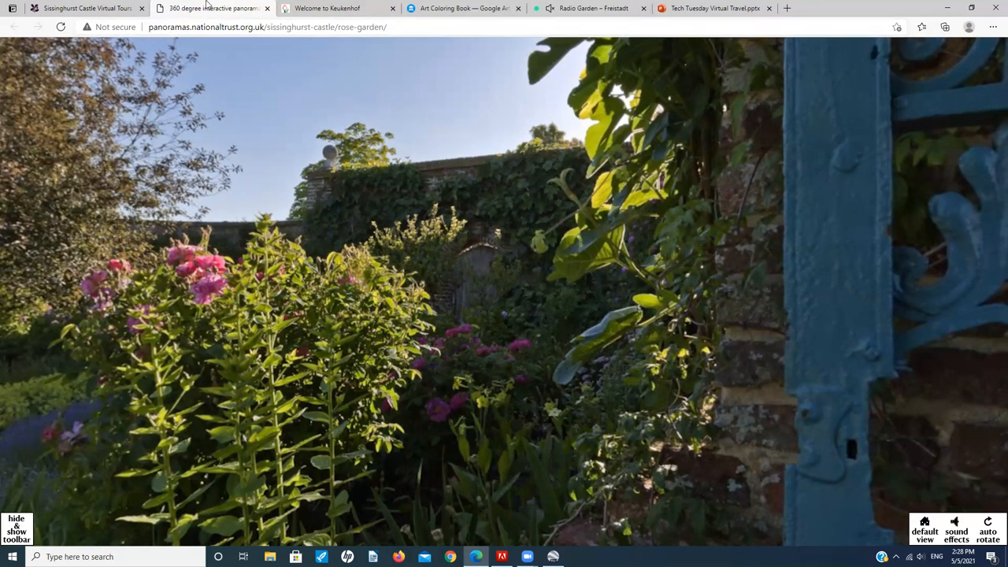
Step: Return to the Tech Tuesday Virtual Travel presentation and follow the Locations & Hours link
click(713, 8)
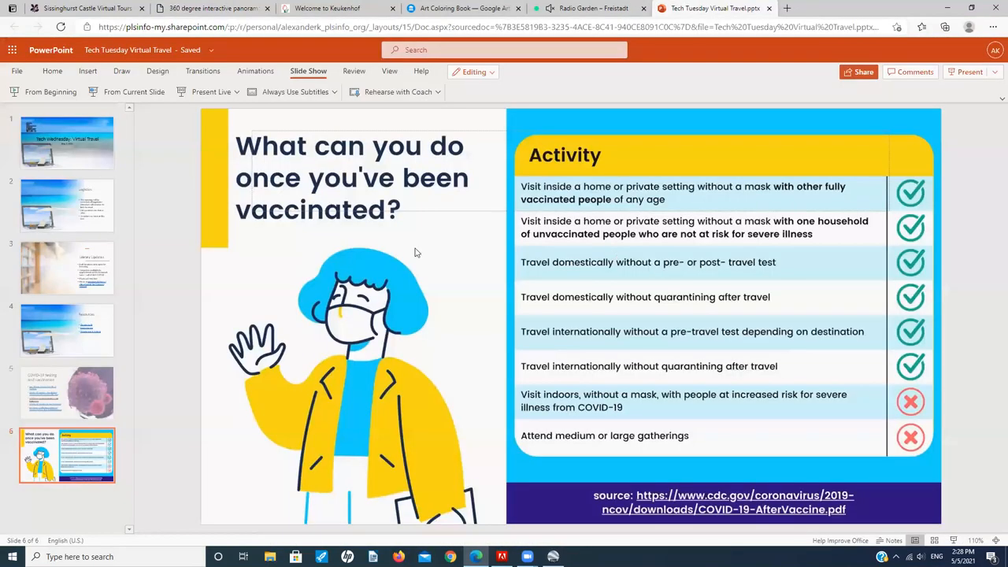
mouse_move(63, 320)
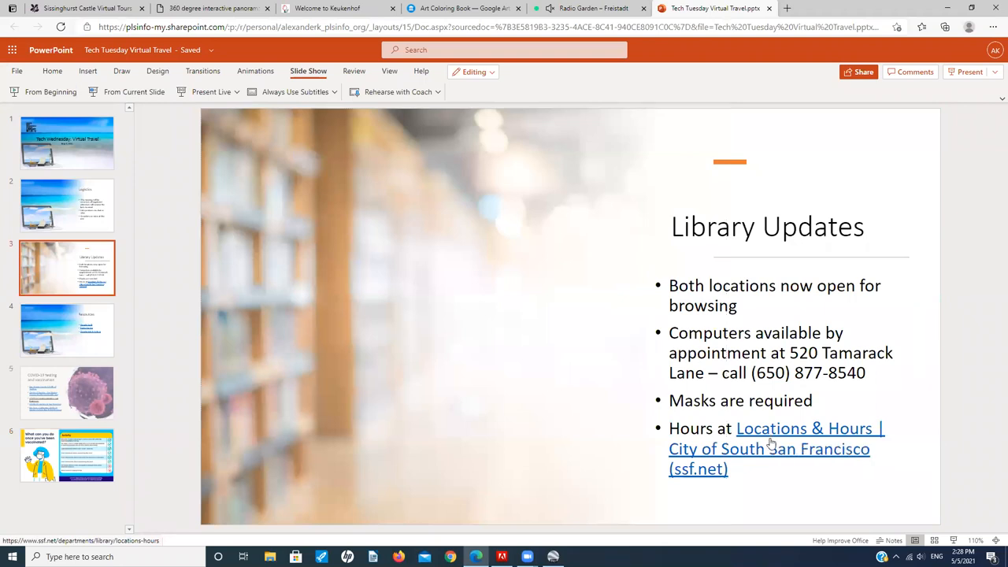
click(805, 428)
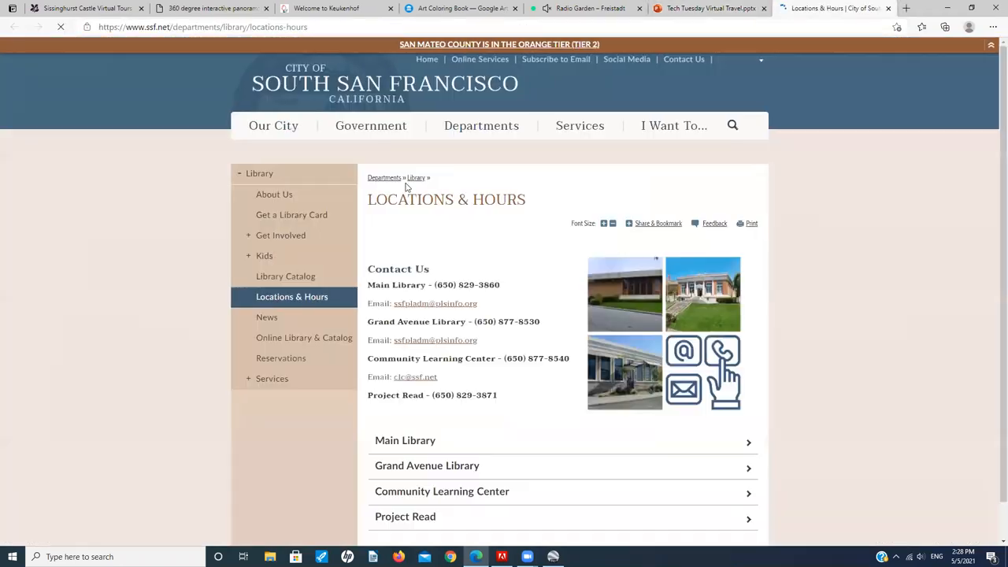